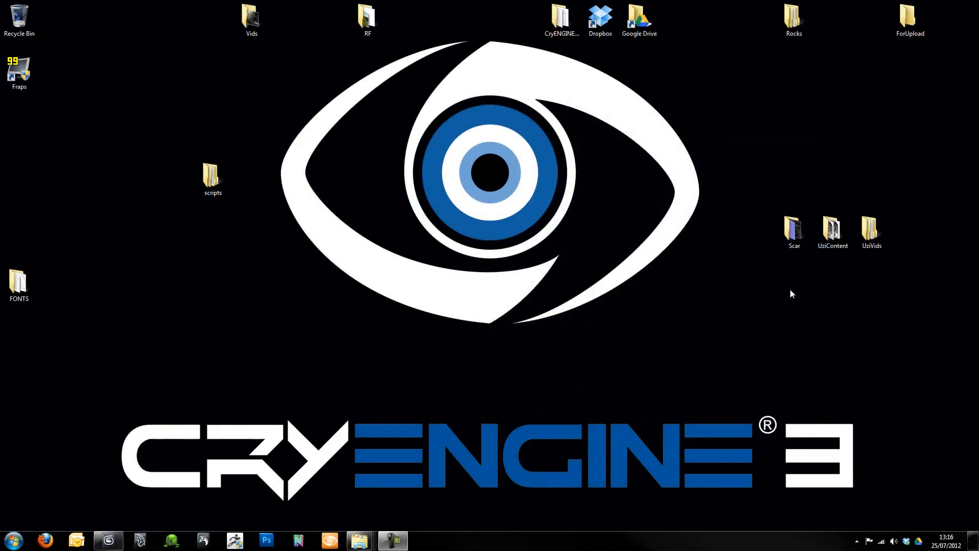
{"action": "mouse_move", "coordinate": [629, 304]}
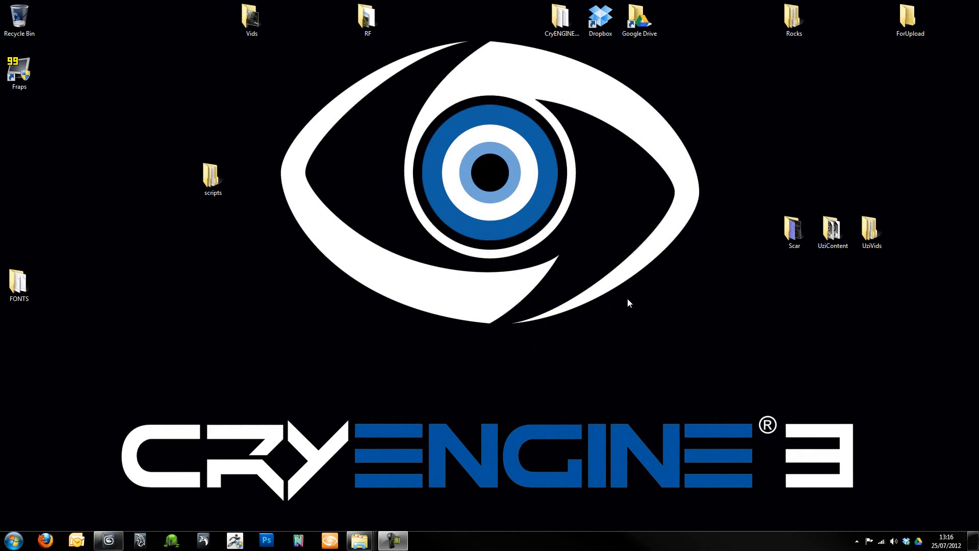
{"action": "mouse_move", "coordinate": [657, 301]}
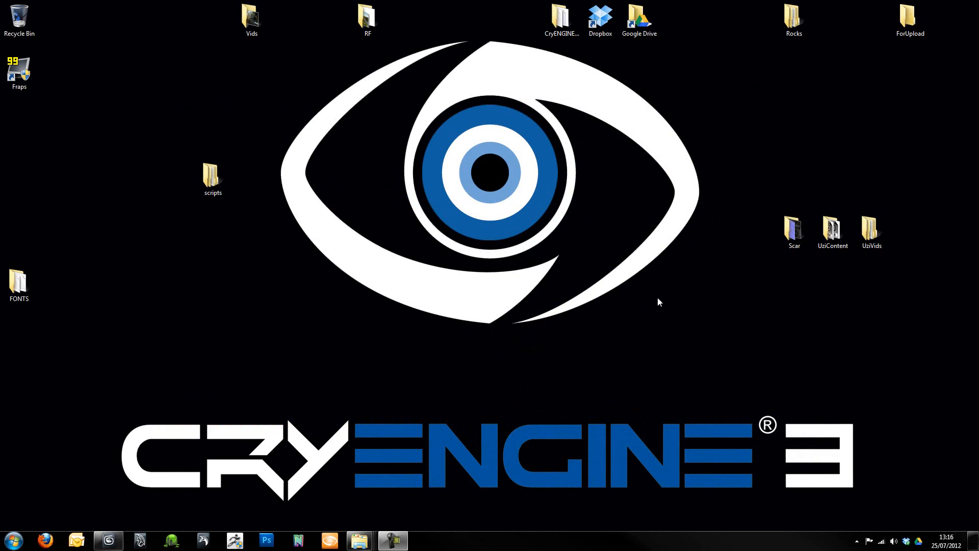
{"action": "mouse_move", "coordinate": [664, 332]}
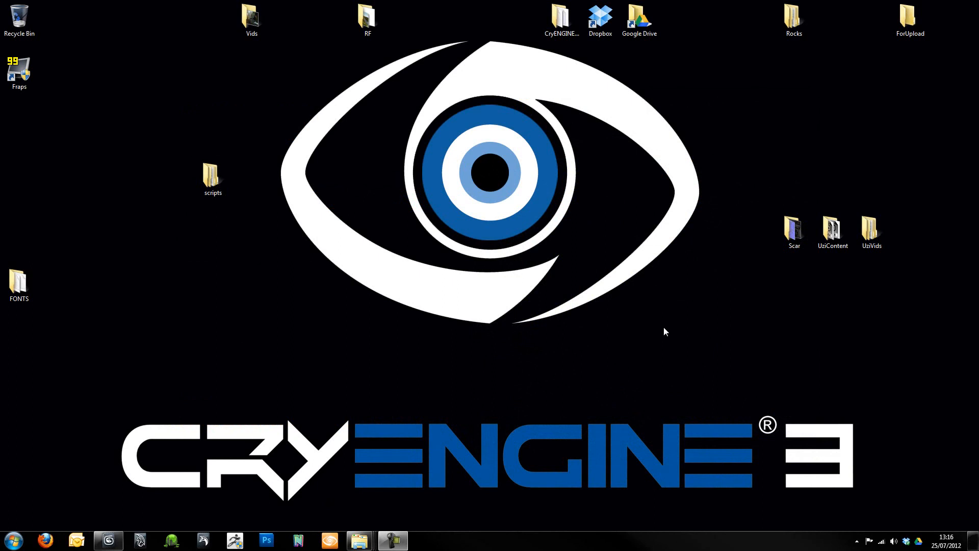
{"action": "mouse_move", "coordinate": [657, 332]}
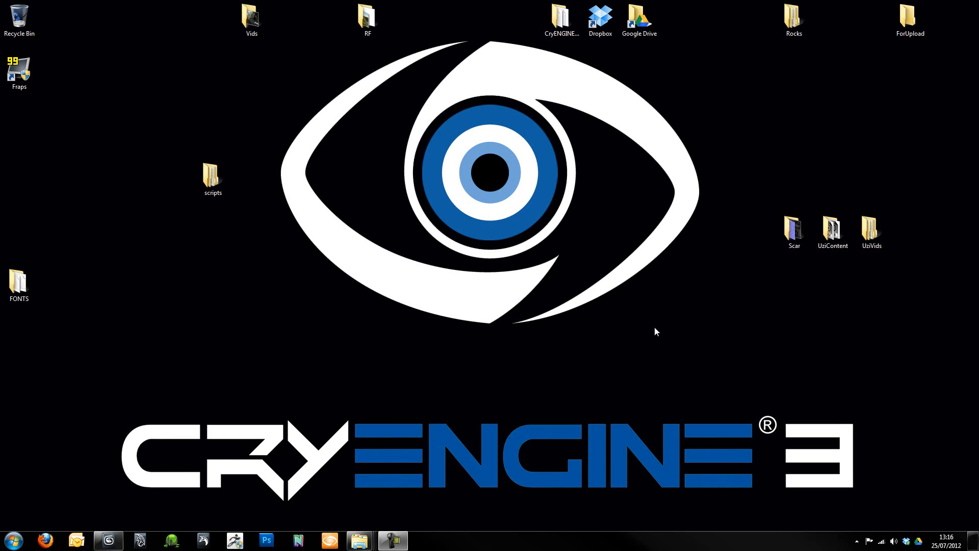
{"action": "mouse_move", "coordinate": [654, 341]}
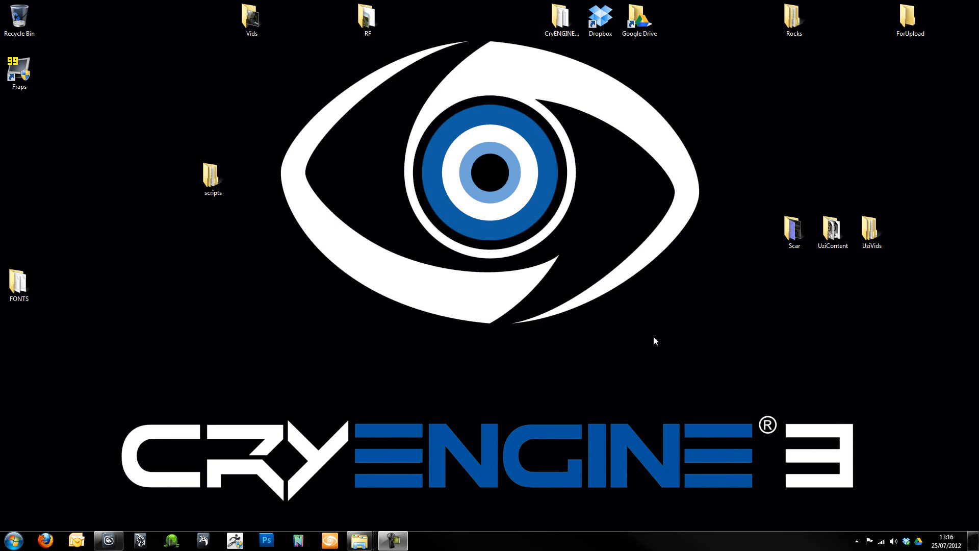
{"action": "mouse_move", "coordinate": [808, 320]}
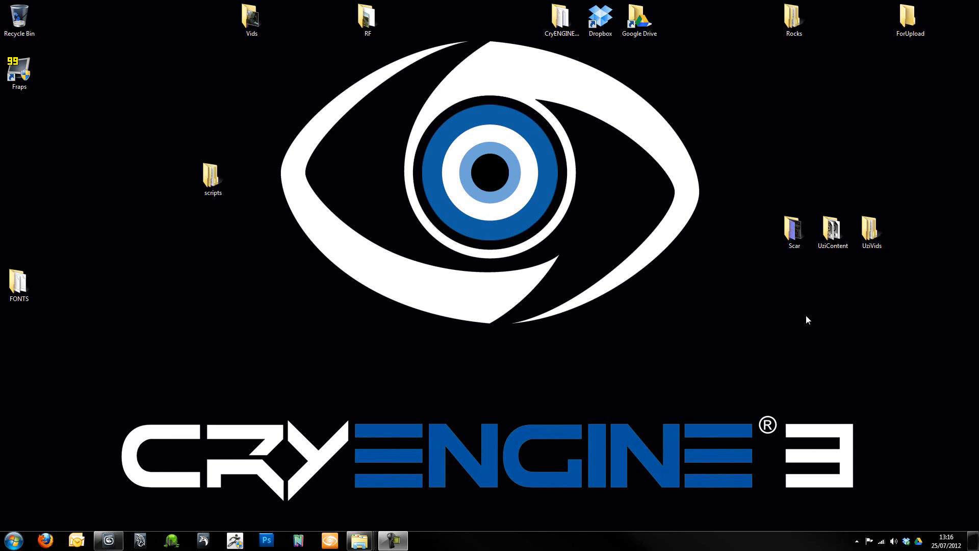
{"action": "mouse_move", "coordinate": [699, 360]}
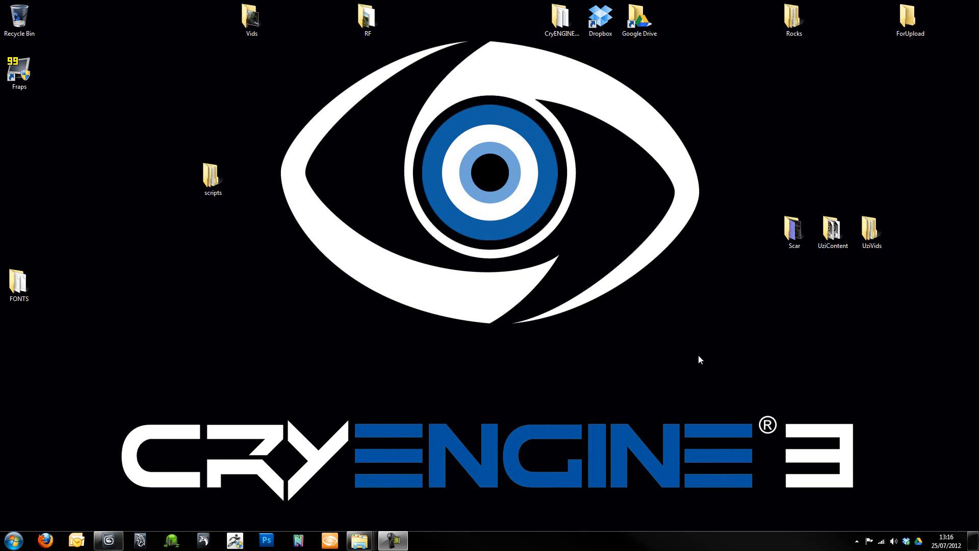
{"action": "mouse_move", "coordinate": [528, 345]}
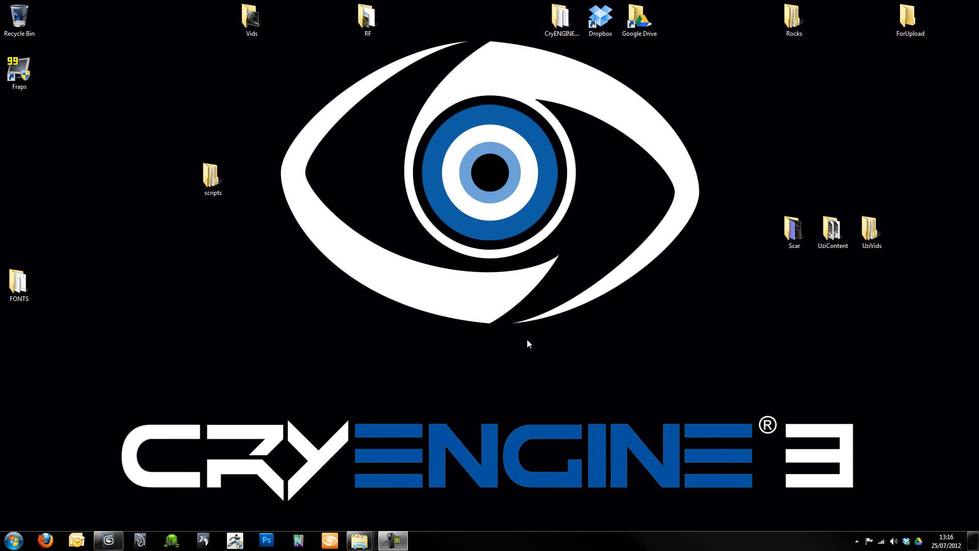
{"action": "mouse_move", "coordinate": [703, 400]}
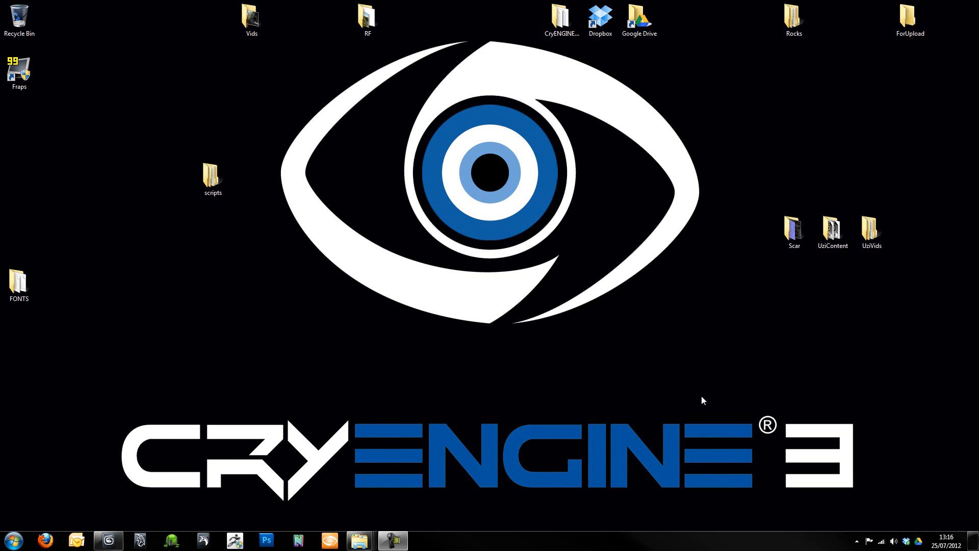
{"action": "mouse_move", "coordinate": [664, 214]}
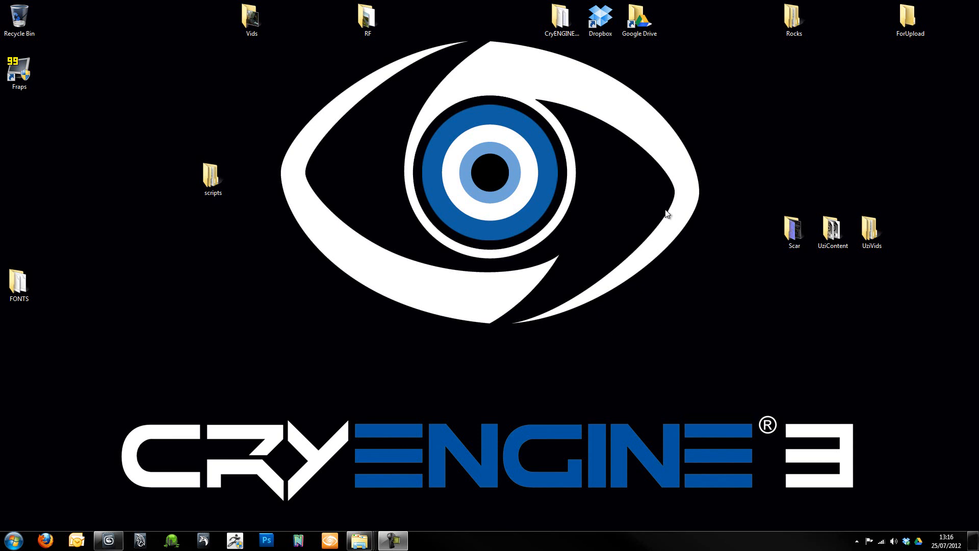
{"action": "mouse_move", "coordinate": [665, 202]}
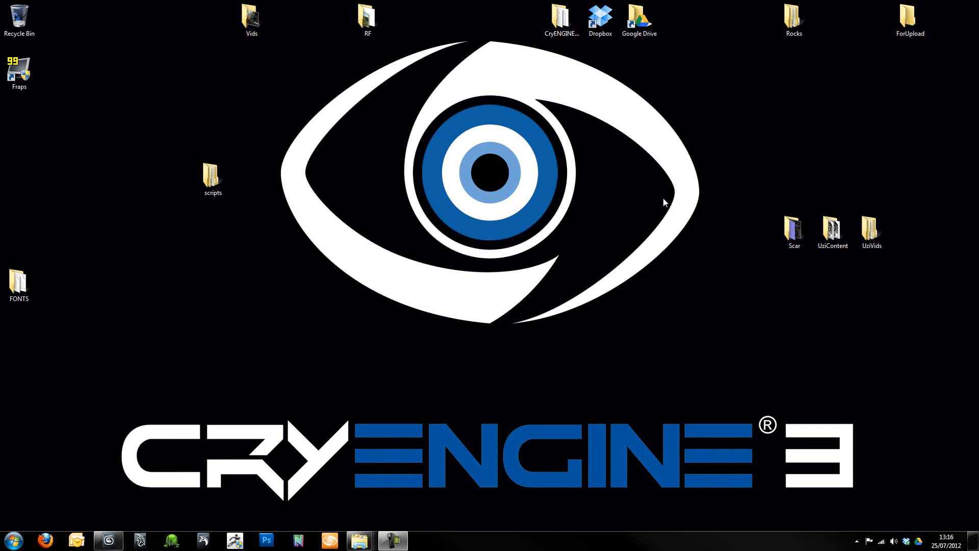
{"action": "mouse_move", "coordinate": [891, 340]}
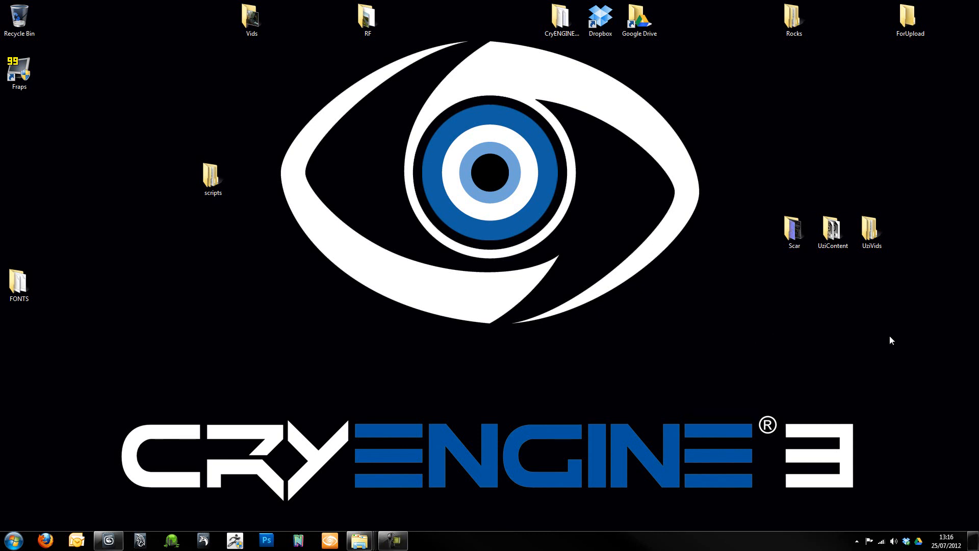
{"action": "mouse_move", "coordinate": [598, 338]}
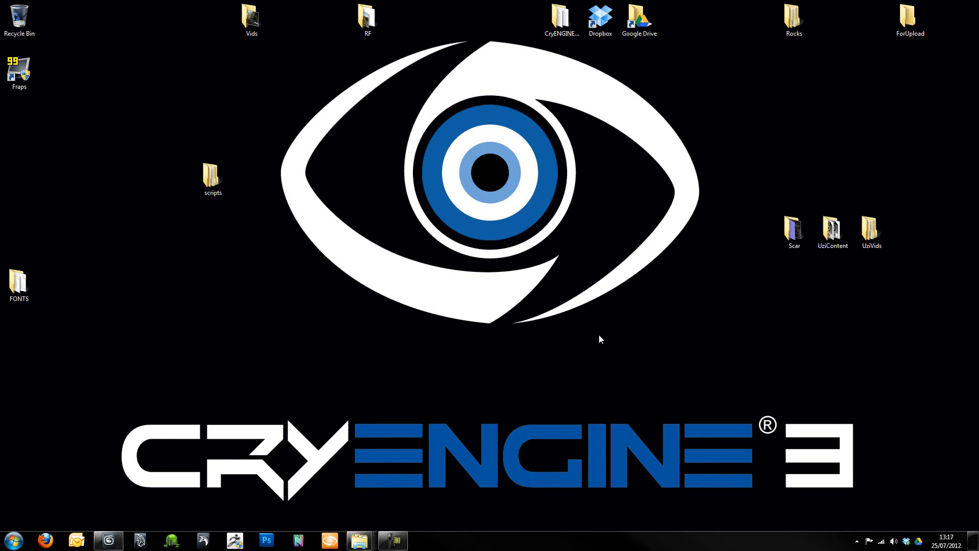
{"action": "mouse_move", "coordinate": [691, 308]}
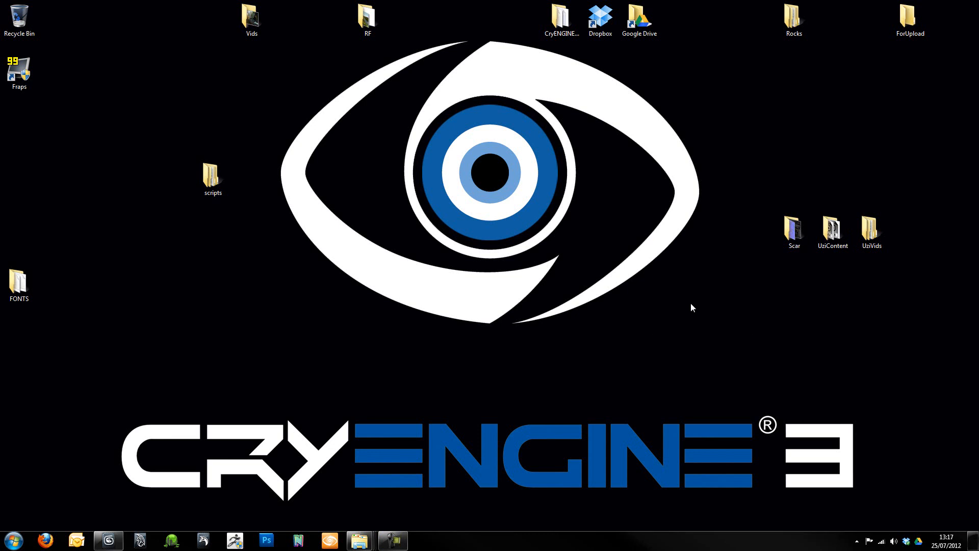
{"action": "mouse_move", "coordinate": [720, 228]}
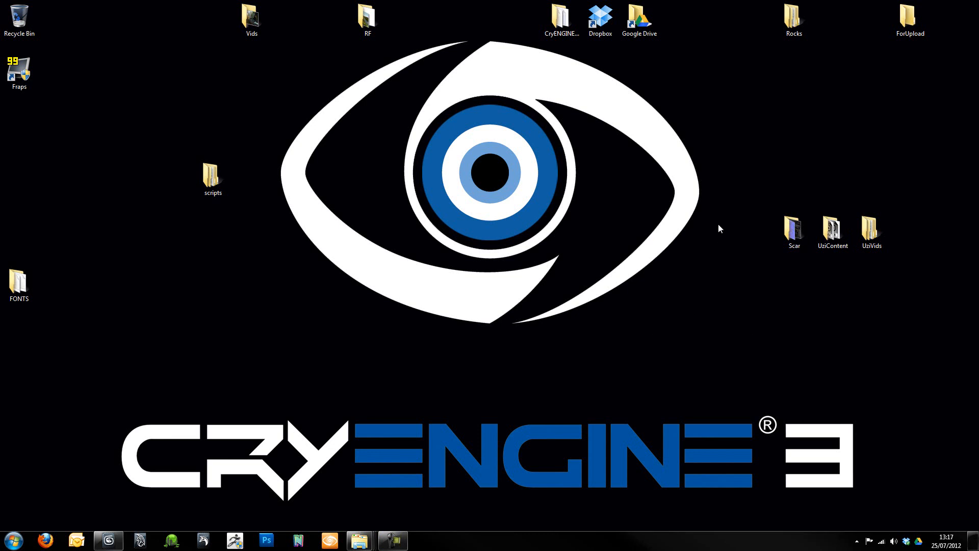
{"action": "mouse_move", "coordinate": [730, 220]}
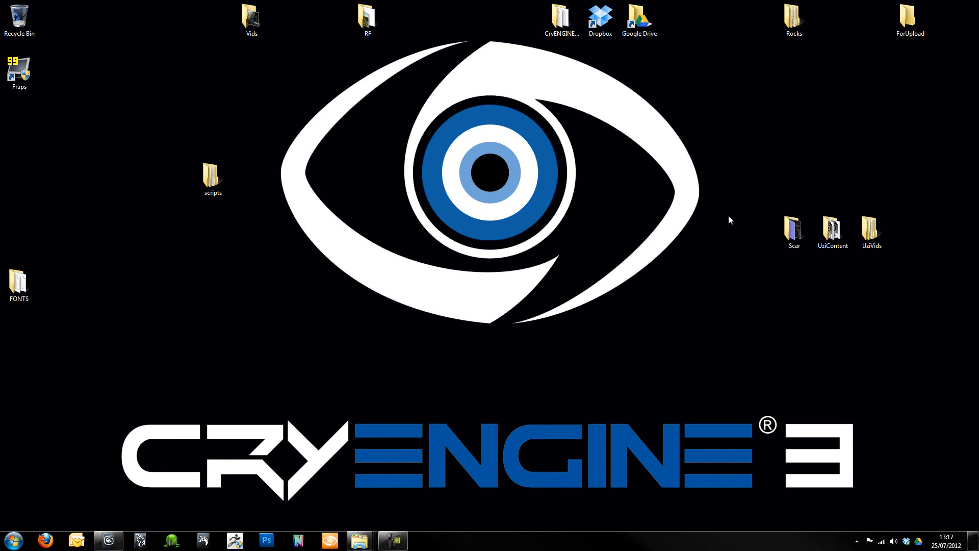
{"action": "mouse_move", "coordinate": [542, 227]}
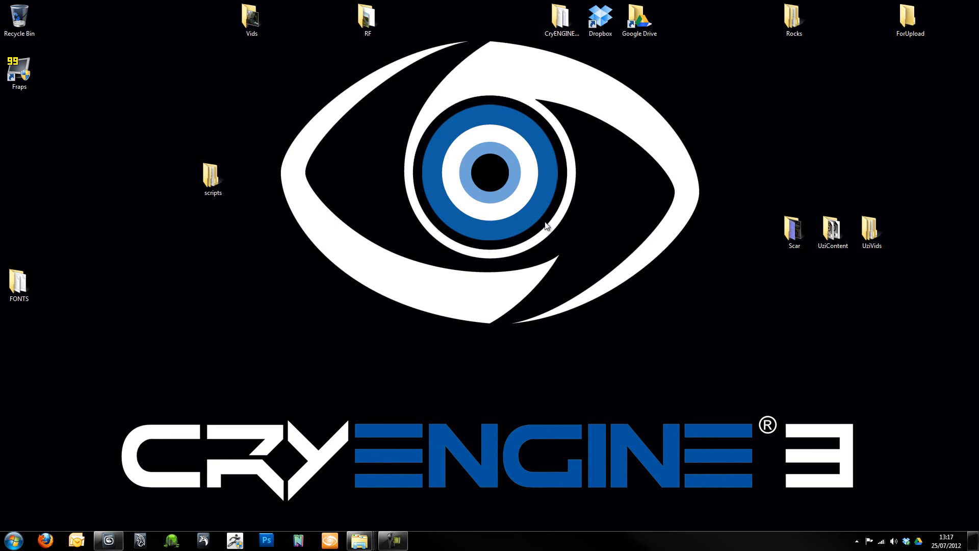
{"action": "mouse_move", "coordinate": [555, 226]}
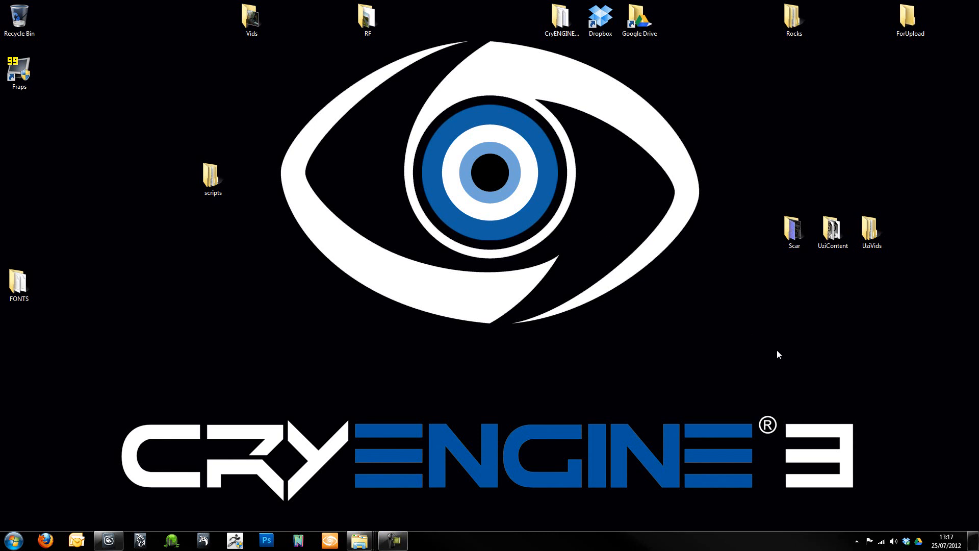
{"action": "mouse_move", "coordinate": [504, 295]}
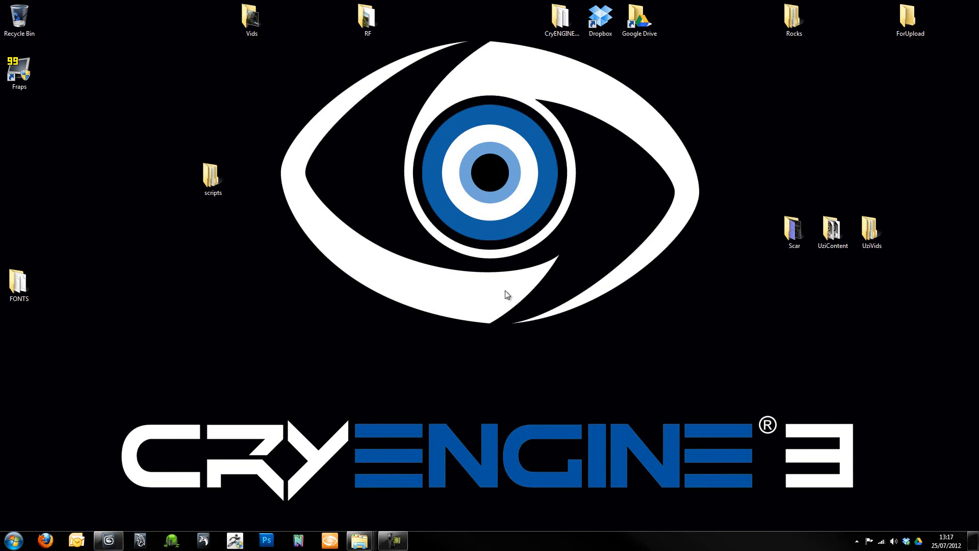
{"action": "mouse_move", "coordinate": [817, 349]}
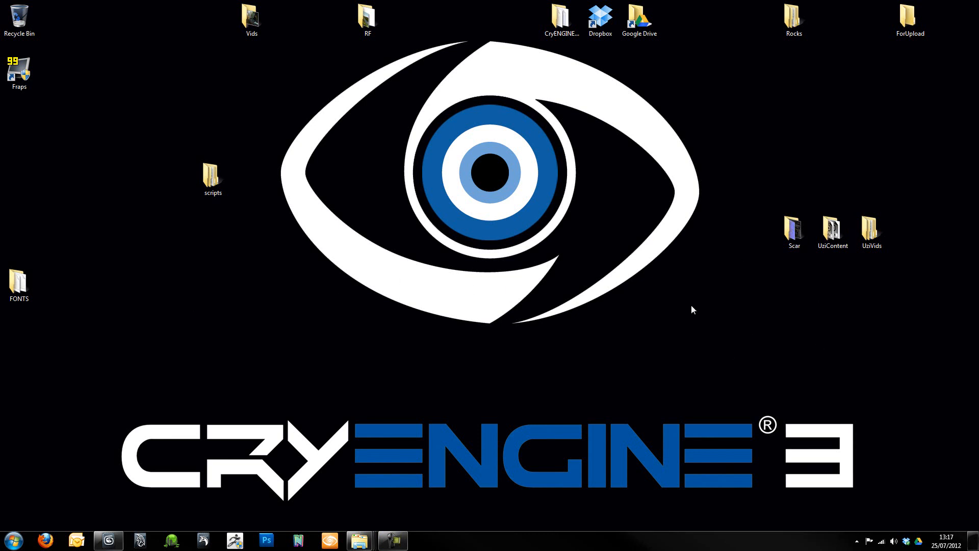
{"action": "mouse_move", "coordinate": [596, 325]}
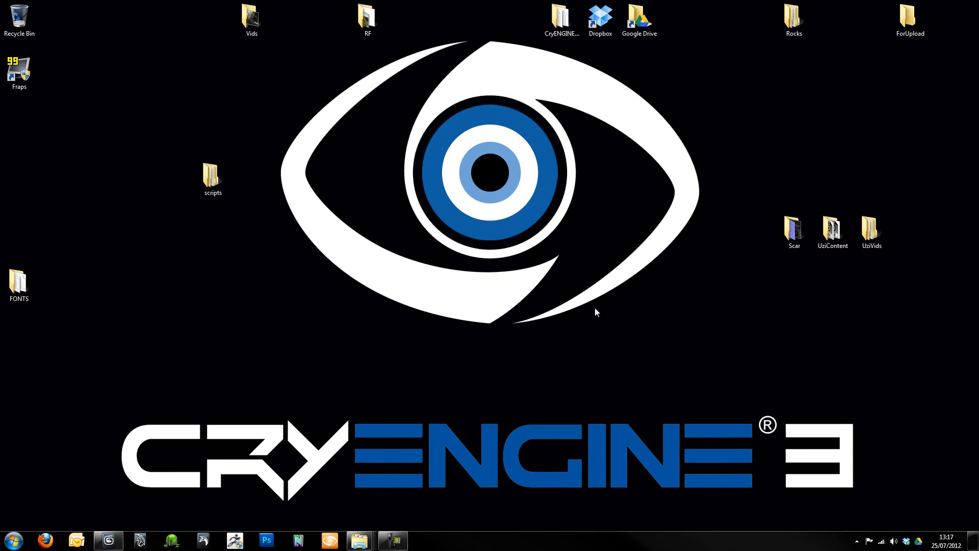
Open the UziContent folder from the desktop and reposition its Explorer window.
{"action": "left_click", "coordinate": [832, 228]}
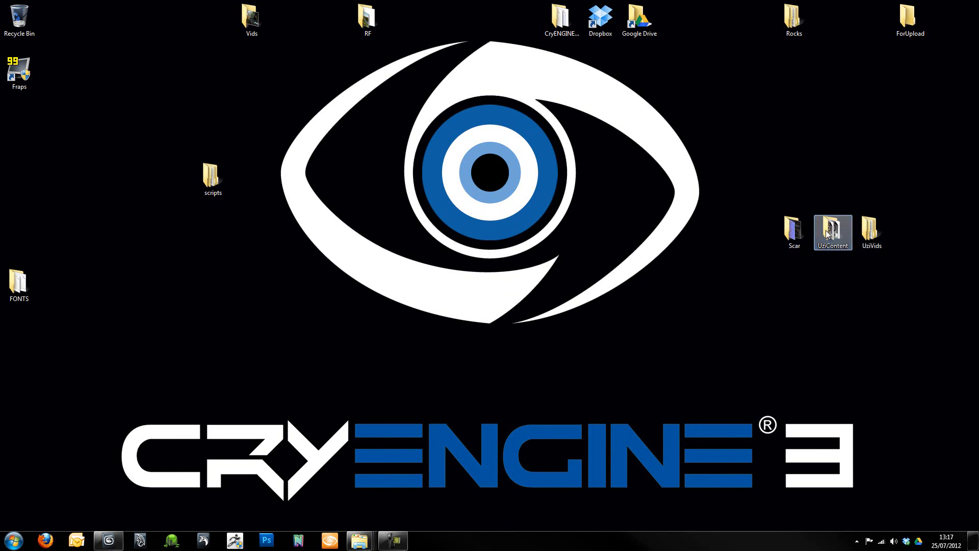
{"action": "double_click", "coordinate": [832, 230]}
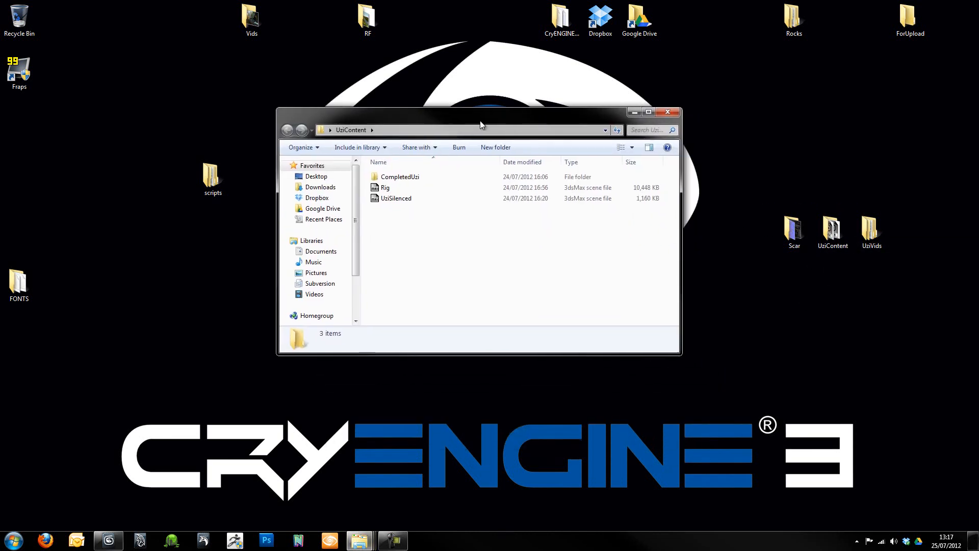
{"action": "left_click_drag", "start_coordinate": [480, 121], "coordinate": [488, 176]}
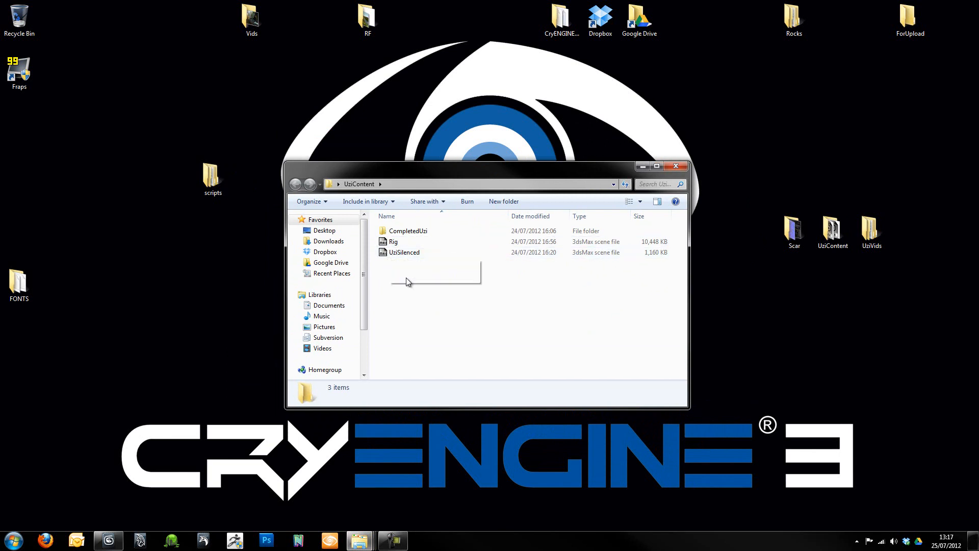
{"action": "mouse_move", "coordinate": [379, 255]}
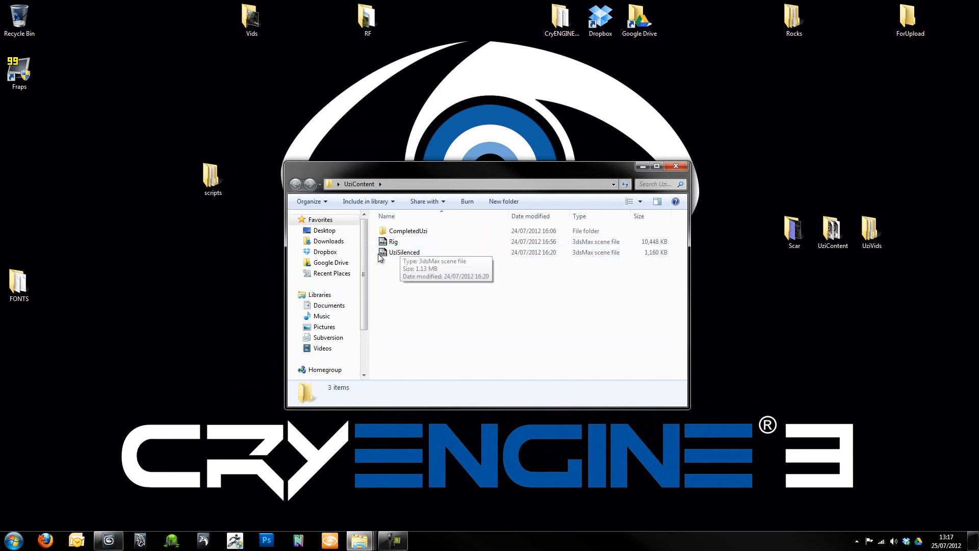
{"action": "mouse_move", "coordinate": [414, 263]}
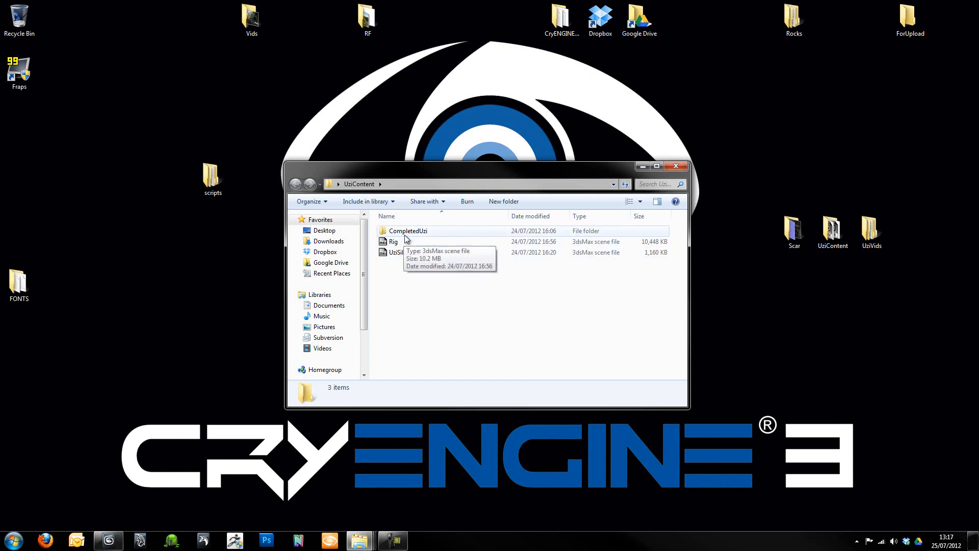
Open the CompletedUzi folder and start bringing the UziSilenced scene into 3ds Max.
{"action": "left_click", "coordinate": [408, 230]}
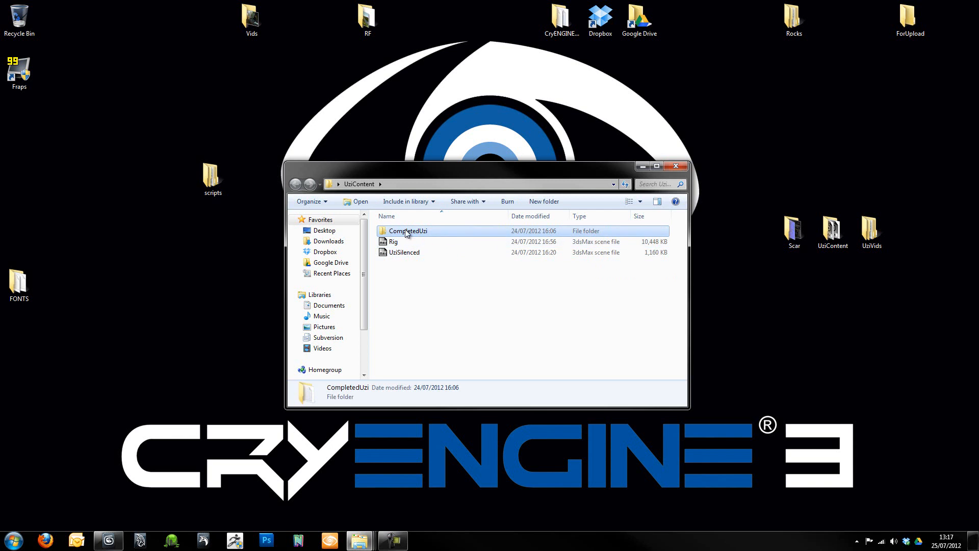
{"action": "double_click", "coordinate": [408, 231]}
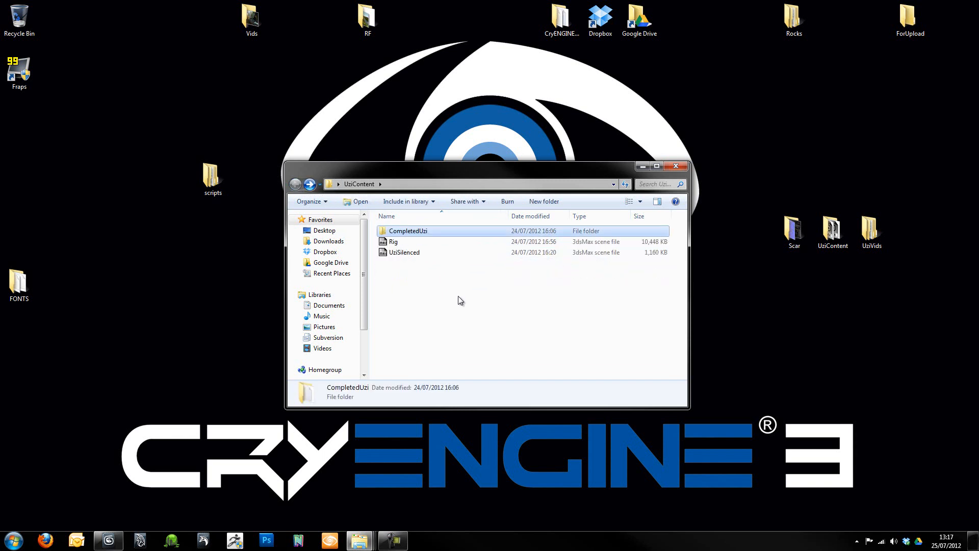
{"action": "mouse_move", "coordinate": [464, 273]}
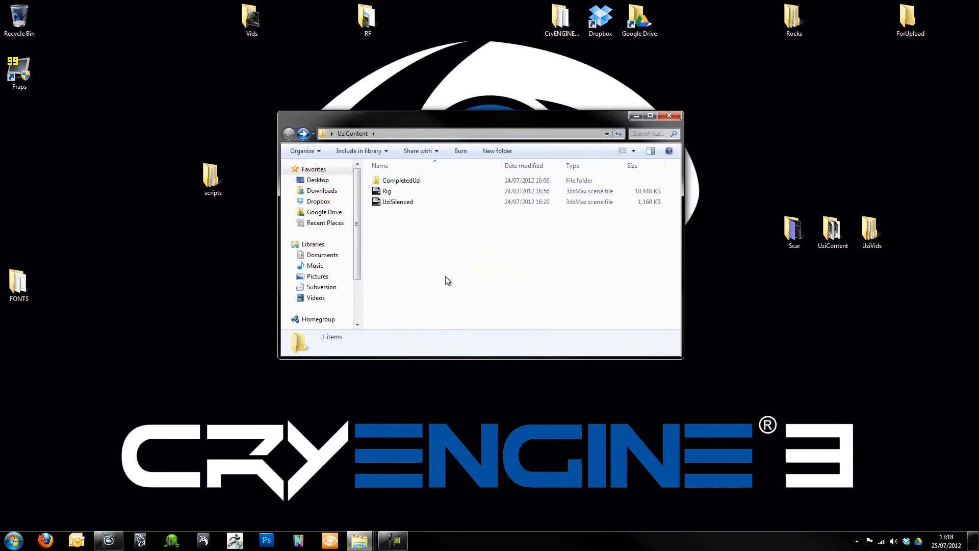
{"action": "mouse_move", "coordinate": [443, 280]}
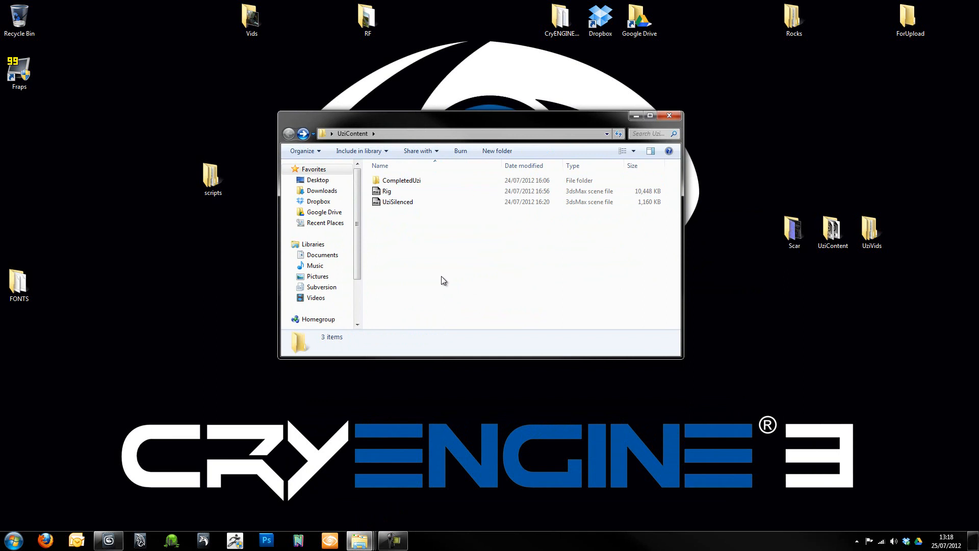
{"action": "mouse_move", "coordinate": [388, 242]}
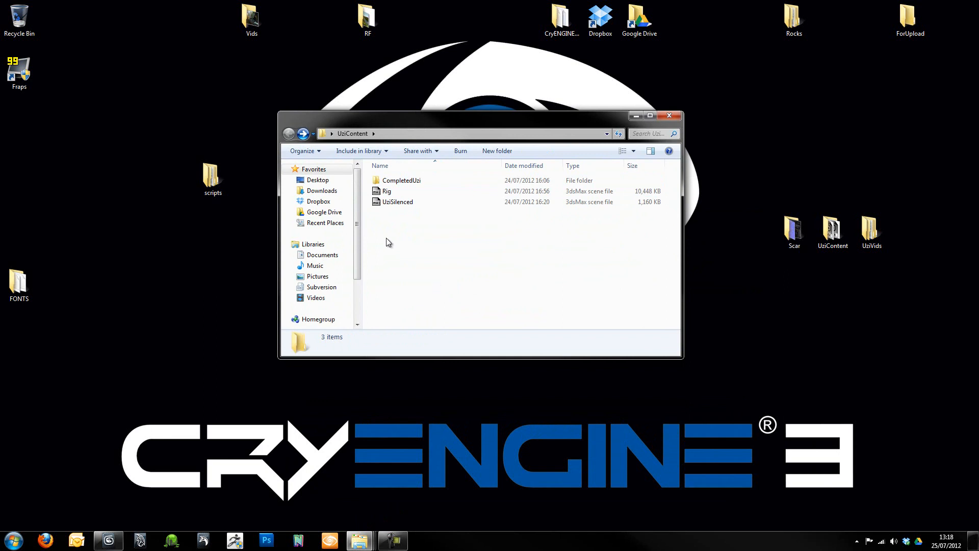
{"action": "left_click", "coordinate": [397, 201]}
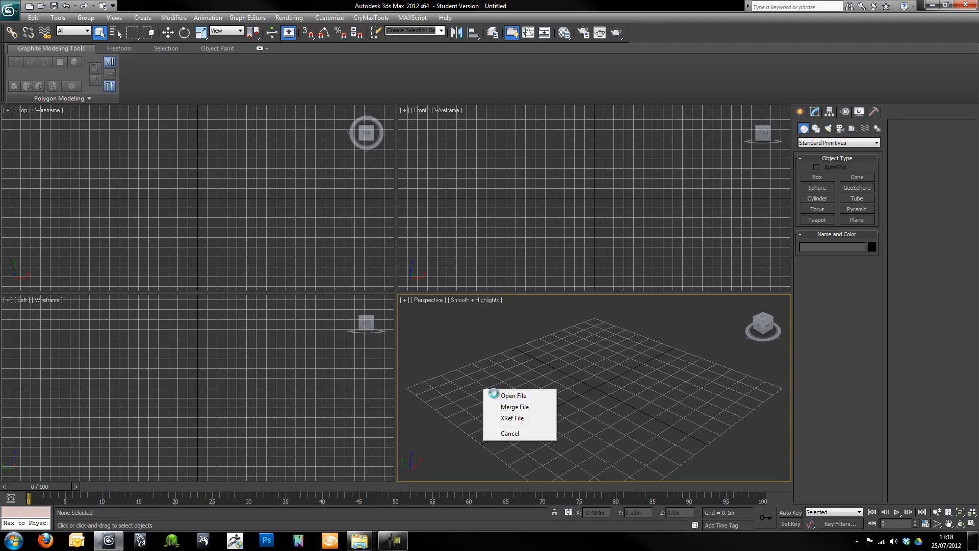
Open the dropped UziSilenced.max scene and proceed past the Missing Dlls warning.
{"action": "left_click", "coordinate": [514, 395]}
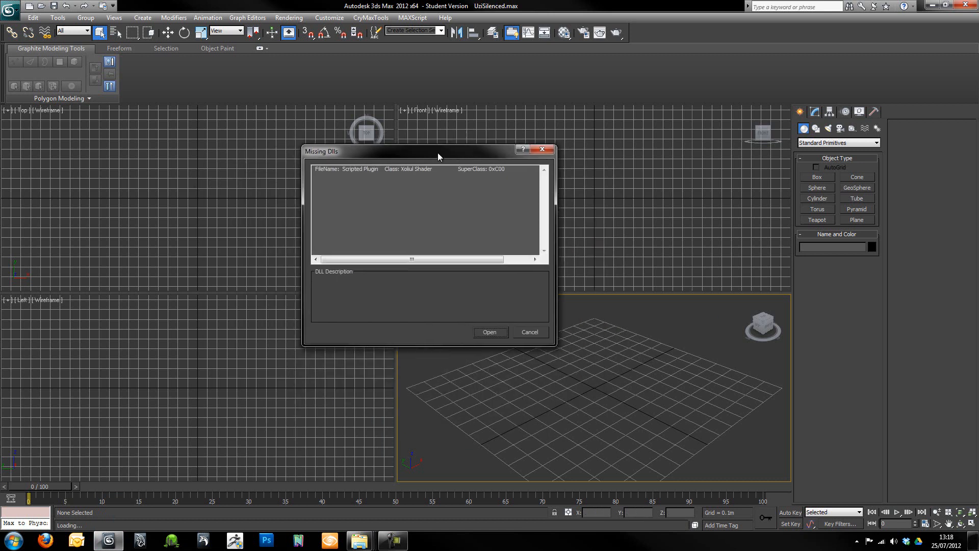
{"action": "mouse_move", "coordinate": [357, 185]}
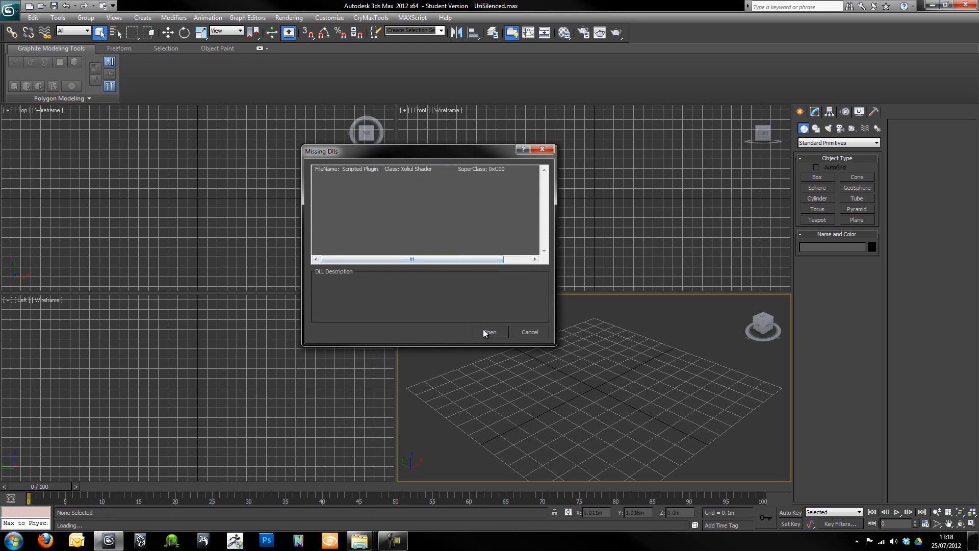
{"action": "left_click", "coordinate": [489, 333]}
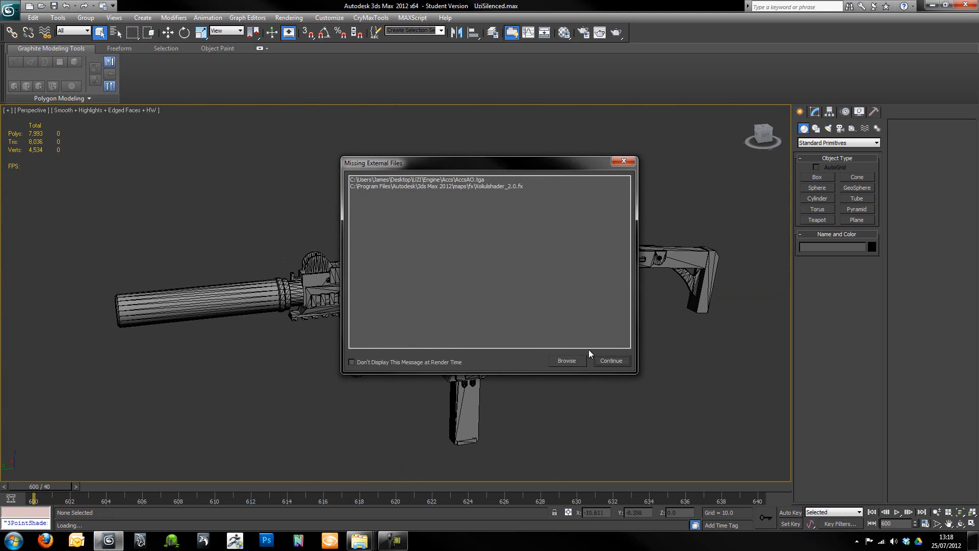
Dismiss the Missing External Files notice and orbit around the Uzi's sides, stock, receiver and grip.
{"action": "left_click", "coordinate": [611, 361]}
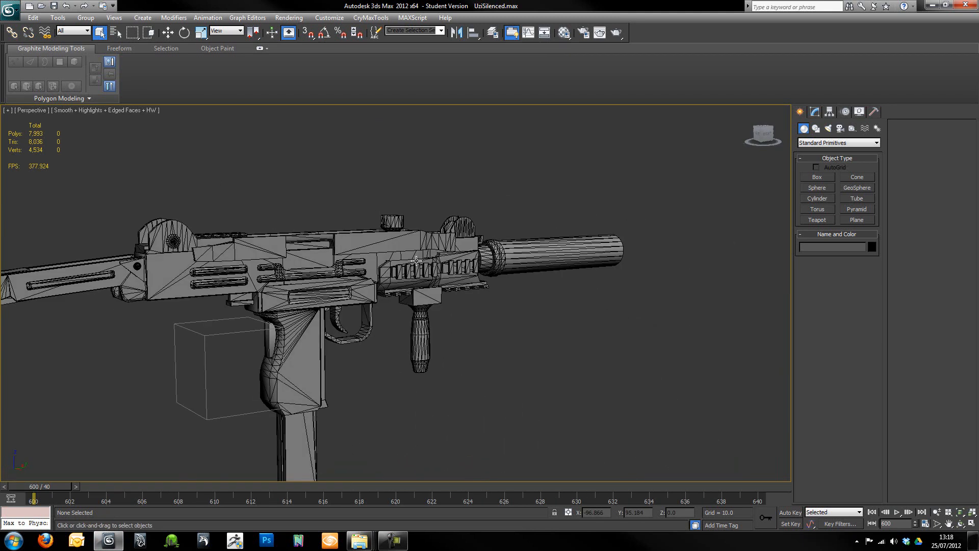
{"action": "left_click_drag", "start_coordinate": [412, 262], "coordinate": [490, 303]}
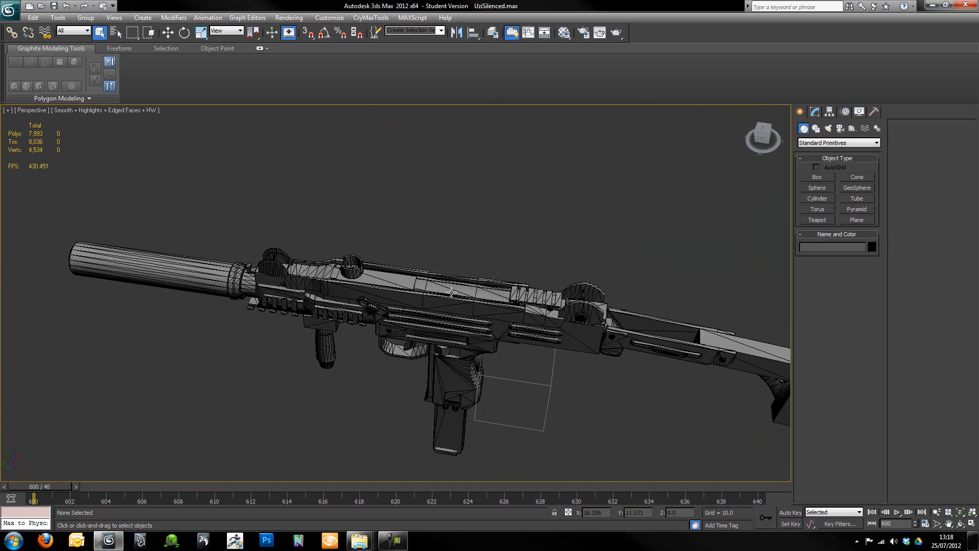
{"action": "left_click_drag", "start_coordinate": [450, 294], "coordinate": [388, 255]}
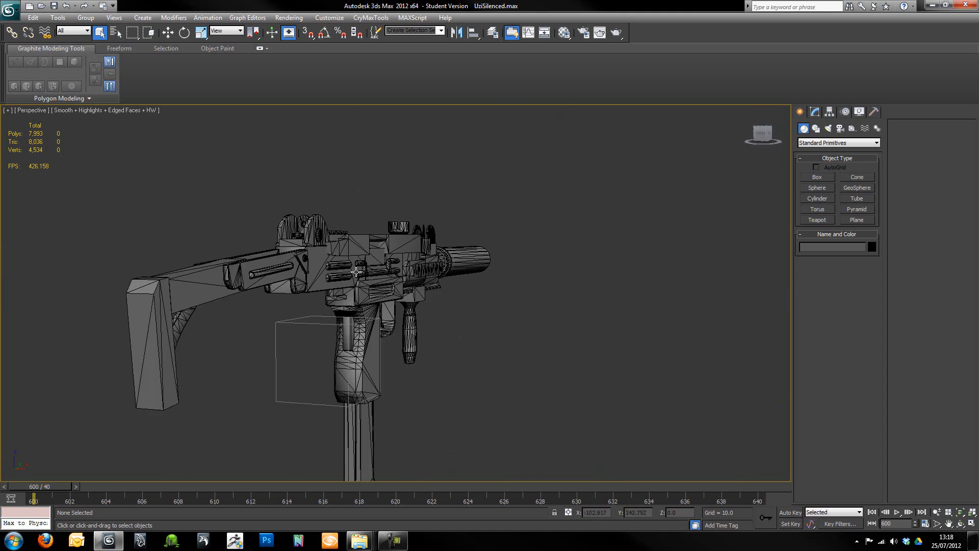
{"action": "left_click_drag", "start_coordinate": [356, 271], "coordinate": [439, 257]}
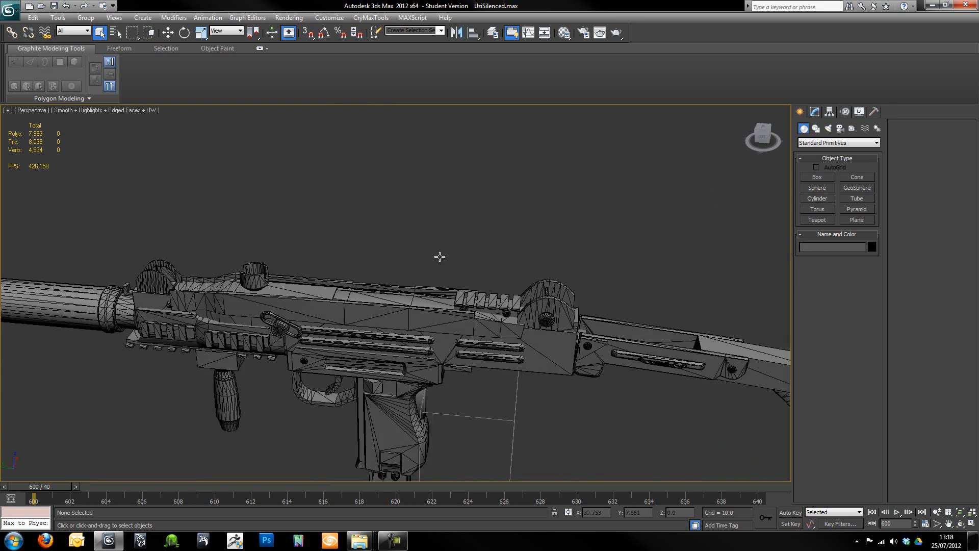
{"action": "left_click_drag", "start_coordinate": [439, 256], "coordinate": [493, 236]}
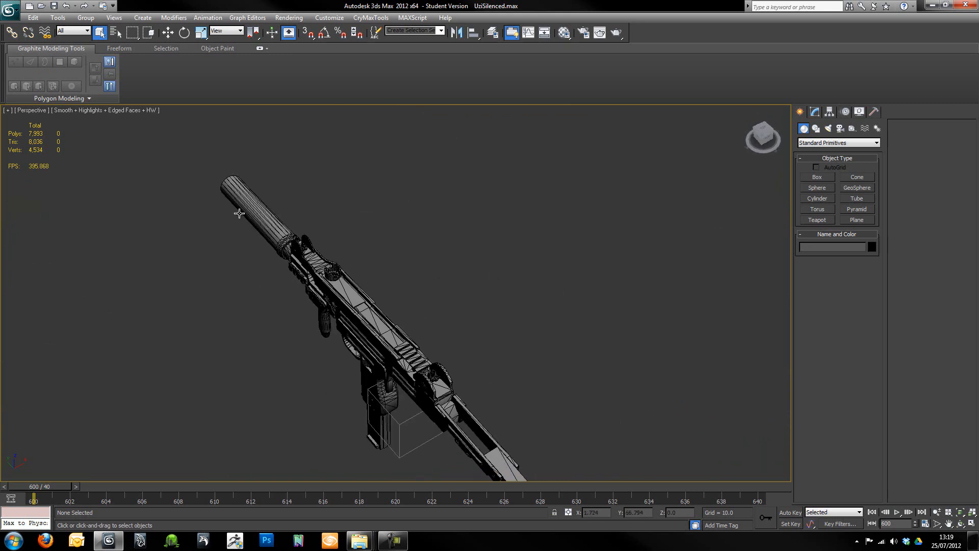
{"action": "mouse_move", "coordinate": [541, 349]}
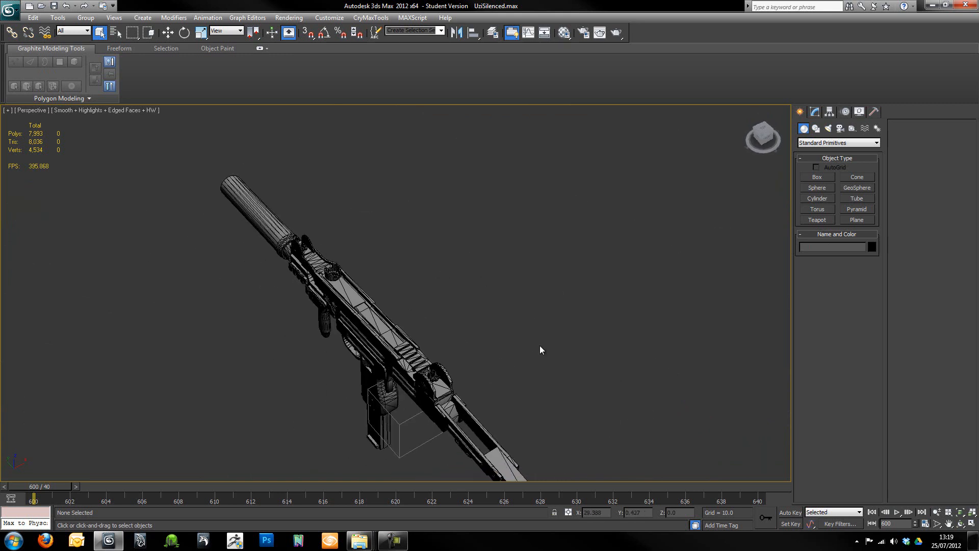
{"action": "left_click_drag", "start_coordinate": [541, 350], "coordinate": [423, 312]}
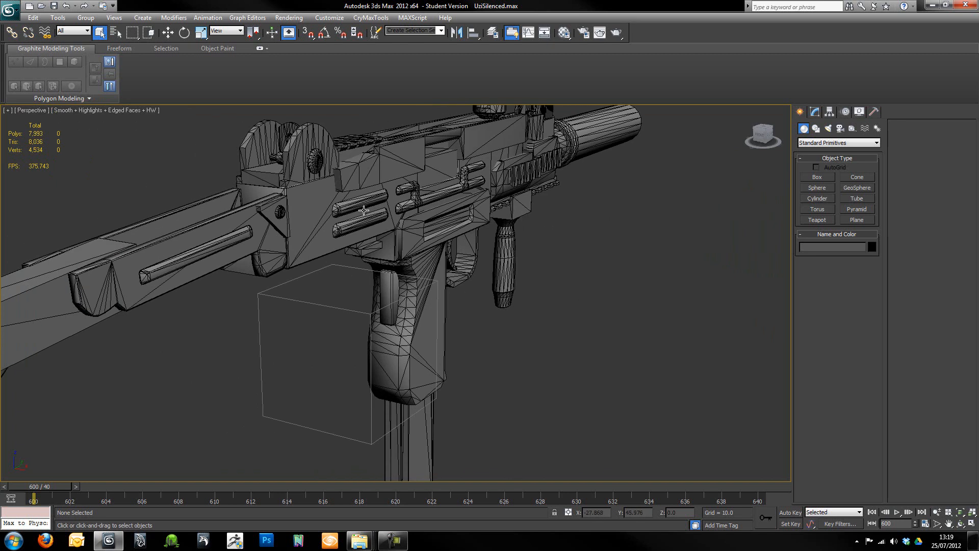
{"action": "mouse_move", "coordinate": [418, 287]}
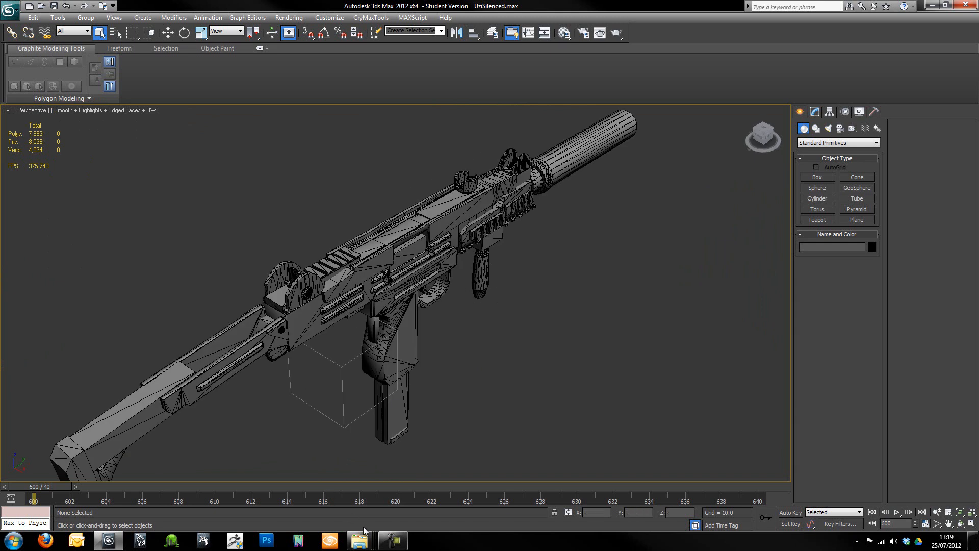
{"action": "mouse_move", "coordinate": [359, 539]}
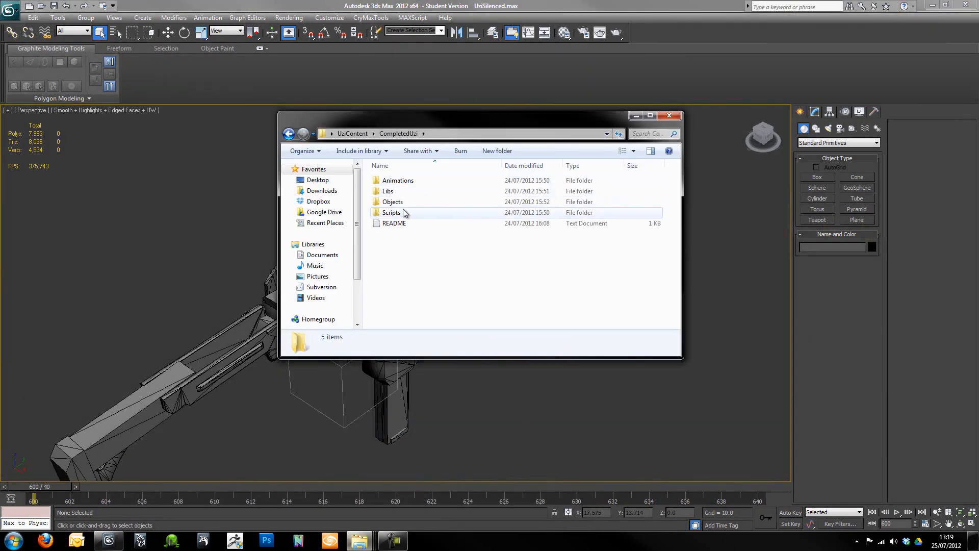
Browse Objects > weapons > Textures, check accsnormals.dds, then minimize the Explorer window.
{"action": "double_click", "coordinate": [393, 200]}
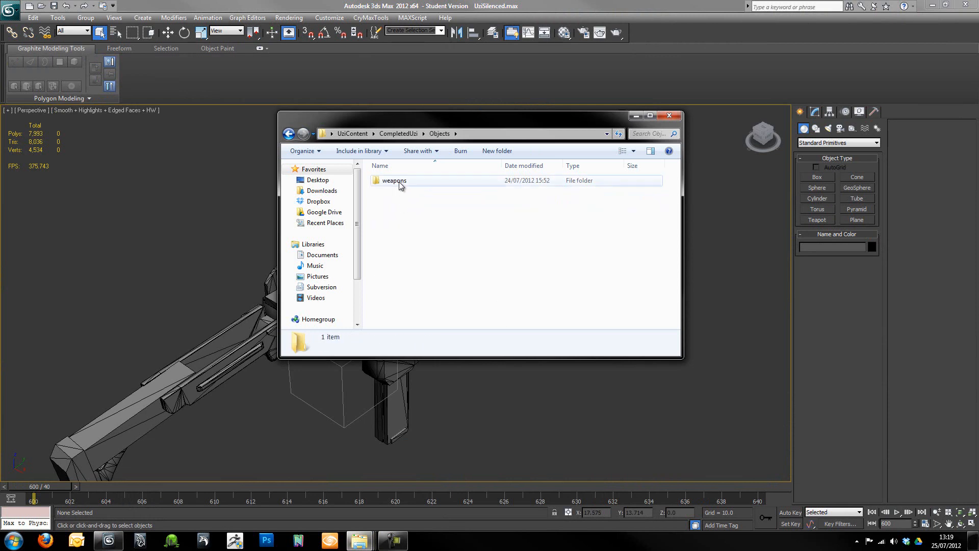
{"action": "double_click", "coordinate": [394, 179]}
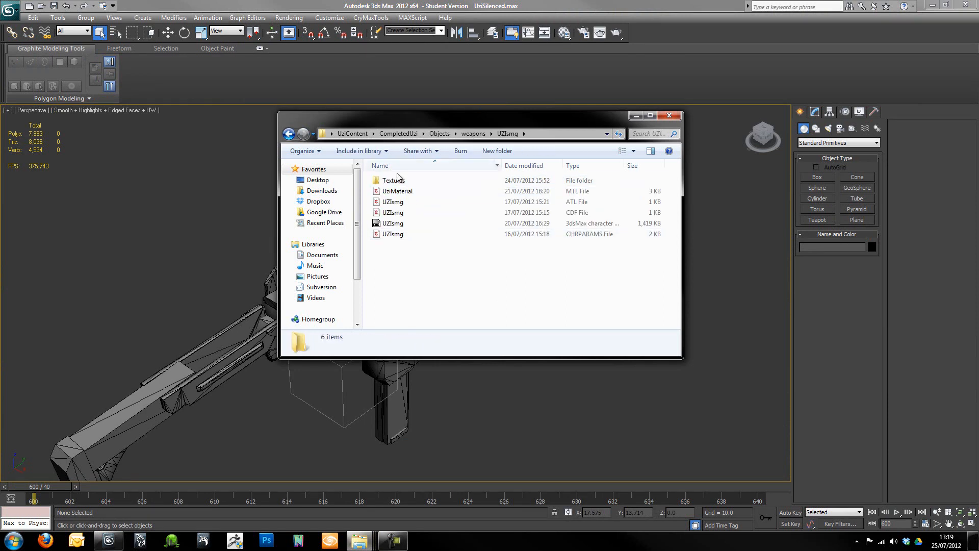
{"action": "double_click", "coordinate": [390, 180]}
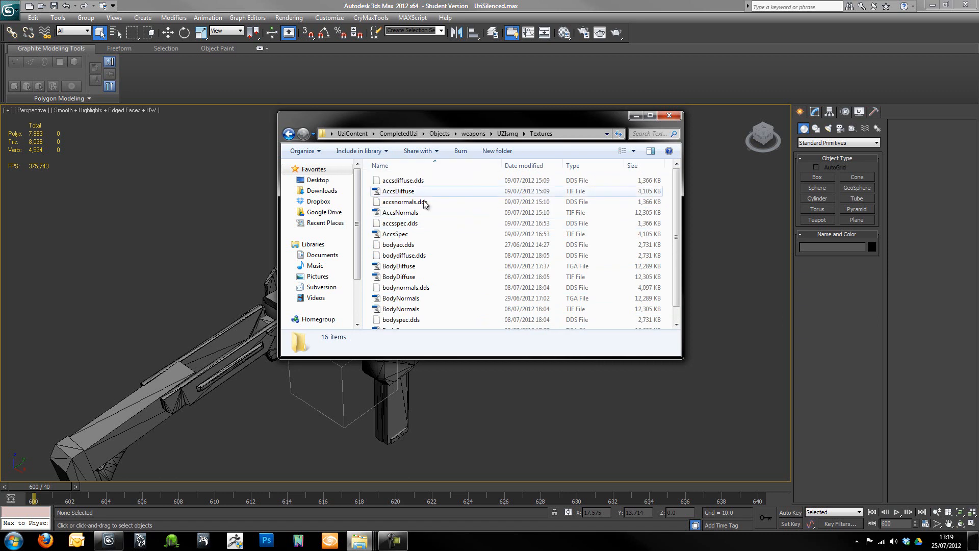
{"action": "left_click", "coordinate": [404, 202]}
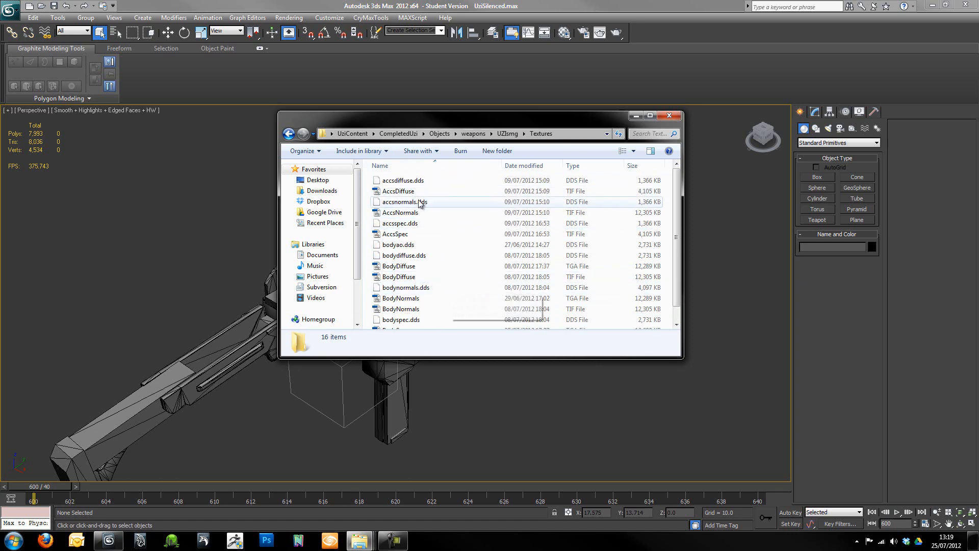
{"action": "scroll", "scroll_direction": "down", "scroll_amount": 3}
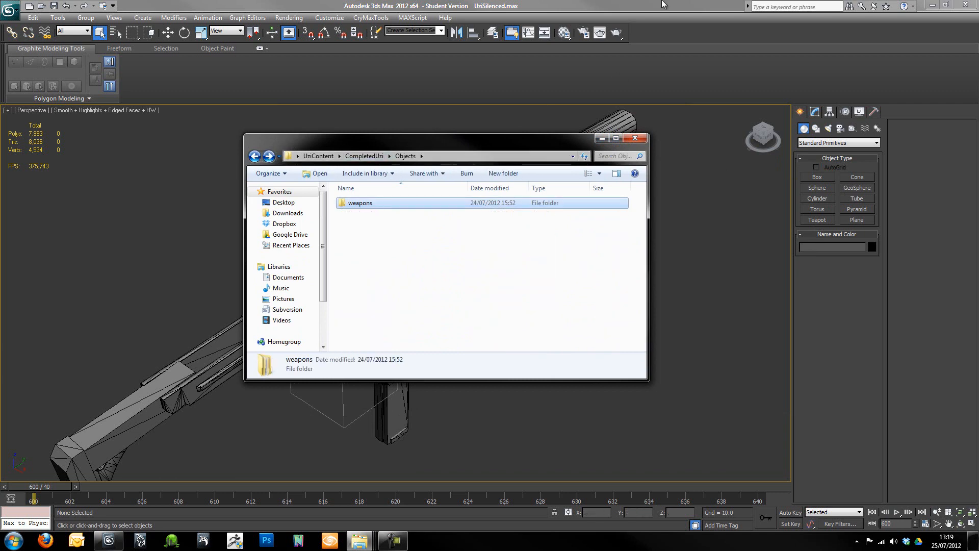
{"action": "left_click", "coordinate": [636, 138]}
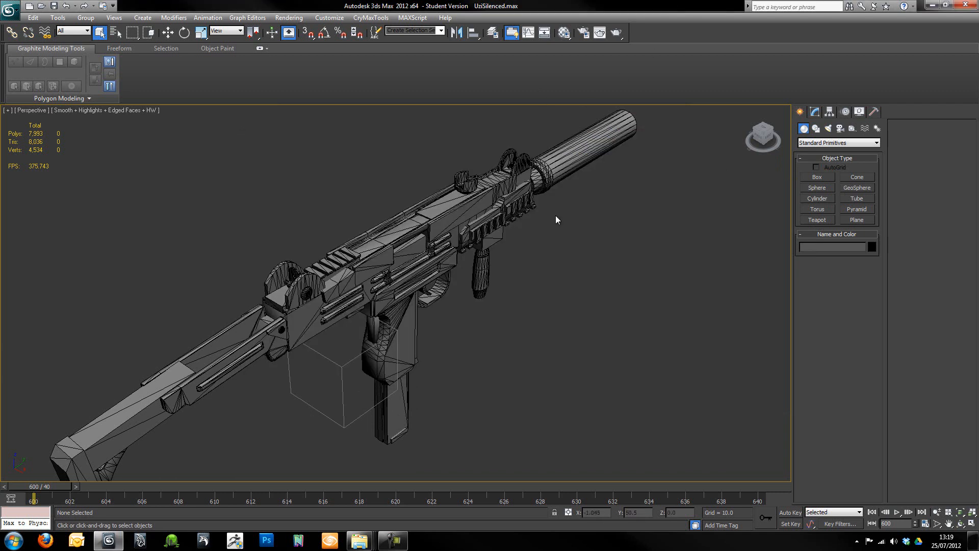
{"action": "left_click_drag", "start_coordinate": [556, 220], "coordinate": [506, 287]}
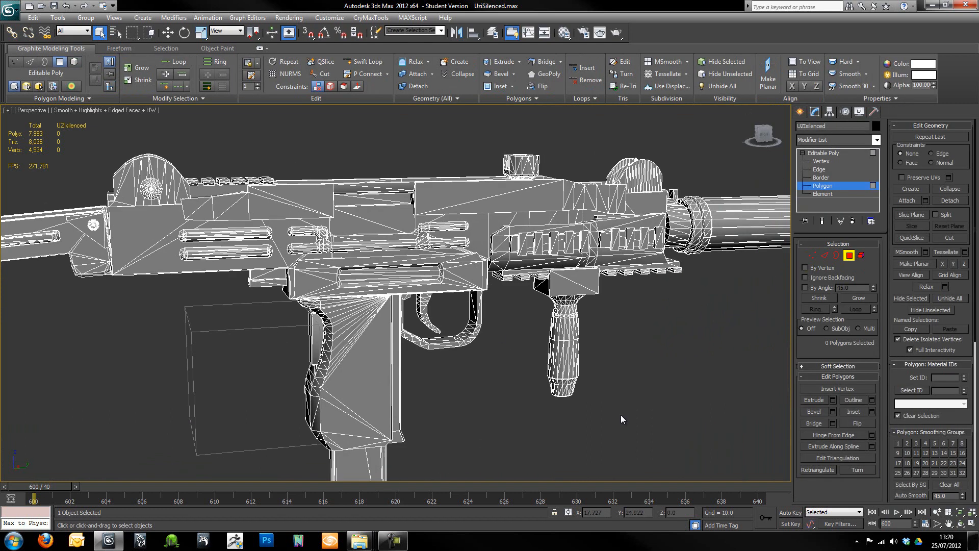
{"action": "left_click", "coordinate": [563, 367]}
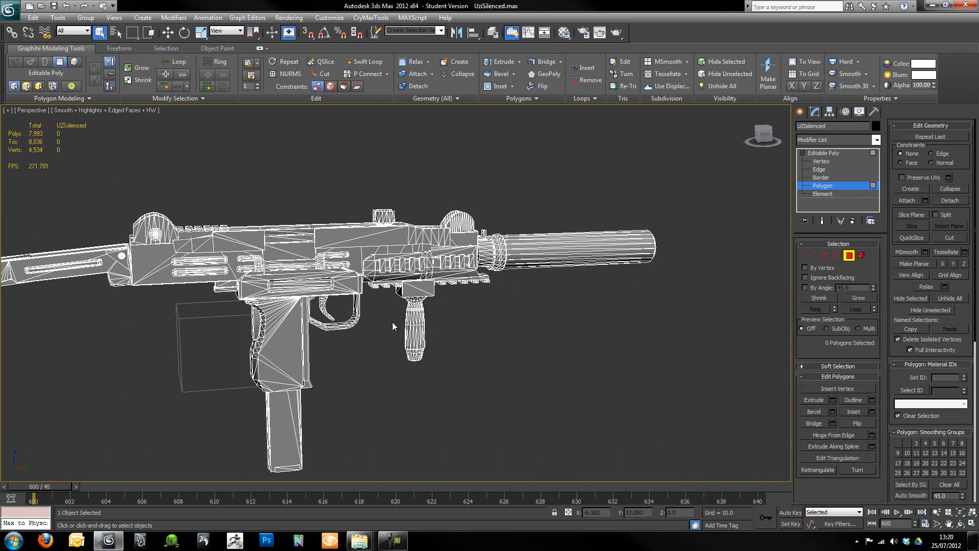
{"action": "left_click", "coordinate": [822, 194]}
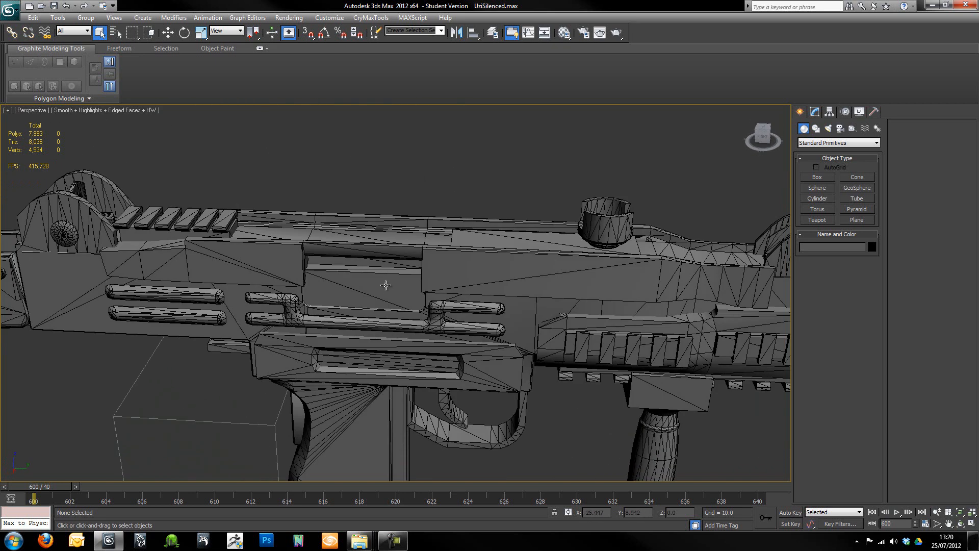
Select the UZIsilenced mesh and pick the slider elements on top of the gun.
{"action": "left_click", "coordinate": [381, 286]}
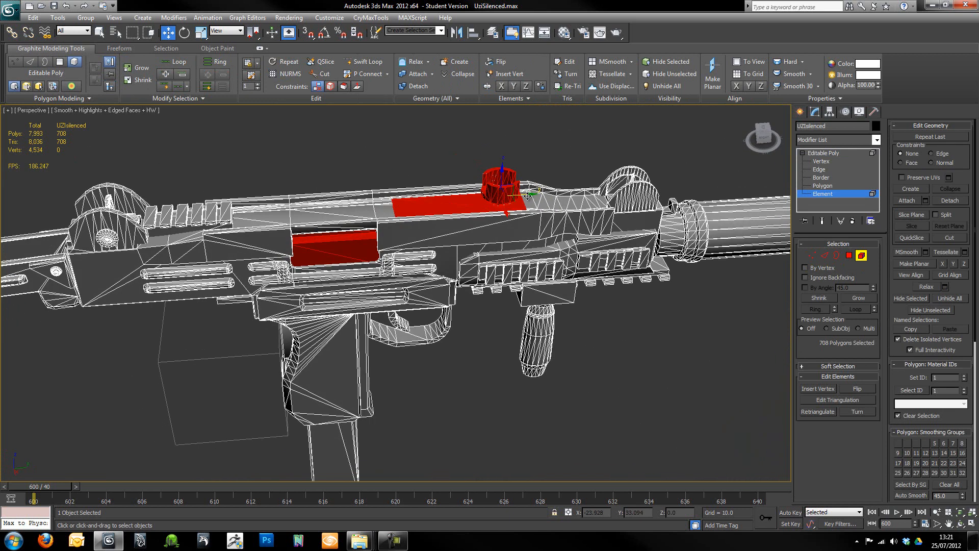
{"action": "left_click_drag", "start_coordinate": [527, 194], "coordinate": [520, 199]}
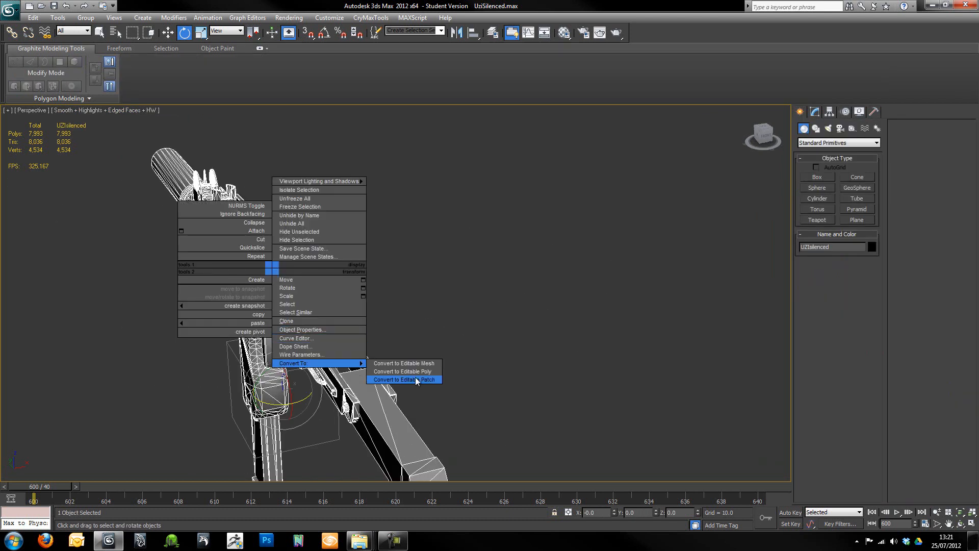
Convert the Uzi to editable poly, Reset XForm, collapse the stack, and begin File > Reset.
{"action": "left_click", "coordinate": [402, 371]}
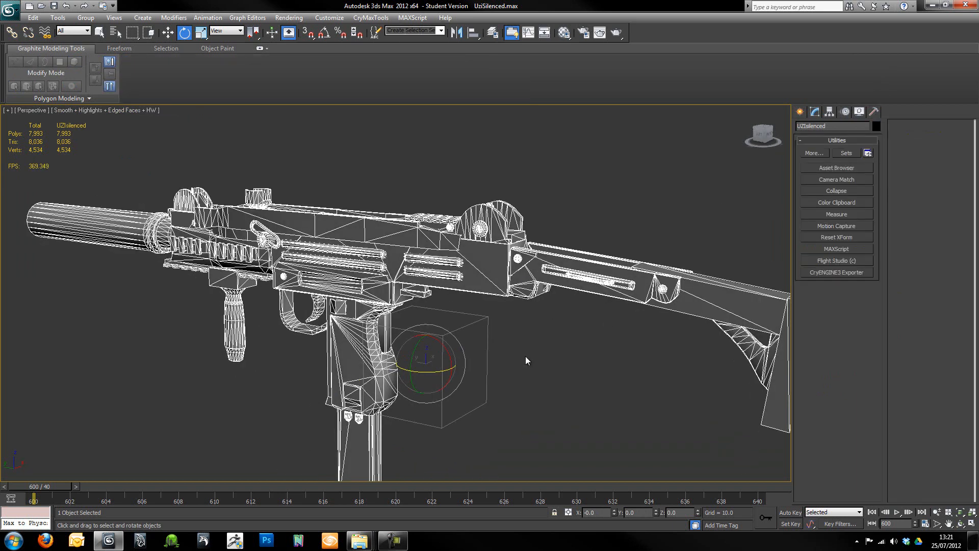
{"action": "left_click", "coordinate": [836, 237]}
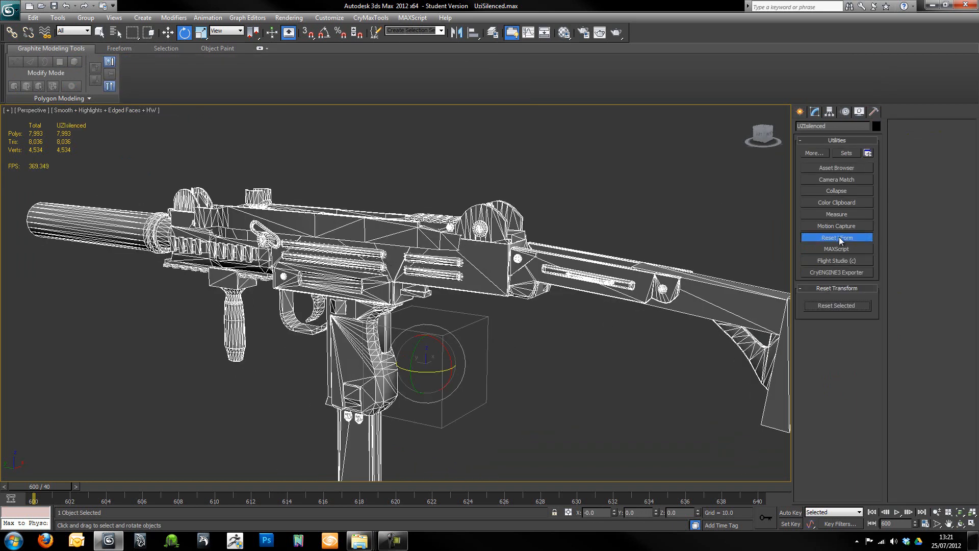
{"action": "right_click", "coordinate": [432, 250]}
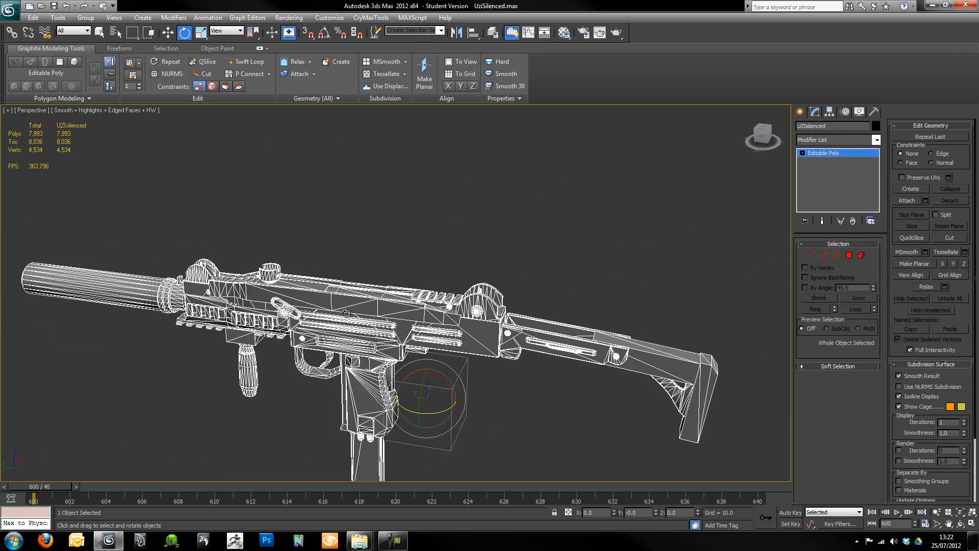
{"action": "left_click", "coordinate": [332, 181]}
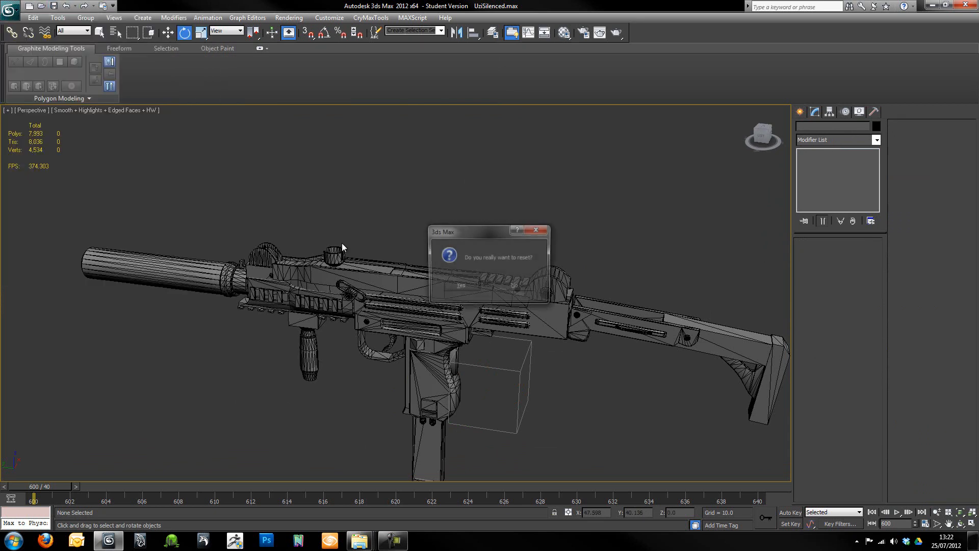
Confirm the scene reset, return to UziContent and drag Rig.max onto 3ds Max.
{"action": "left_click", "coordinate": [459, 286]}
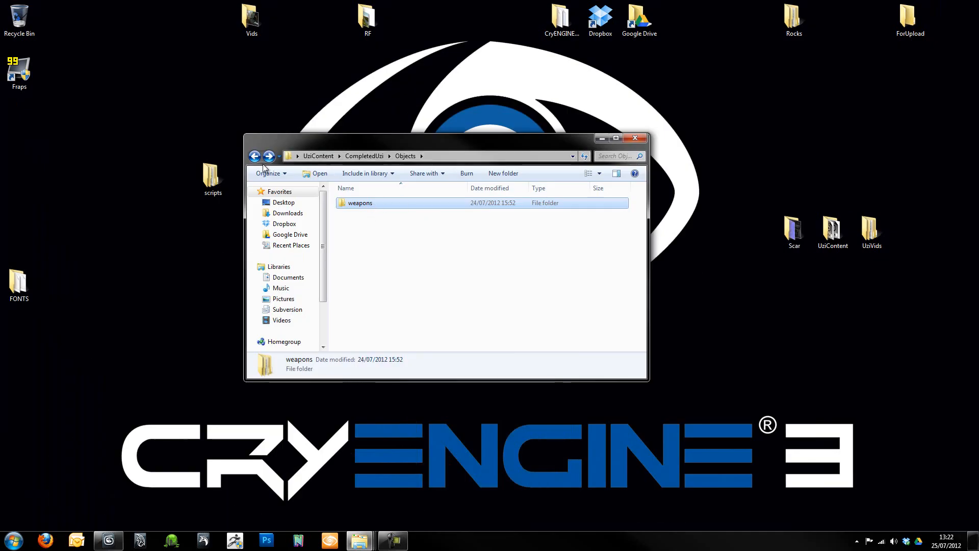
{"action": "left_click", "coordinate": [254, 156]}
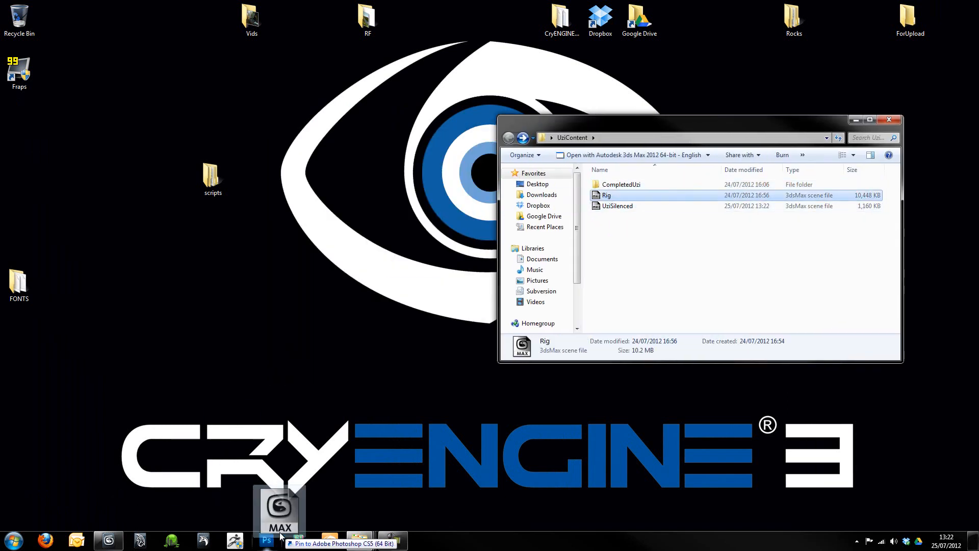
{"action": "left_click_drag", "start_coordinate": [279, 505], "coordinate": [150, 502]}
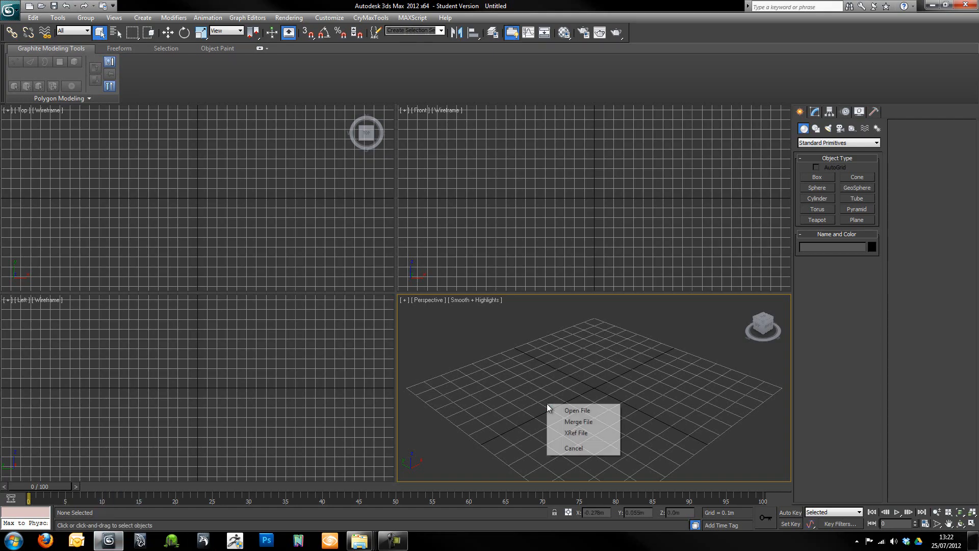
Open Rig.max as the scene, dismiss the missing-files notice and orbit around the arms and helpers.
{"action": "left_click", "coordinate": [576, 410]}
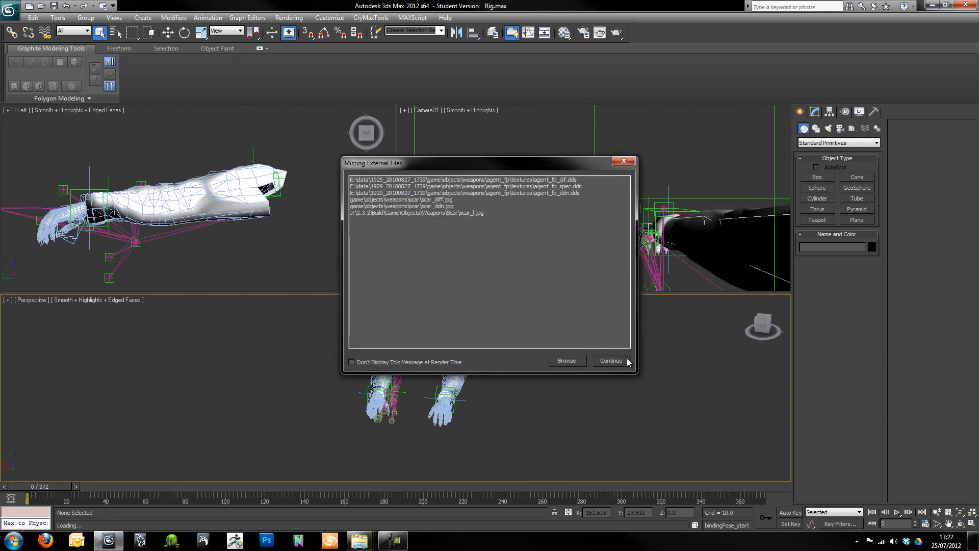
{"action": "left_click", "coordinate": [611, 361]}
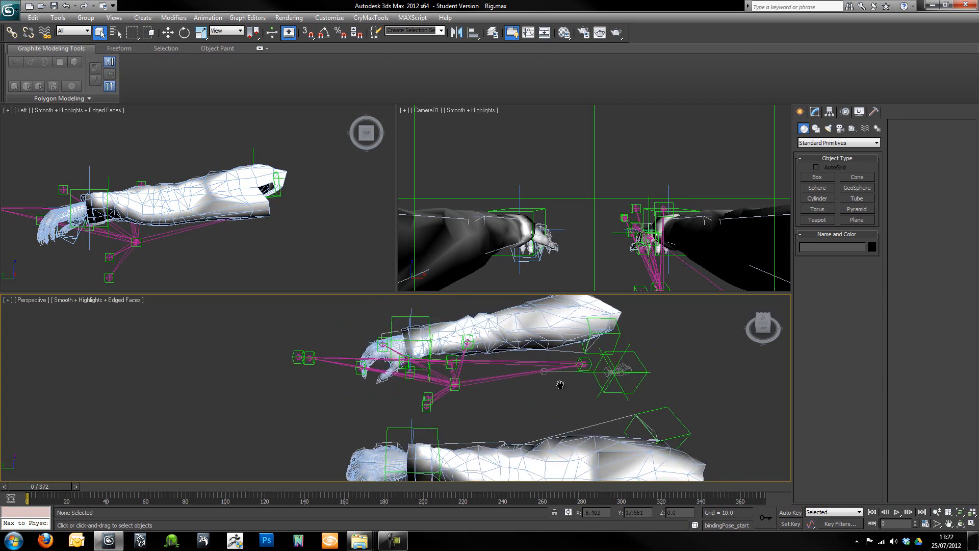
{"action": "left_click_drag", "start_coordinate": [558, 385], "coordinate": [574, 384]}
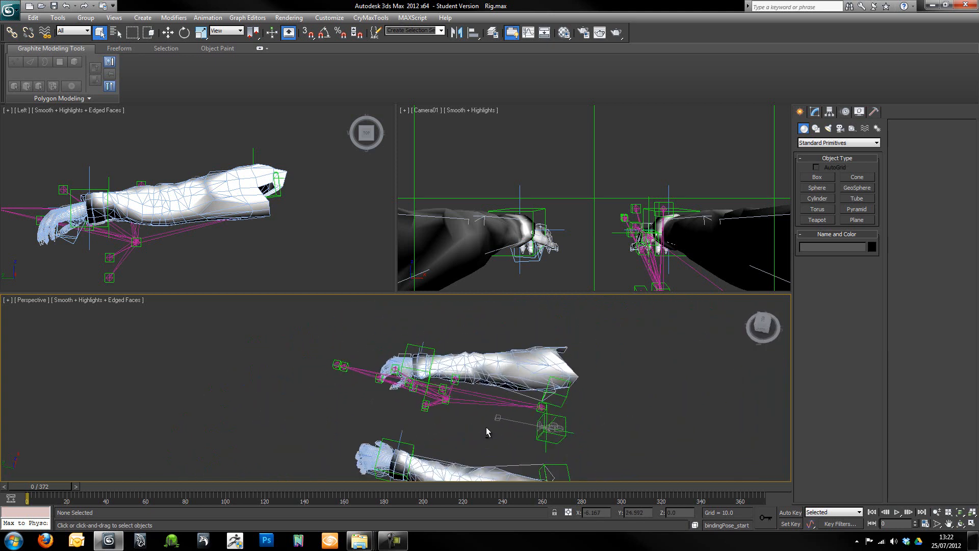
{"action": "left_click_drag", "start_coordinate": [488, 431], "coordinate": [415, 409]}
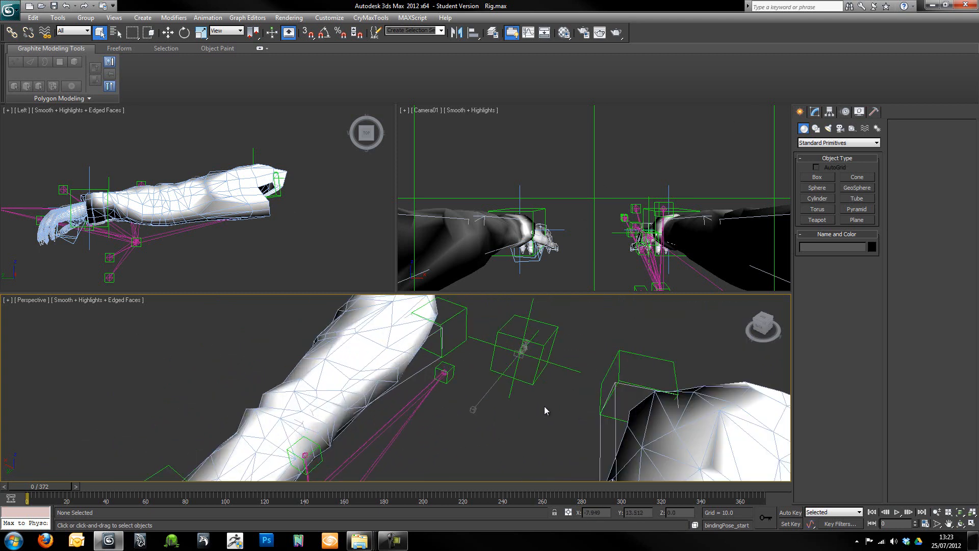
{"action": "left_click_drag", "start_coordinate": [546, 409], "coordinate": [488, 387]}
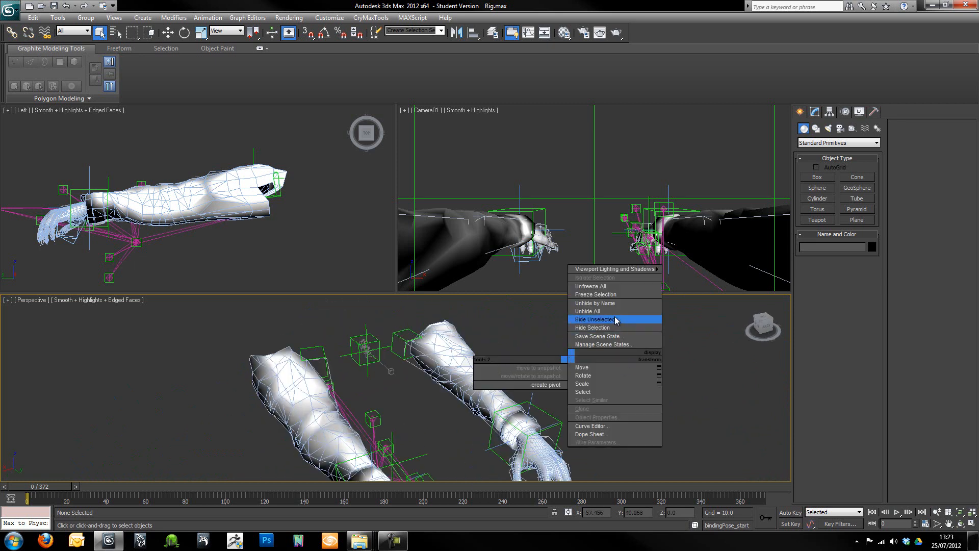
{"action": "left_click", "coordinate": [594, 319]}
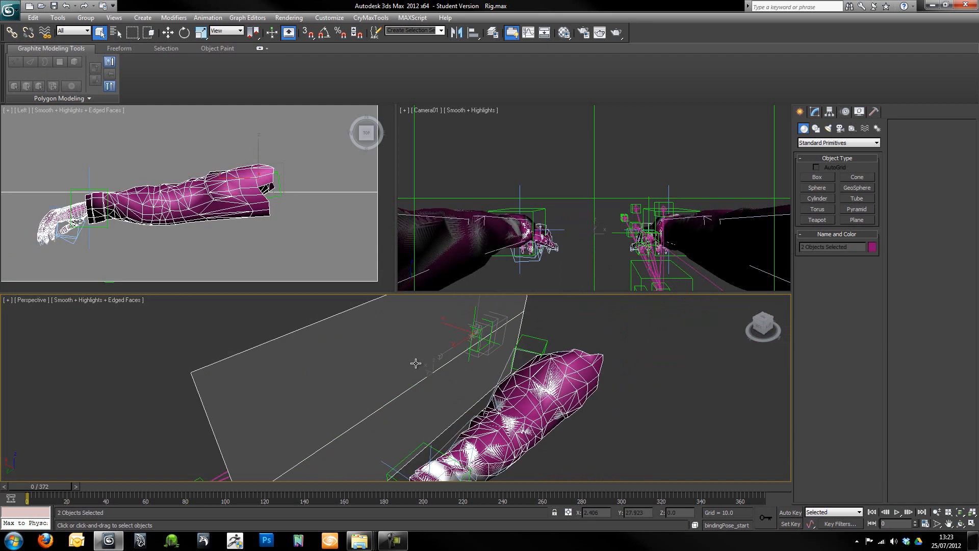
{"action": "right_click", "coordinate": [414, 362]}
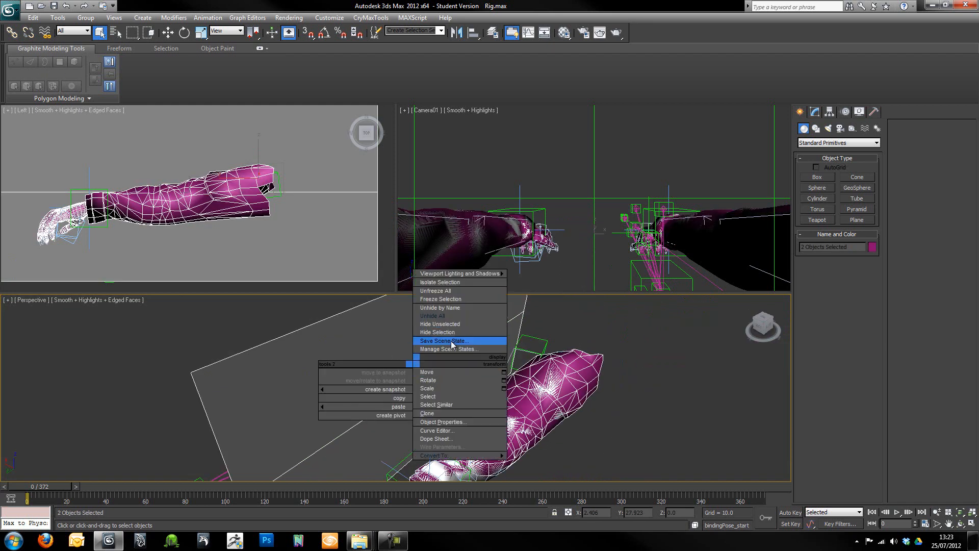
{"action": "mouse_move", "coordinate": [357, 376]}
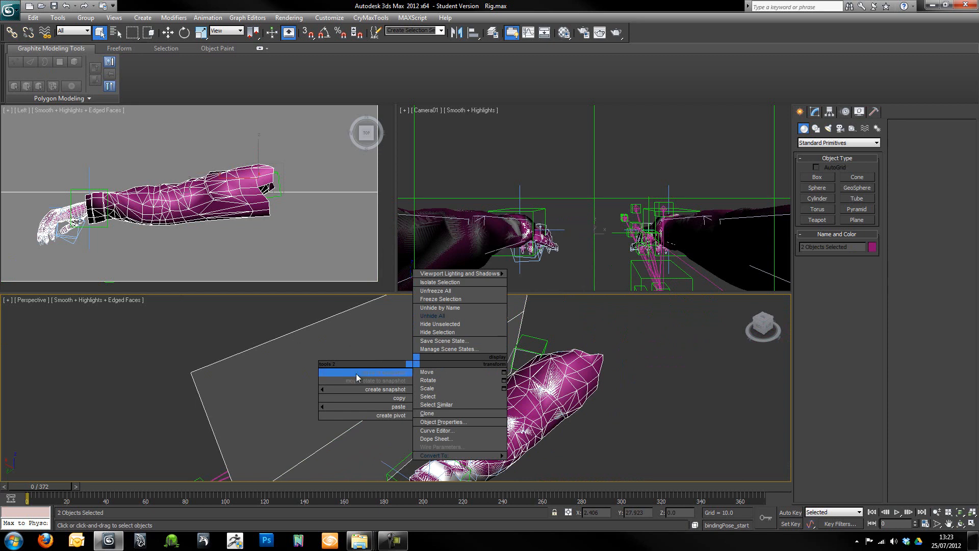
{"action": "mouse_move", "coordinate": [383, 316]}
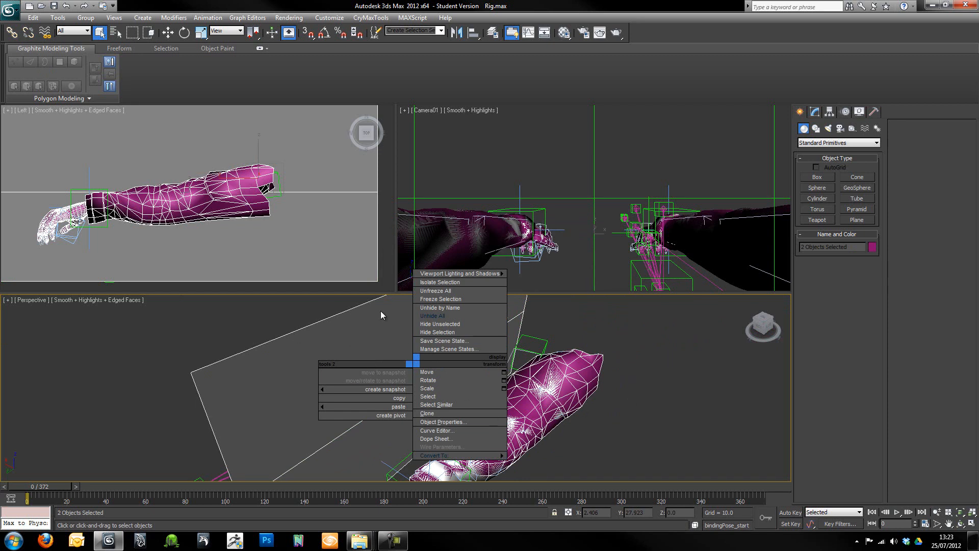
{"action": "mouse_move", "coordinate": [391, 345]}
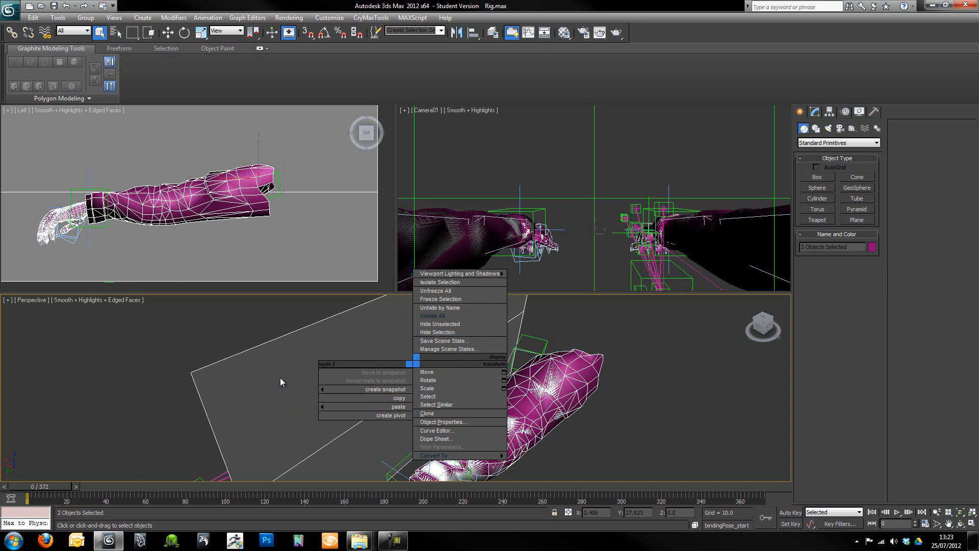
{"action": "mouse_move", "coordinate": [438, 332]}
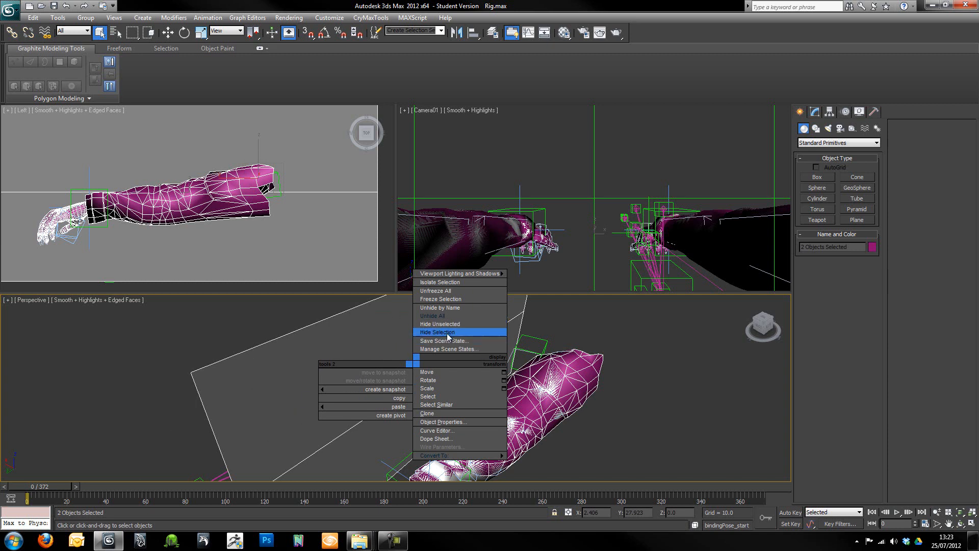
{"action": "left_click", "coordinate": [433, 316]}
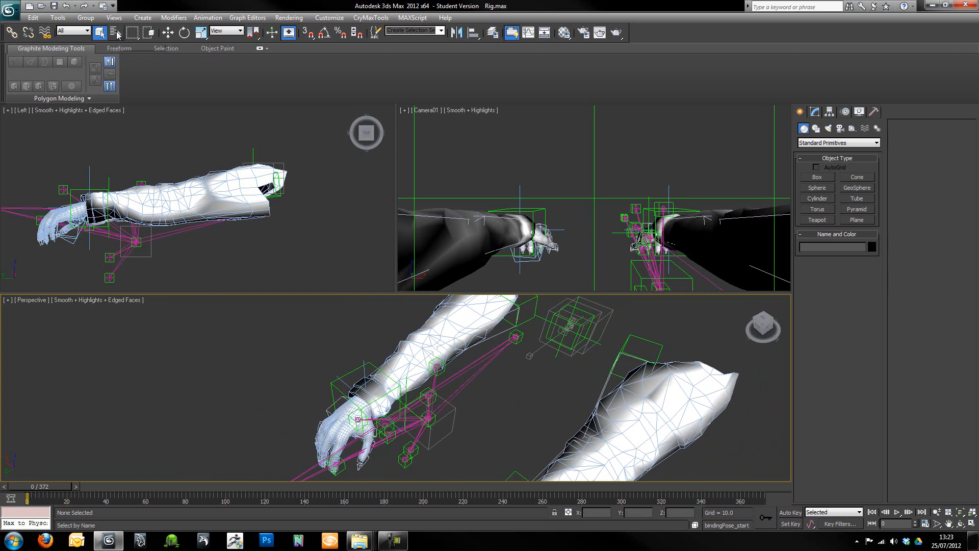
Select agent_fp_global from the Select From Scene list.
{"action": "left_click", "coordinate": [115, 31]}
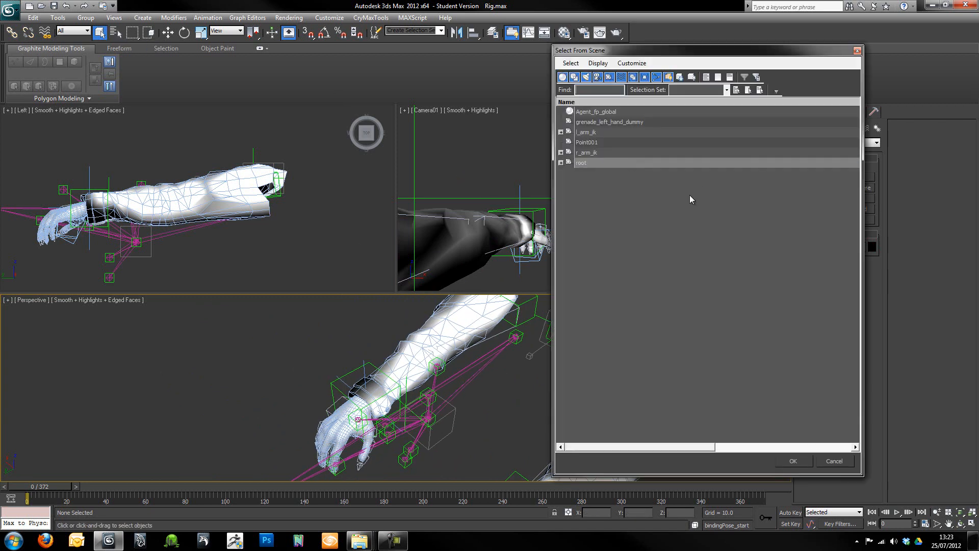
{"action": "left_click", "coordinate": [581, 162]}
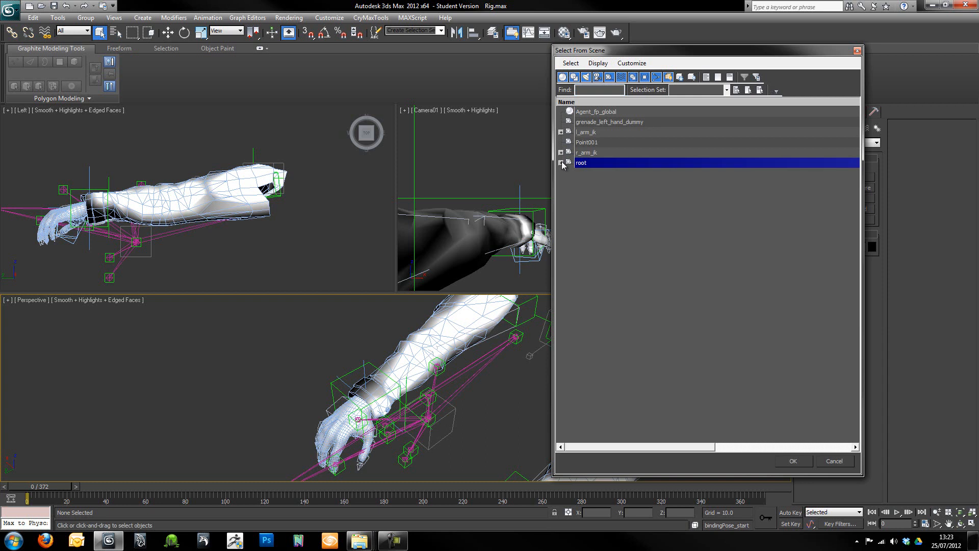
{"action": "left_click", "coordinate": [561, 162]}
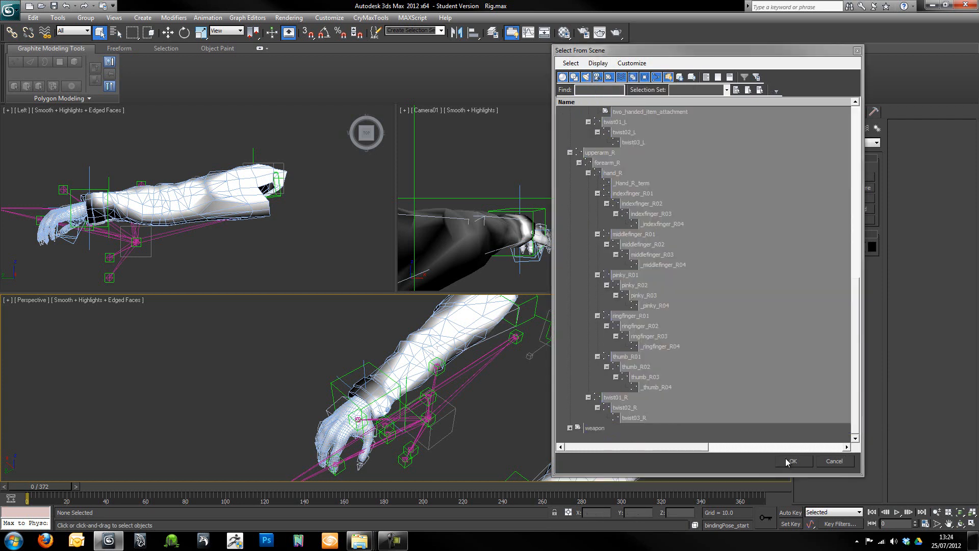
{"action": "left_click", "coordinate": [793, 460]}
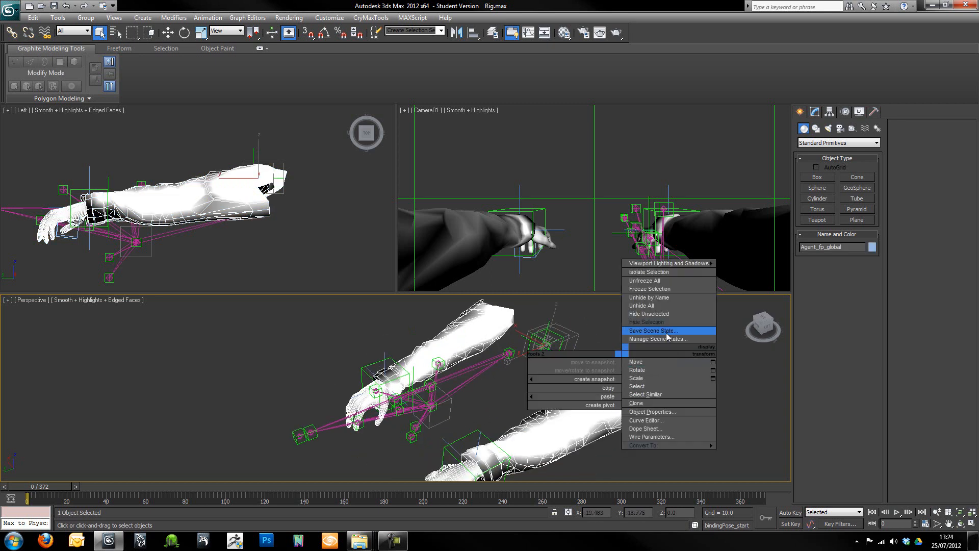
Hide the selected arm mesh, then hide the five selected helper objects.
{"action": "left_click", "coordinate": [646, 321]}
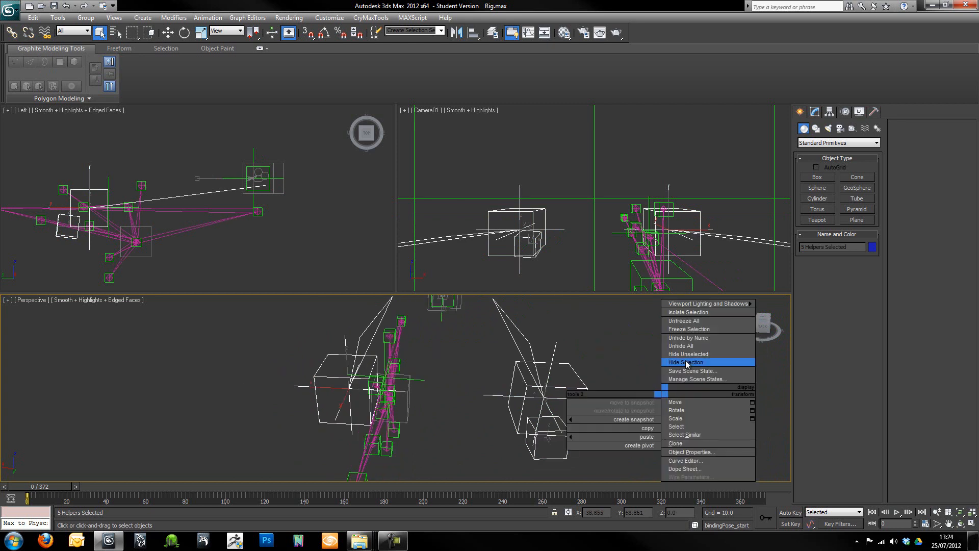
{"action": "left_click", "coordinate": [685, 362]}
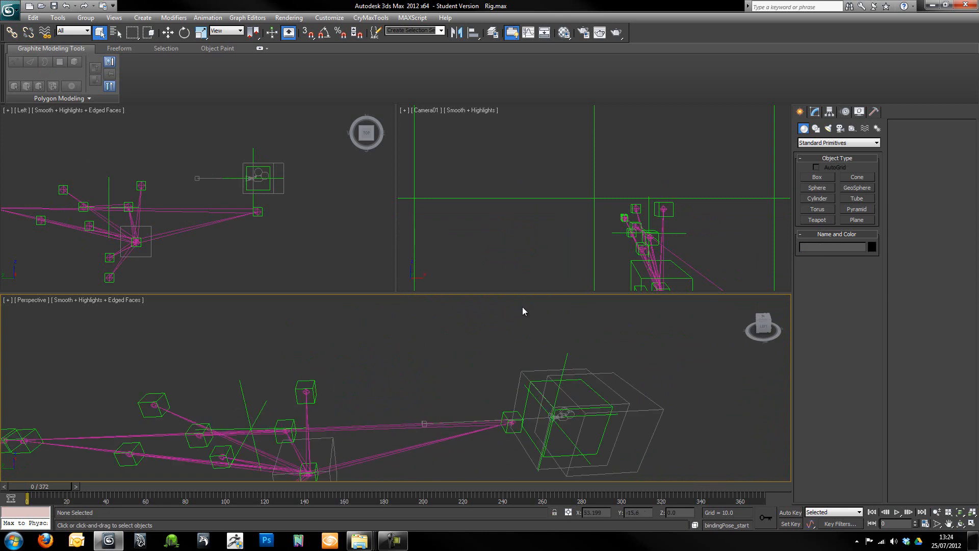
{"action": "mouse_move", "coordinate": [552, 391]}
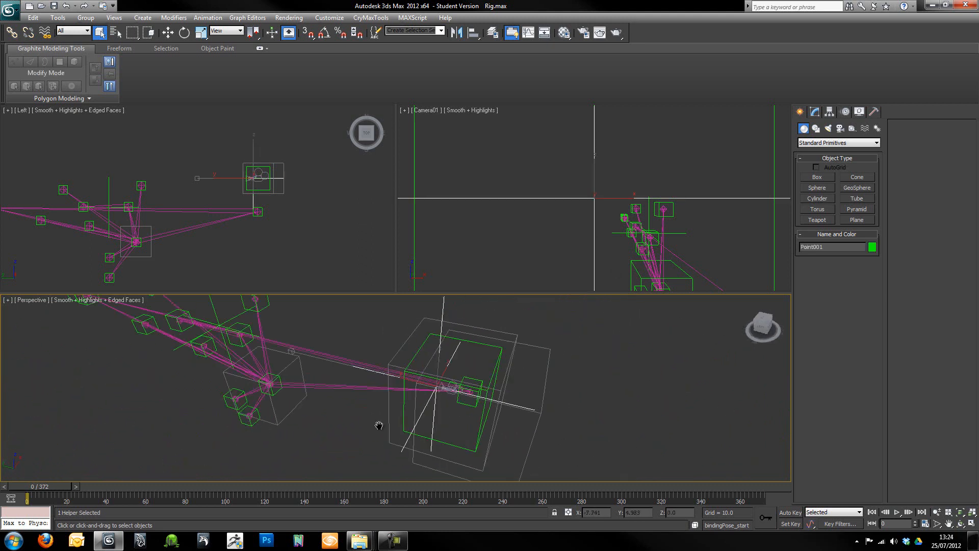
Select the Point001 helper to check its position, then deselect it.
{"action": "left_click", "coordinate": [169, 31]}
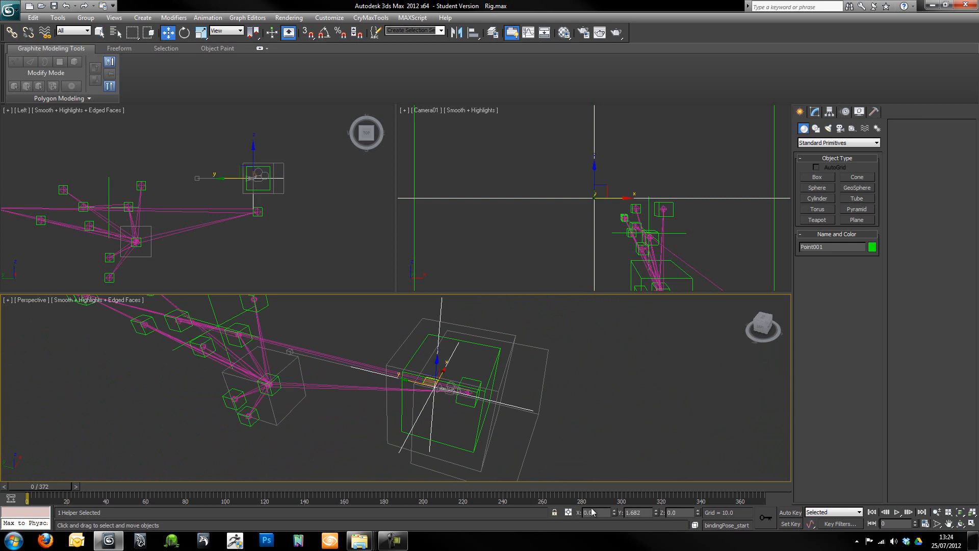
{"action": "mouse_move", "coordinate": [646, 525]}
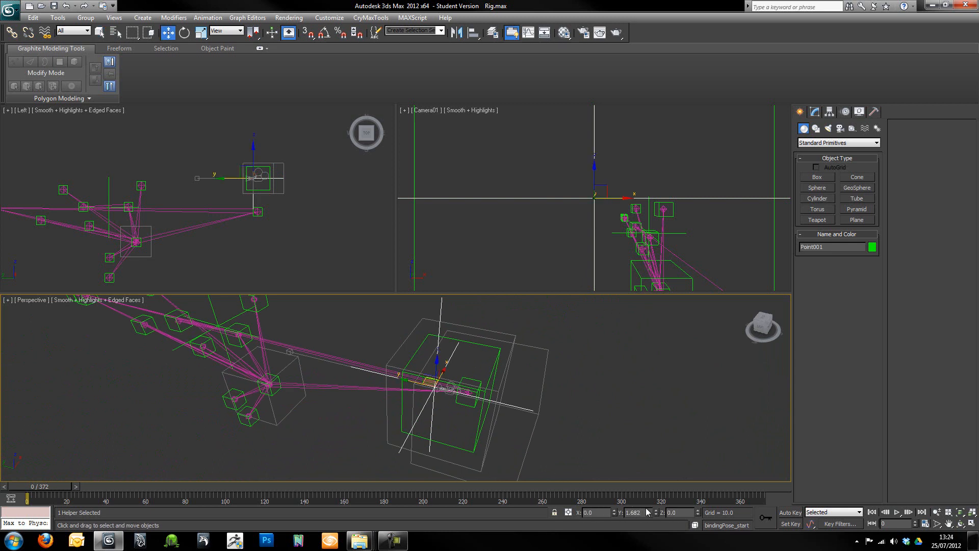
{"action": "mouse_move", "coordinate": [520, 412]}
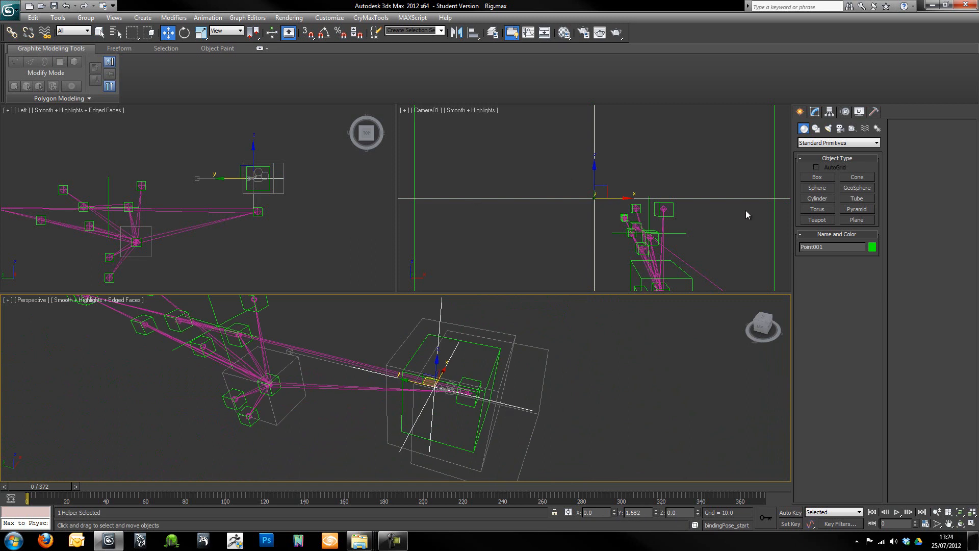
{"action": "left_click", "coordinate": [599, 210]}
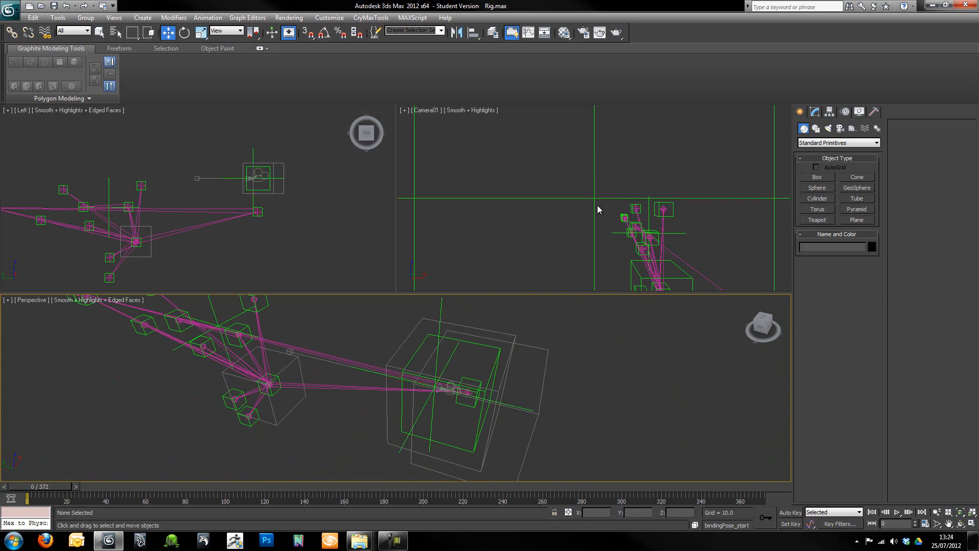
{"action": "mouse_move", "coordinate": [592, 200]}
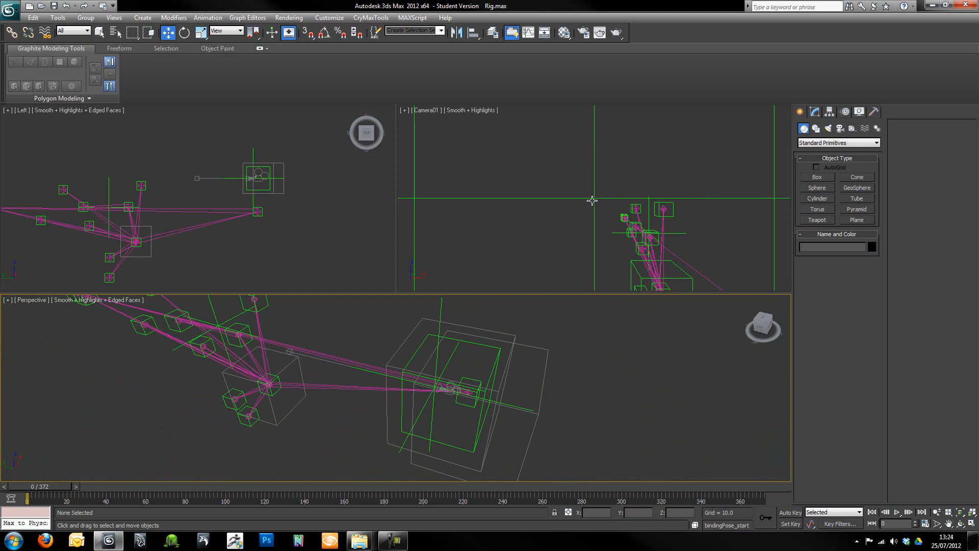
{"action": "mouse_move", "coordinate": [604, 251]}
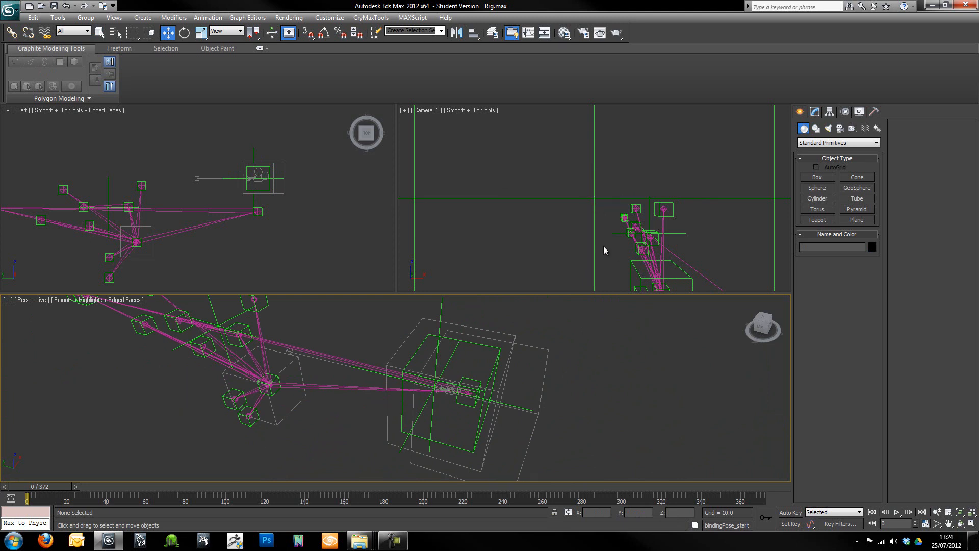
{"action": "mouse_move", "coordinate": [691, 304]}
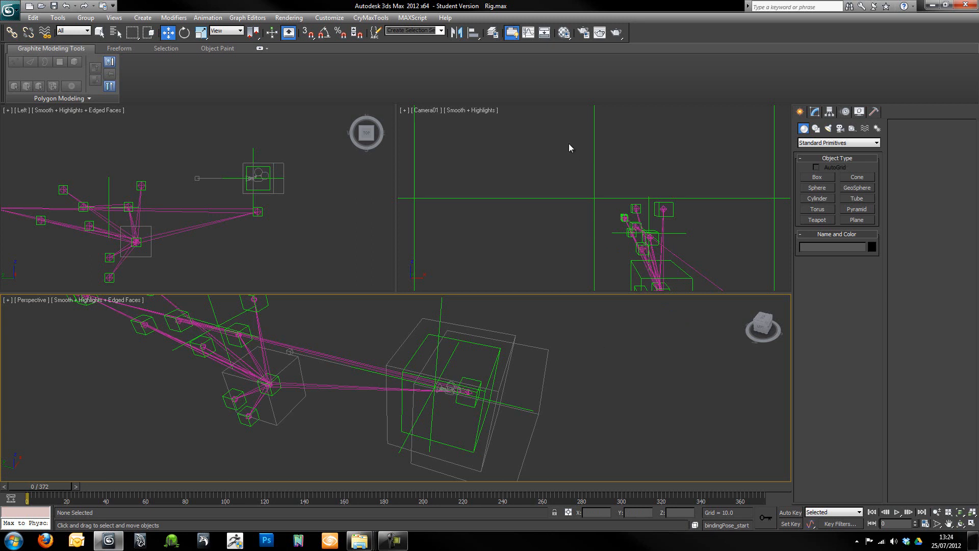
{"action": "mouse_move", "coordinate": [606, 199]}
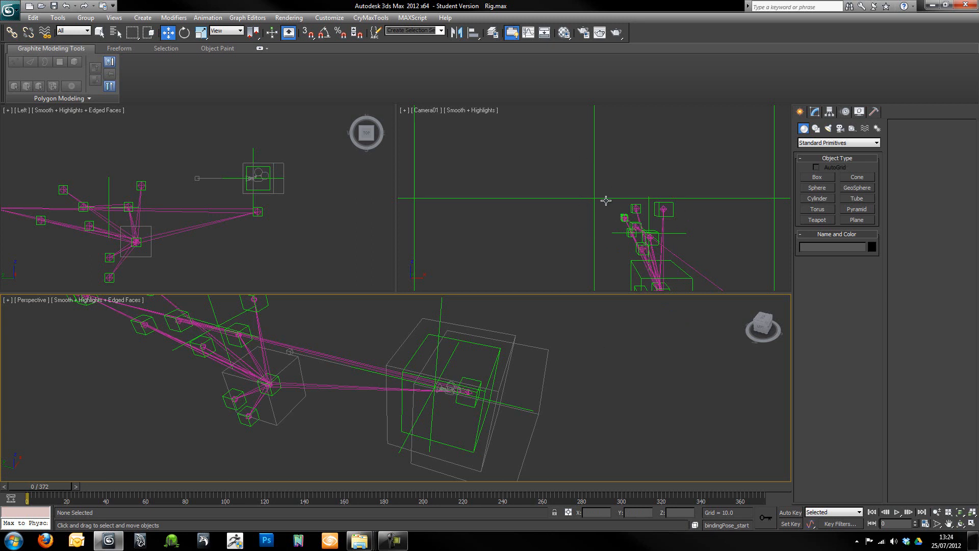
{"action": "mouse_move", "coordinate": [596, 204]}
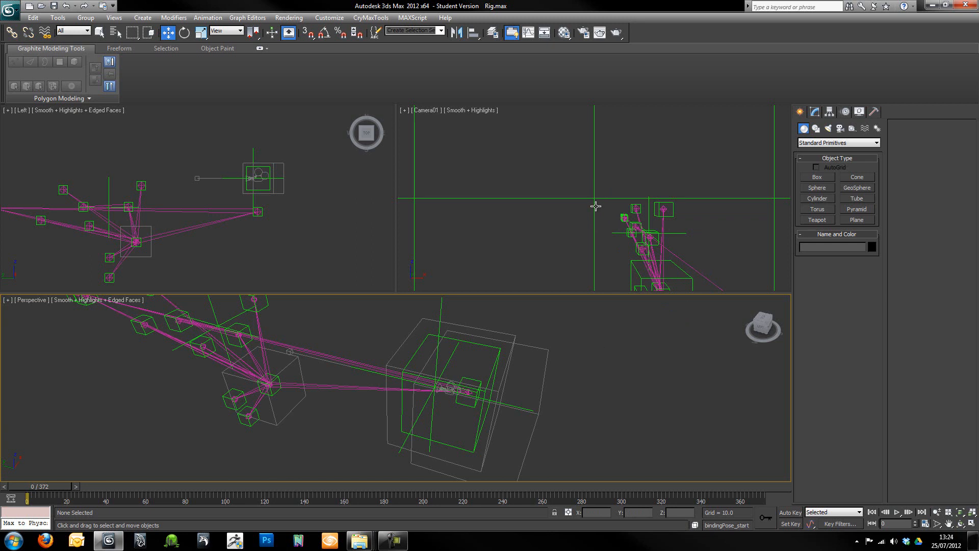
{"action": "mouse_move", "coordinate": [574, 204]}
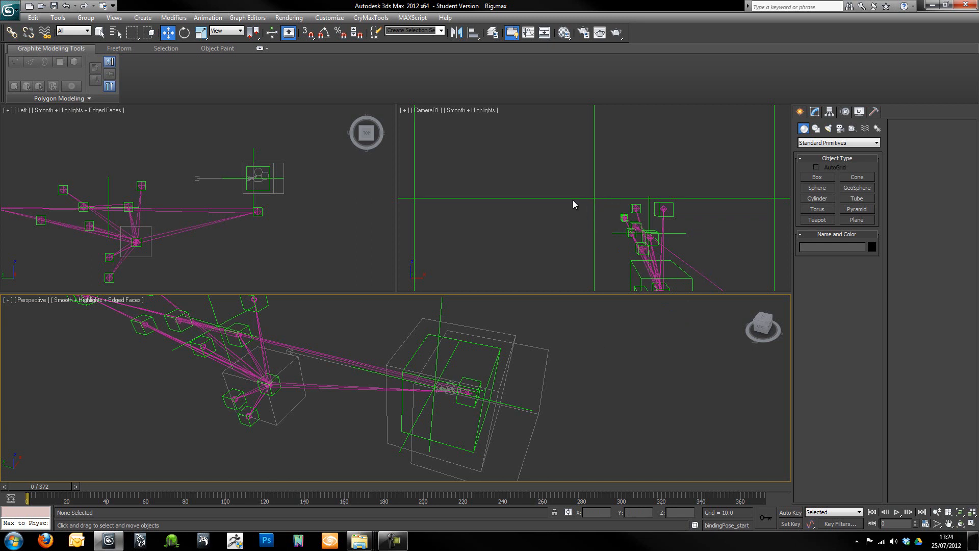
{"action": "mouse_move", "coordinate": [618, 212]}
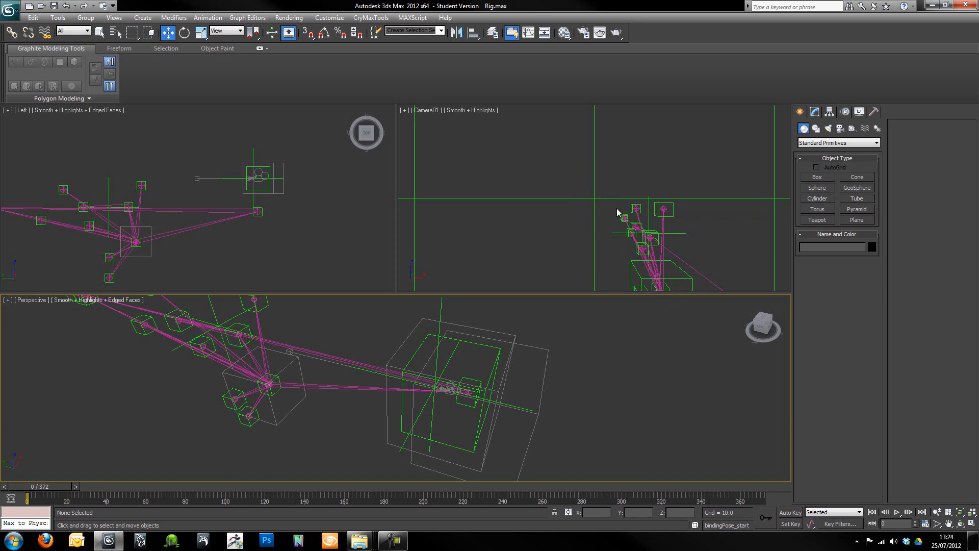
{"action": "mouse_move", "coordinate": [592, 212]}
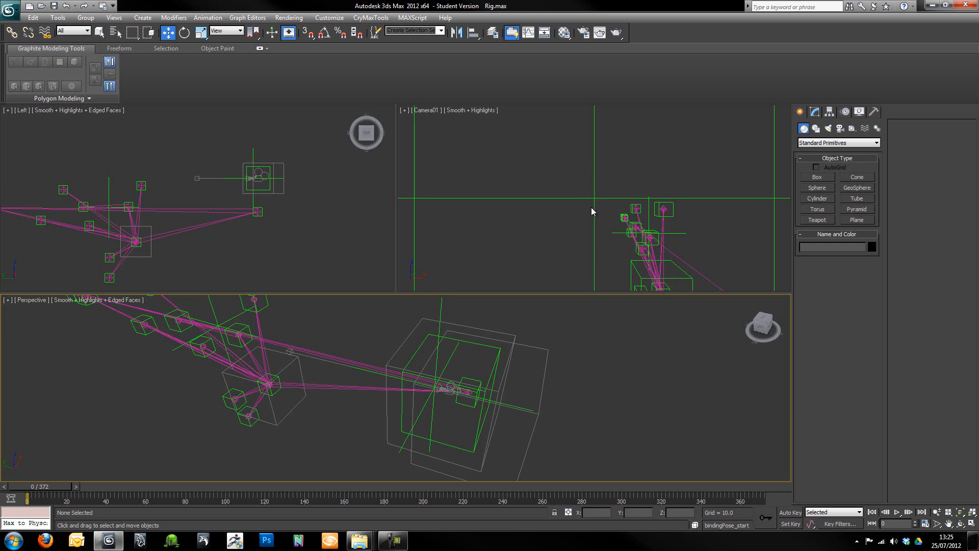
{"action": "mouse_move", "coordinate": [600, 225]}
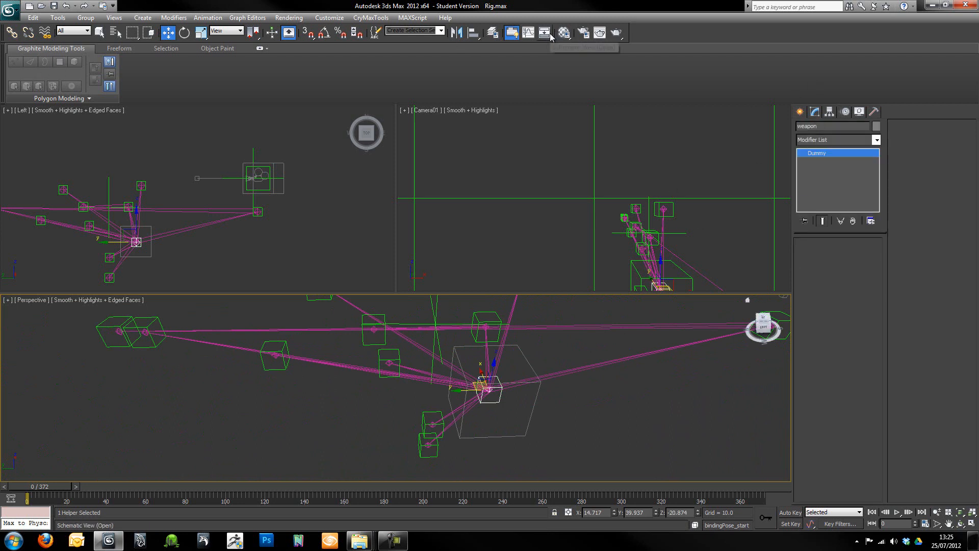
Show the Schematic View diagram of the rig's helper hierarchy.
{"action": "left_click", "coordinate": [545, 32]}
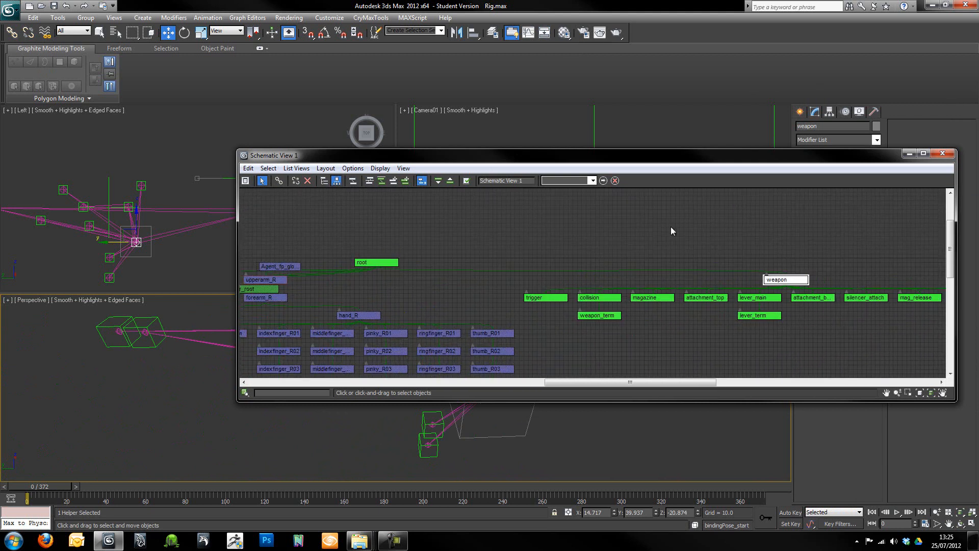
{"action": "mouse_move", "coordinate": [355, 286]}
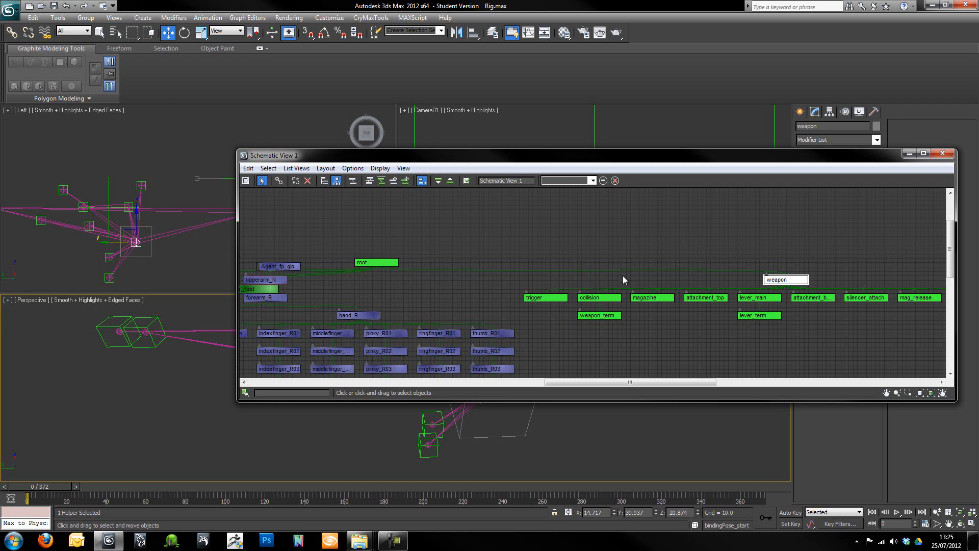
{"action": "mouse_move", "coordinate": [837, 310]}
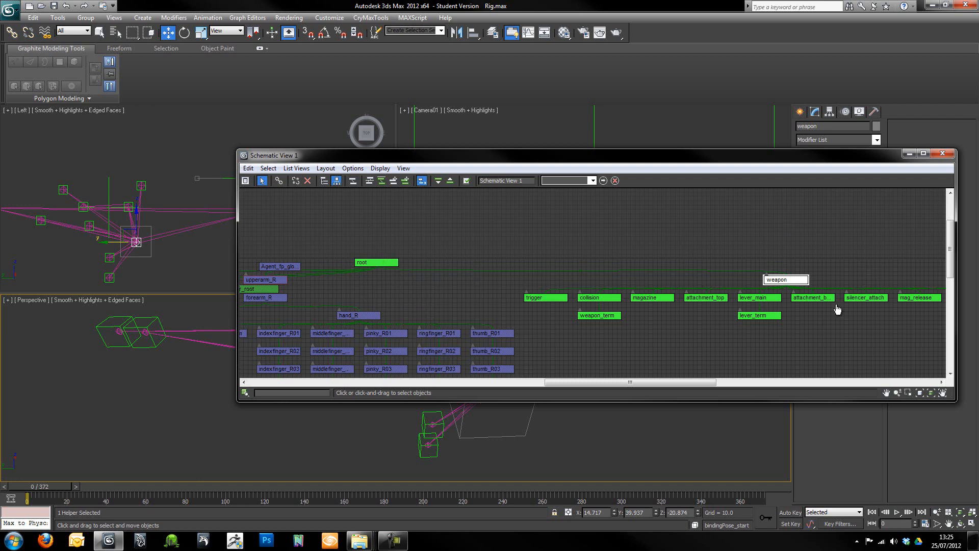
{"action": "mouse_move", "coordinate": [856, 286]}
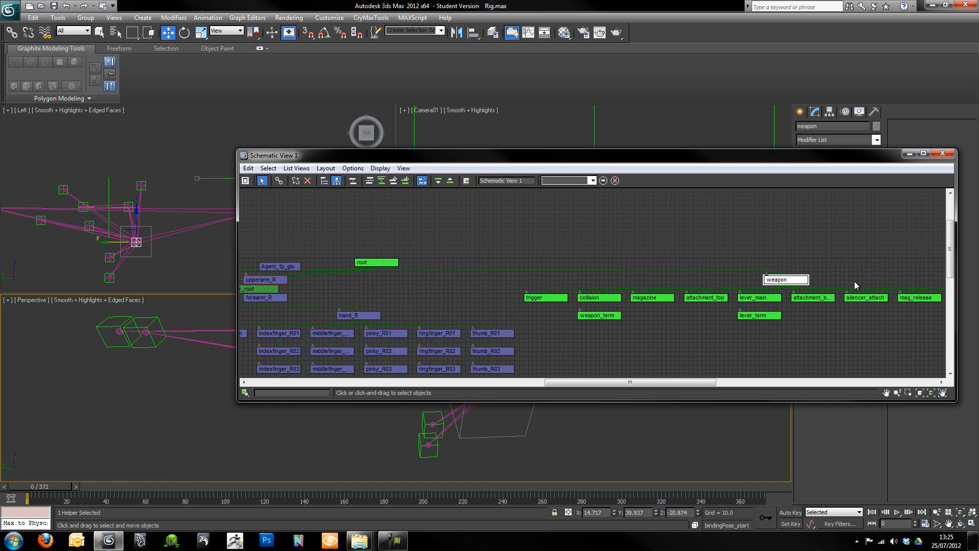
{"action": "mouse_move", "coordinate": [947, 154]}
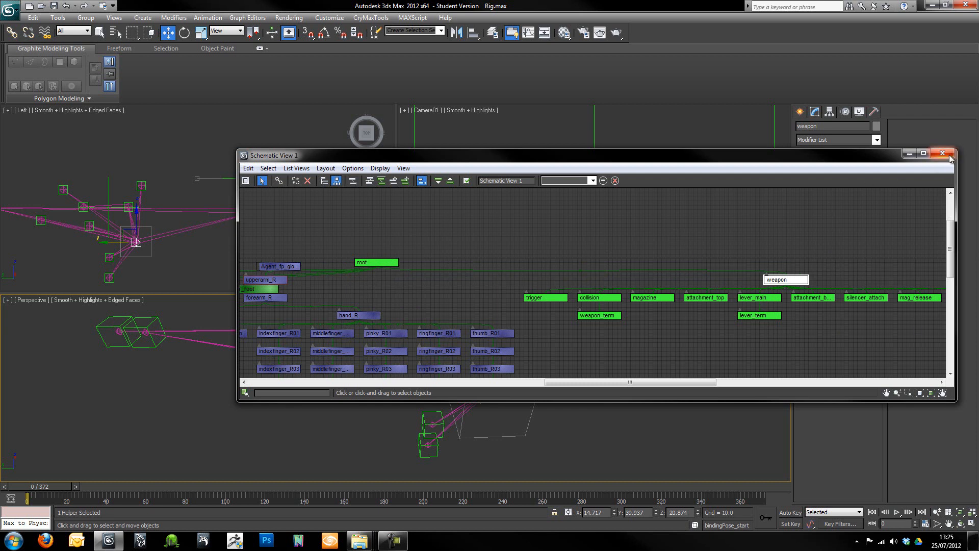
Close Schematic View and pull the viewport back to see the whole rig.
{"action": "left_click", "coordinate": [950, 153]}
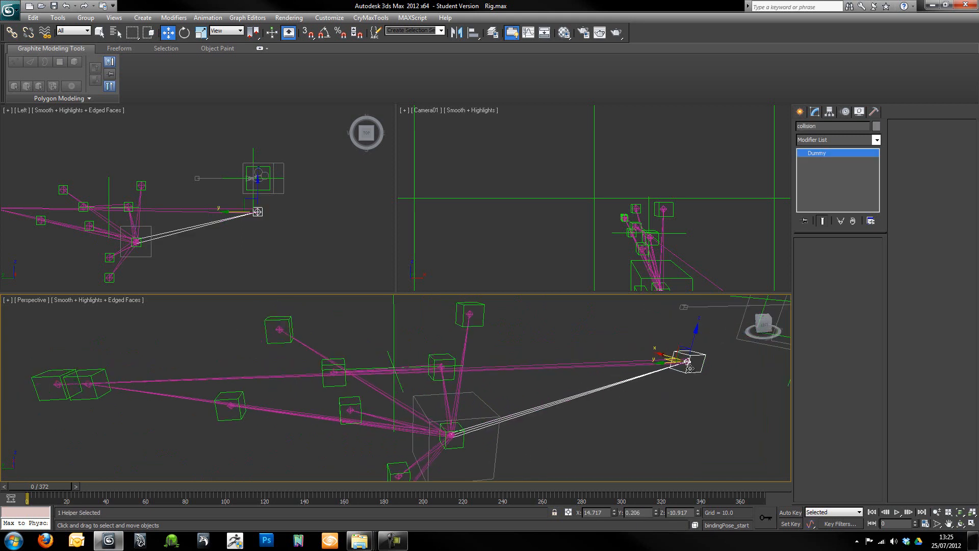
{"action": "mouse_move", "coordinate": [673, 375]}
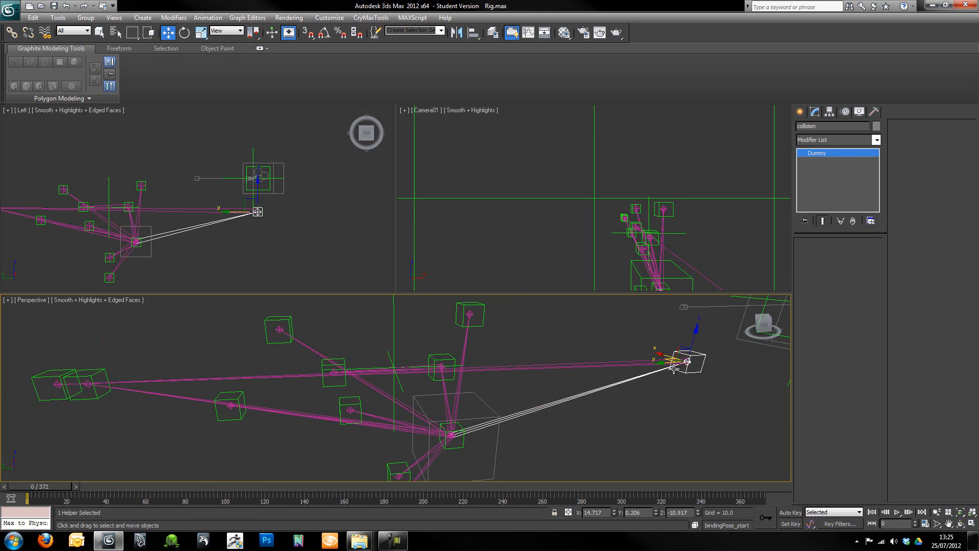
{"action": "mouse_move", "coordinate": [703, 359]}
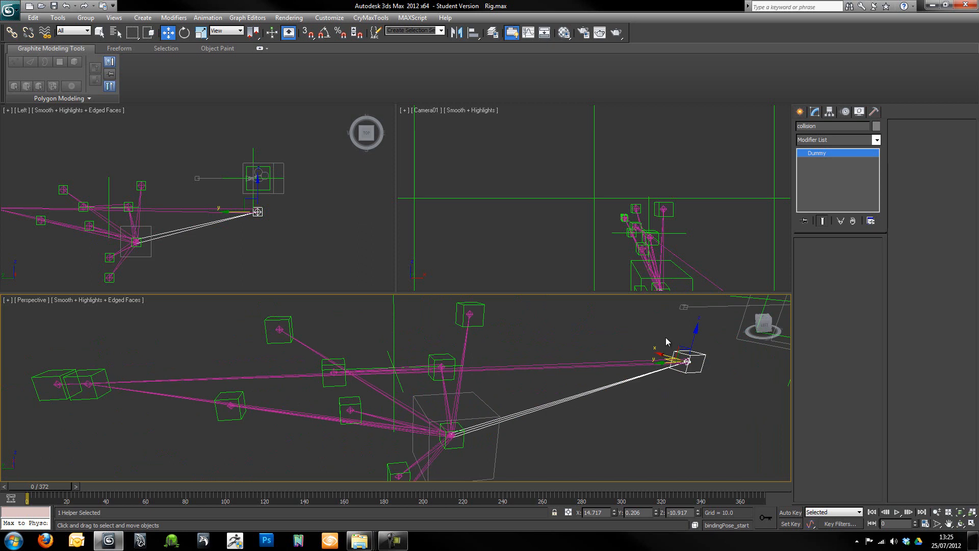
{"action": "mouse_move", "coordinate": [726, 388]}
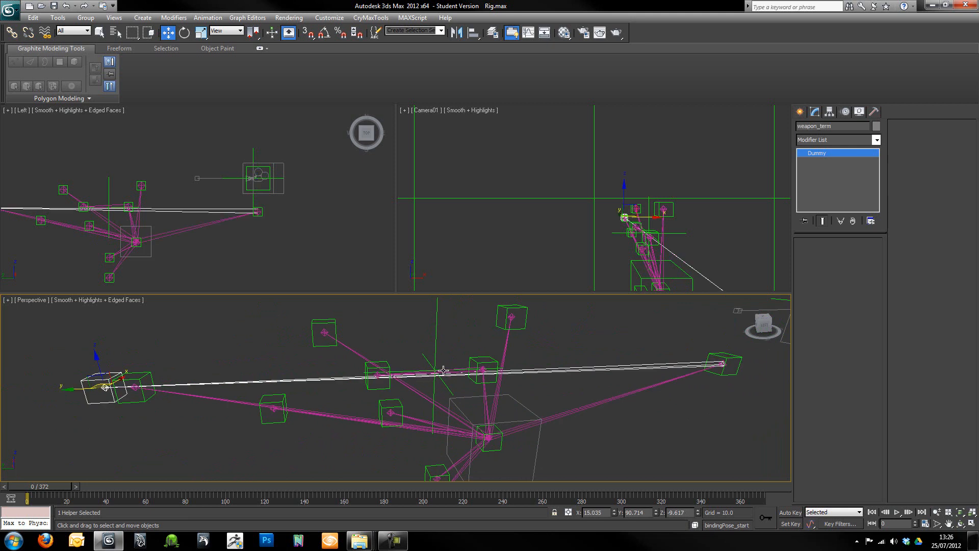
{"action": "mouse_move", "coordinate": [260, 408]}
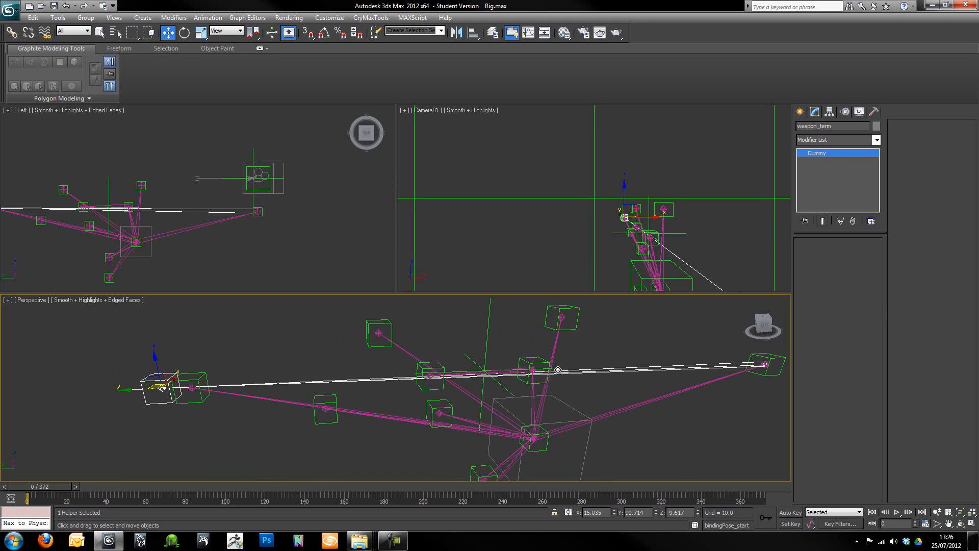
{"action": "mouse_move", "coordinate": [484, 401]}
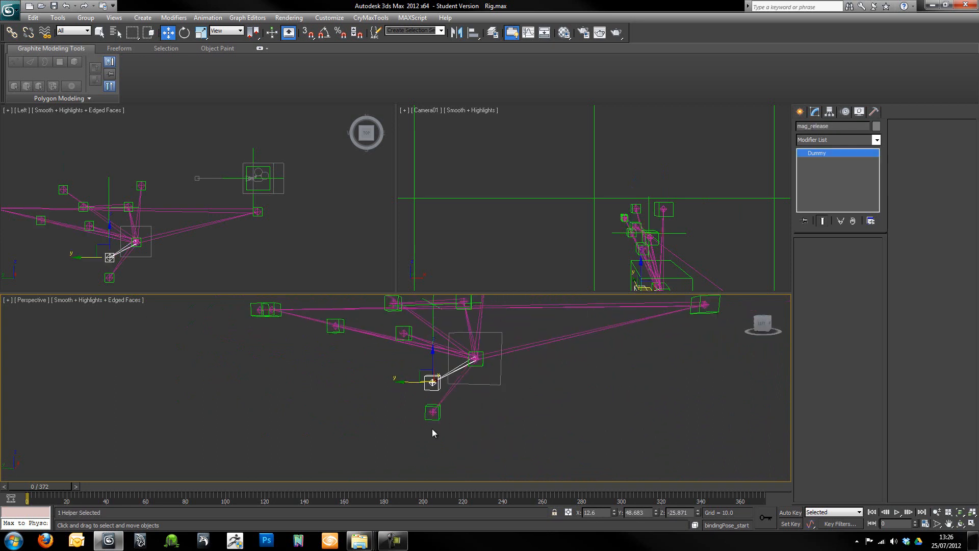
{"action": "left_click_drag", "start_coordinate": [432, 383], "coordinate": [432, 411]}
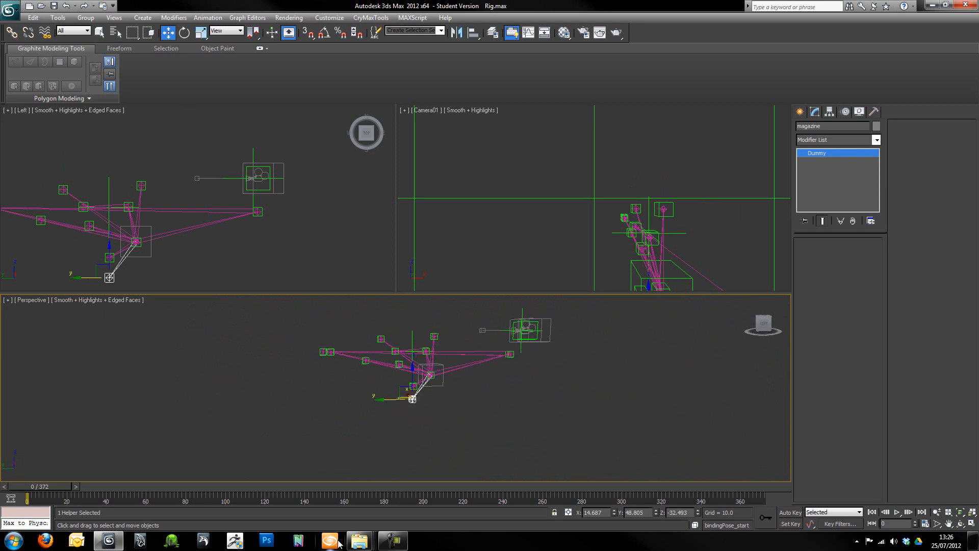
Load UziSilenced.max from the UziContent folder into the rig scene, accepting the Missing Dlls warning.
{"action": "left_click", "coordinate": [359, 540]}
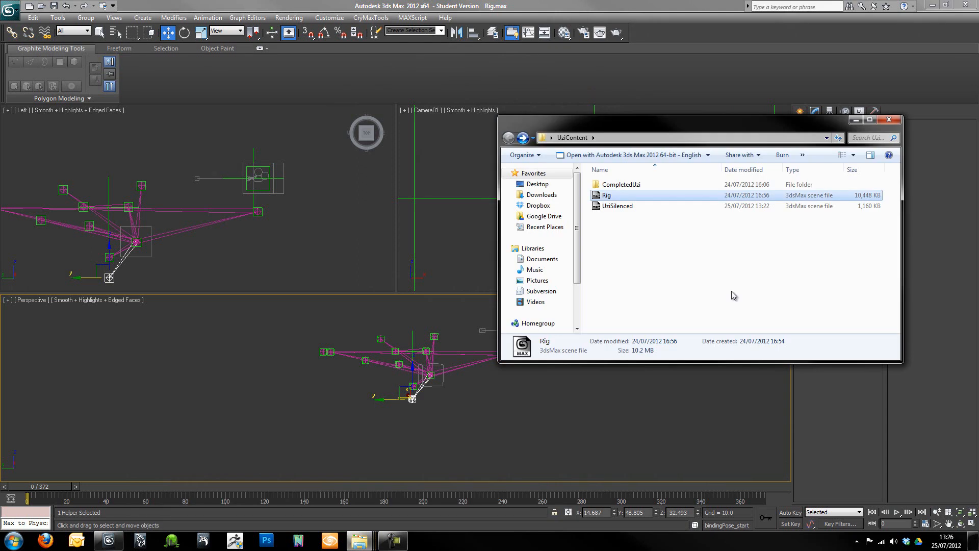
{"action": "left_click", "coordinate": [618, 206]}
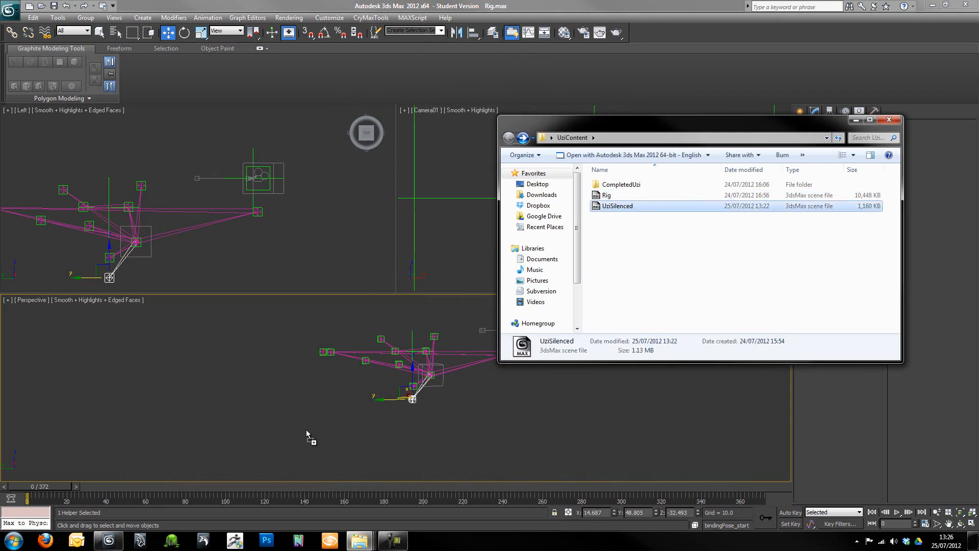
{"action": "double_click", "coordinate": [617, 206]}
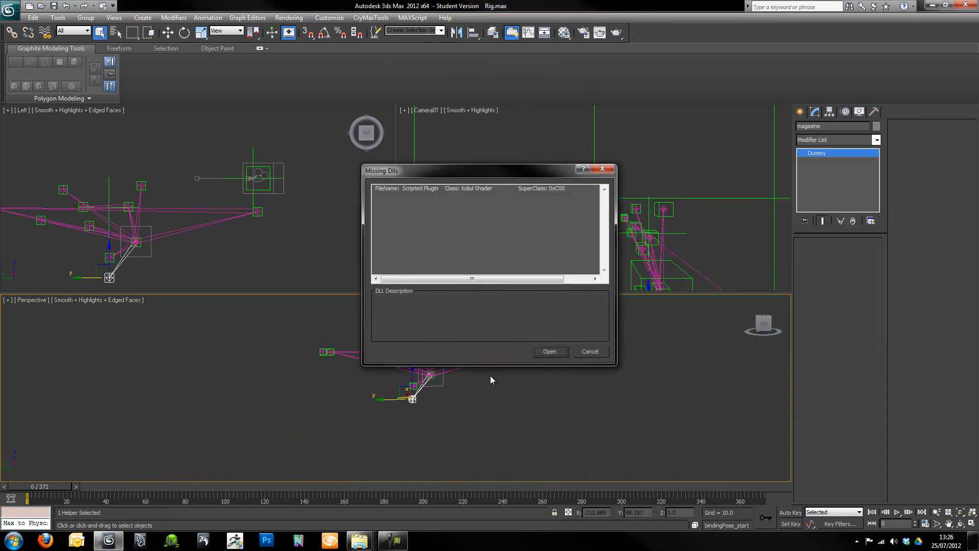
{"action": "left_click", "coordinate": [589, 351]}
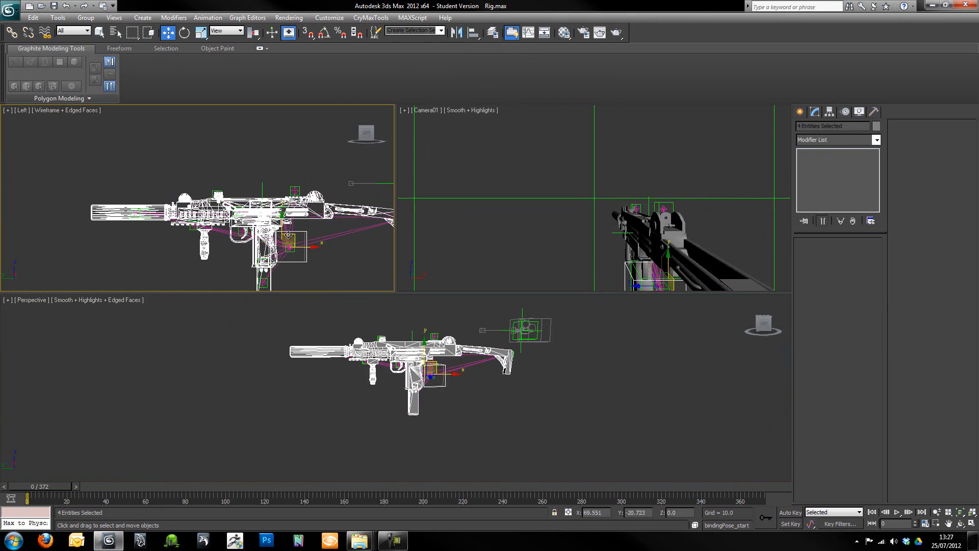
{"action": "left_click_drag", "start_coordinate": [290, 235], "coordinate": [294, 235]}
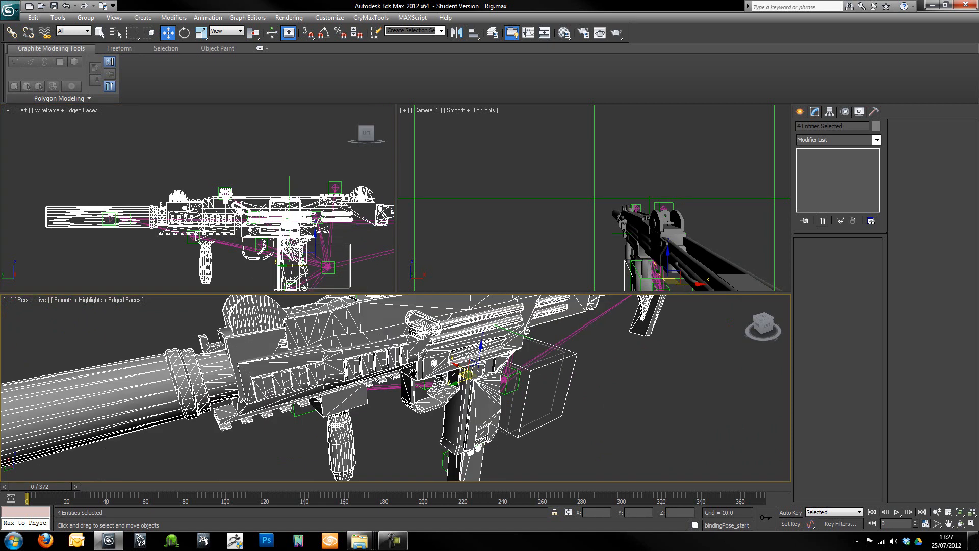
{"action": "left_click_drag", "start_coordinate": [465, 374], "coordinate": [474, 362]}
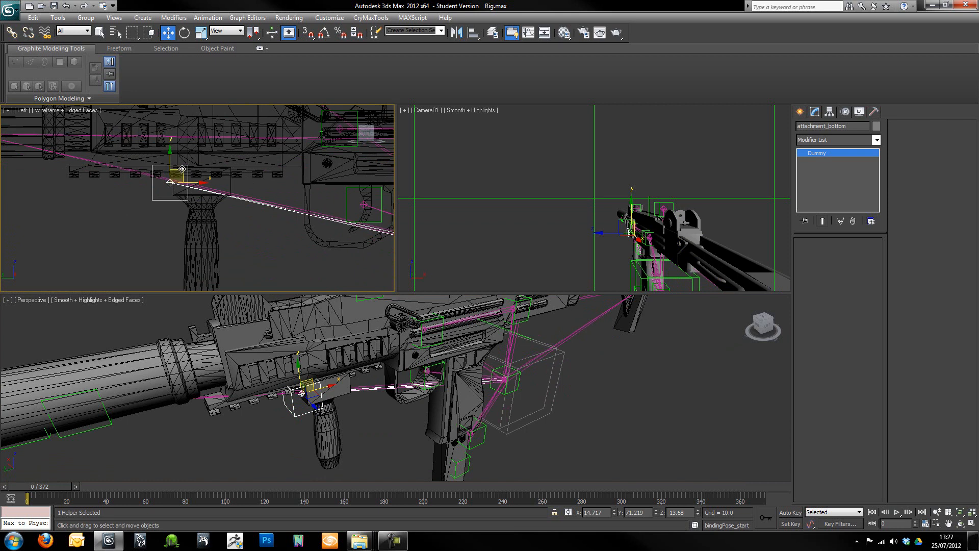
Select the weapon_term helper at the silencer end in the Left viewport.
{"action": "left_click_drag", "start_coordinate": [169, 183], "coordinate": [199, 187]}
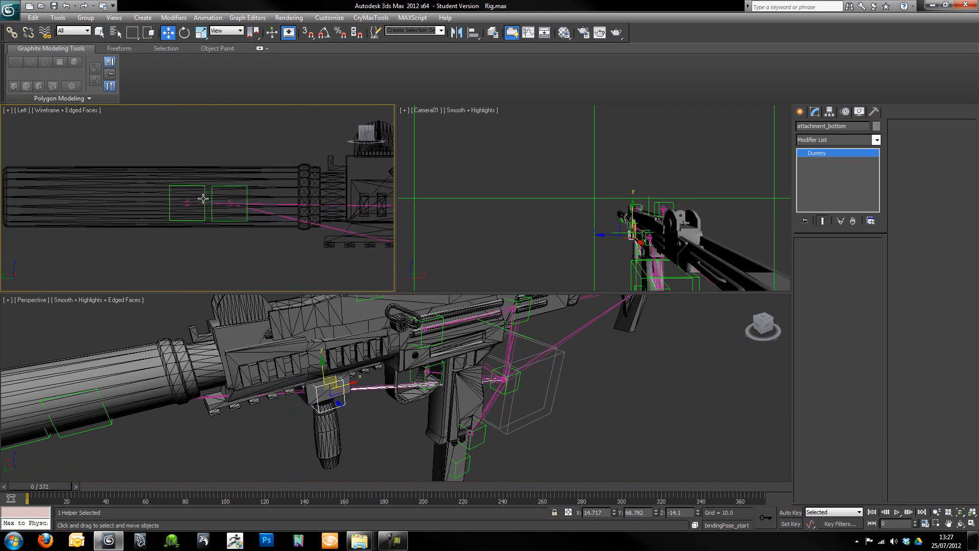
{"action": "left_click", "coordinate": [188, 200]}
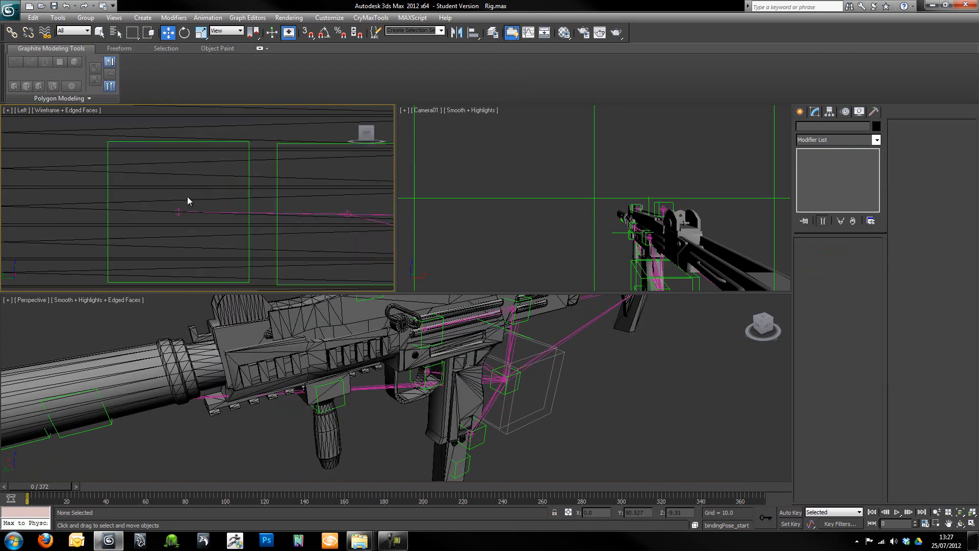
{"action": "left_click", "coordinate": [190, 200]}
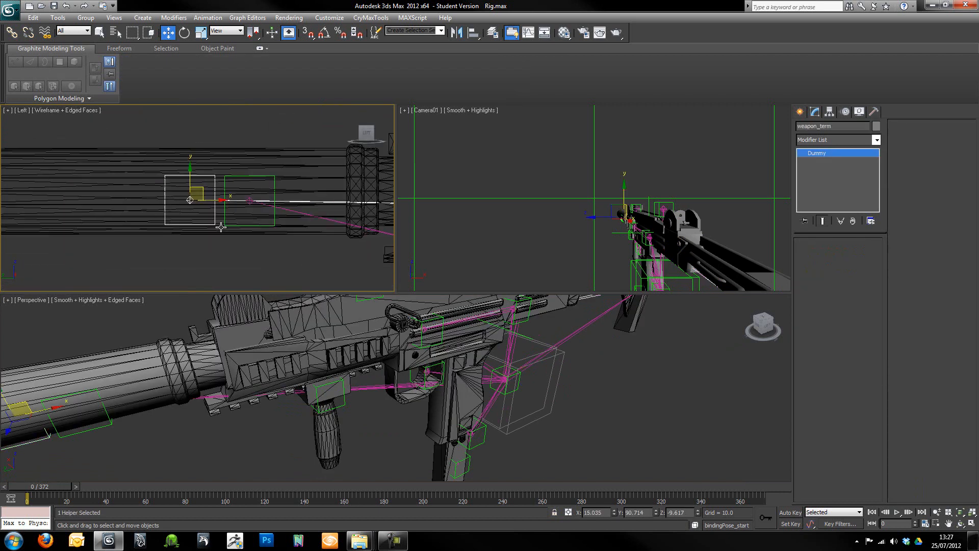
Select the silencer_attach helper further along the silencer.
{"action": "left_click_drag", "start_coordinate": [190, 200], "coordinate": [133, 198]}
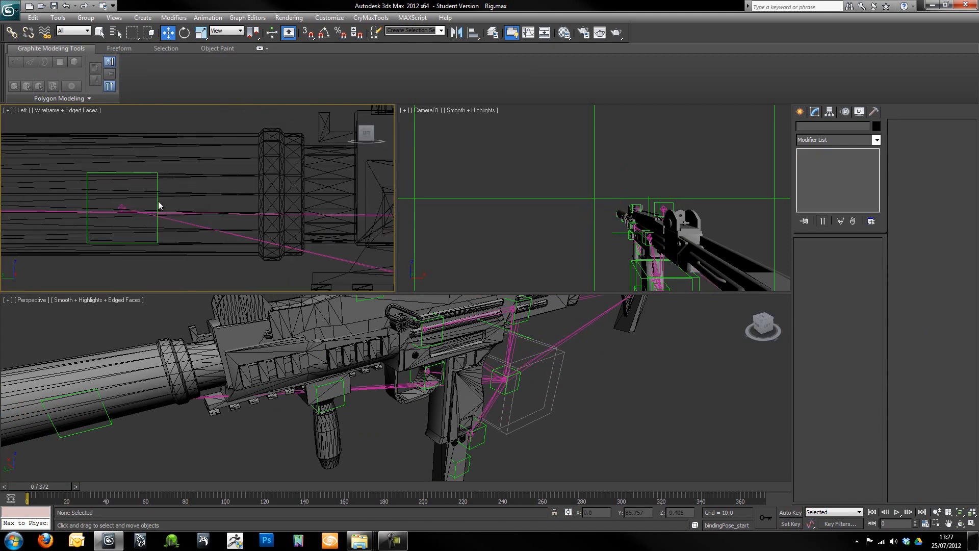
{"action": "left_click", "coordinate": [122, 206]}
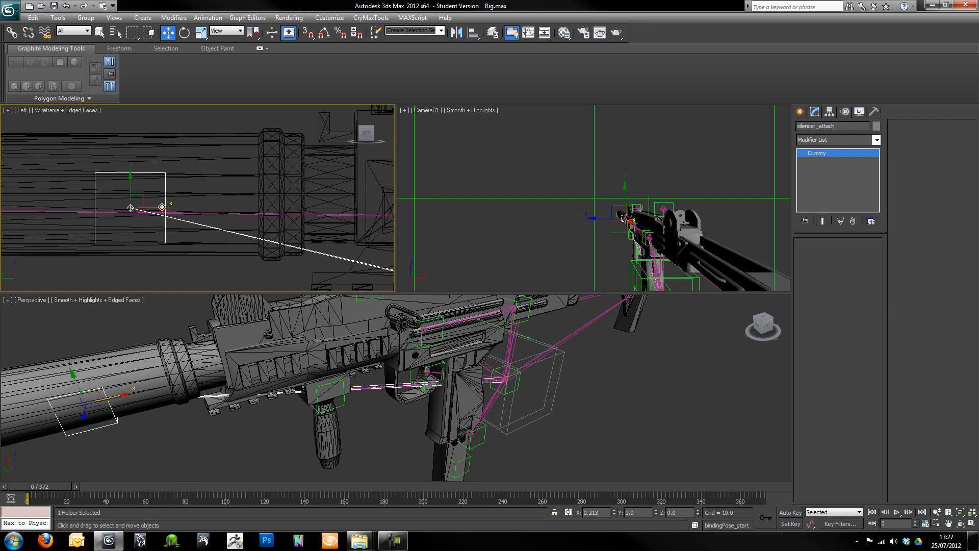
{"action": "left_click_drag", "start_coordinate": [132, 207], "coordinate": [237, 210]}
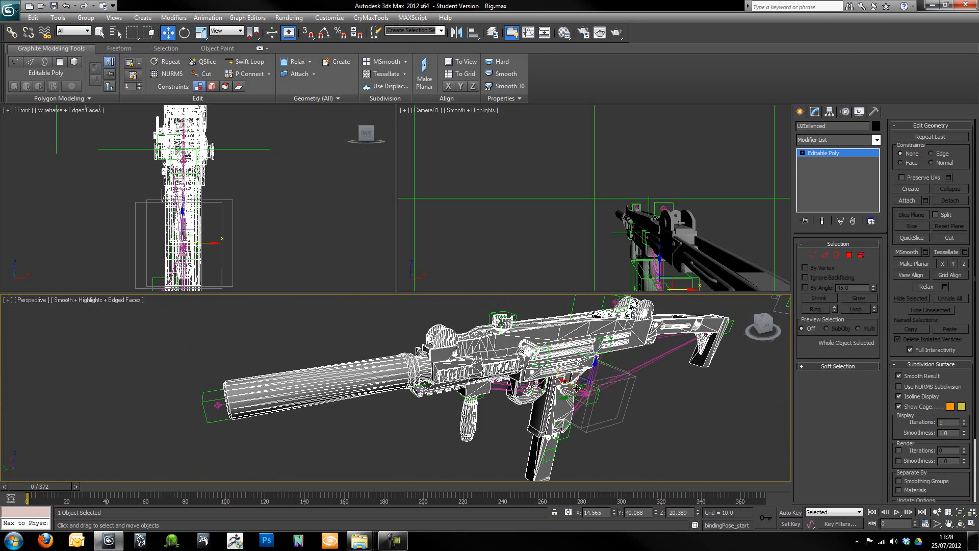
{"action": "mouse_move", "coordinate": [575, 387]}
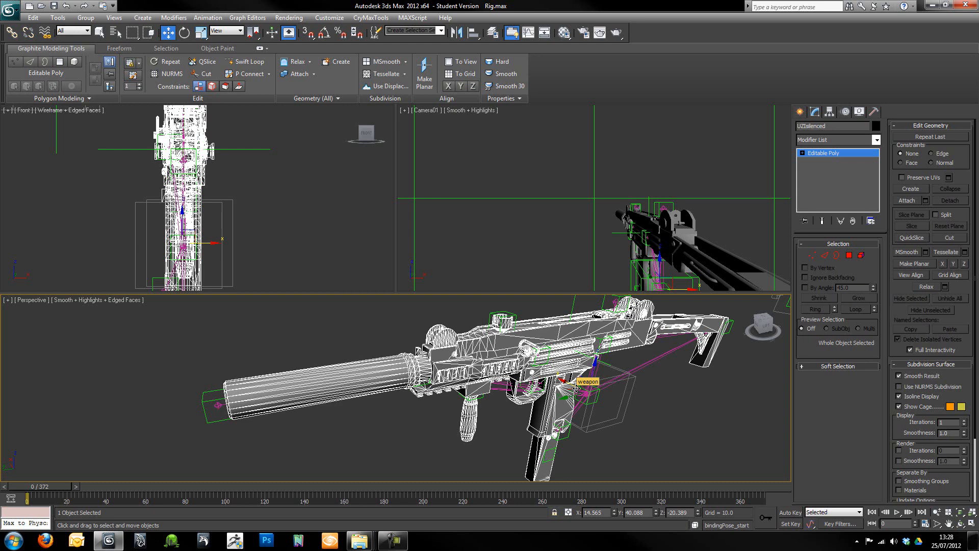
{"action": "mouse_move", "coordinate": [143, 467]}
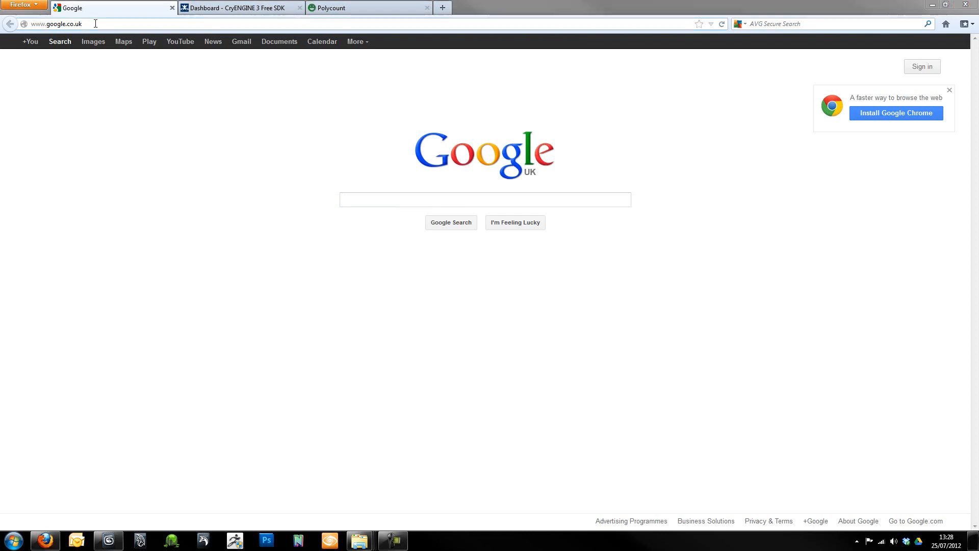
{"action": "left_click", "coordinate": [56, 25]}
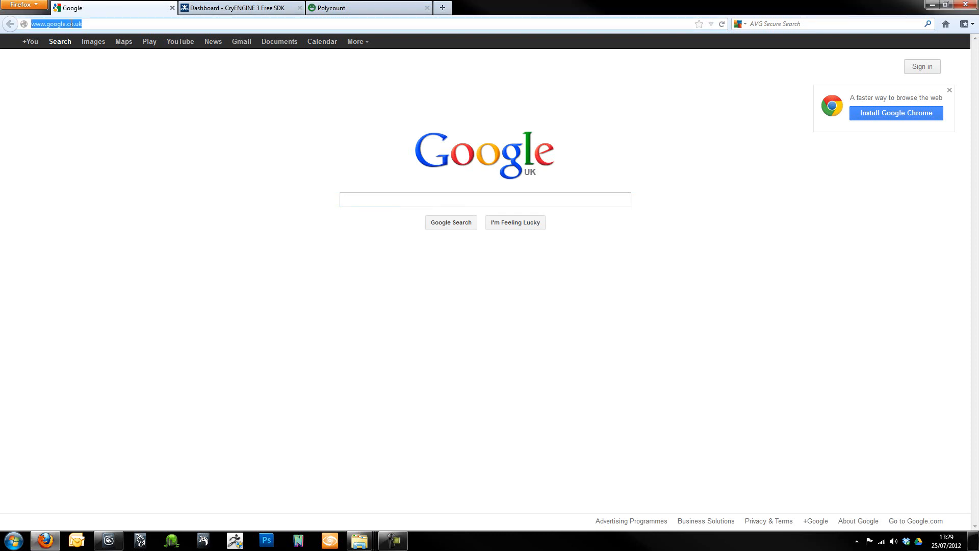
{"action": "type", "text": "www.crydev.net"}
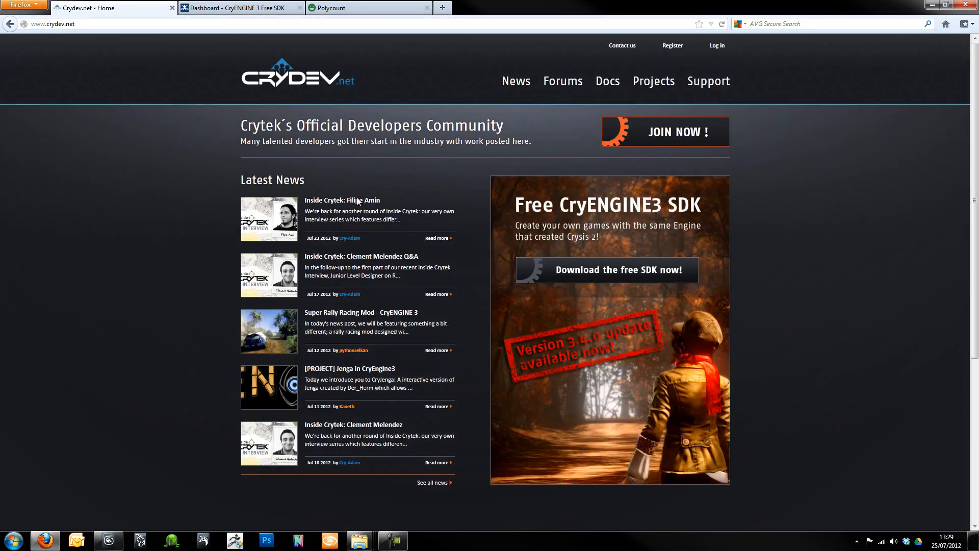
{"action": "left_click", "coordinate": [605, 269]}
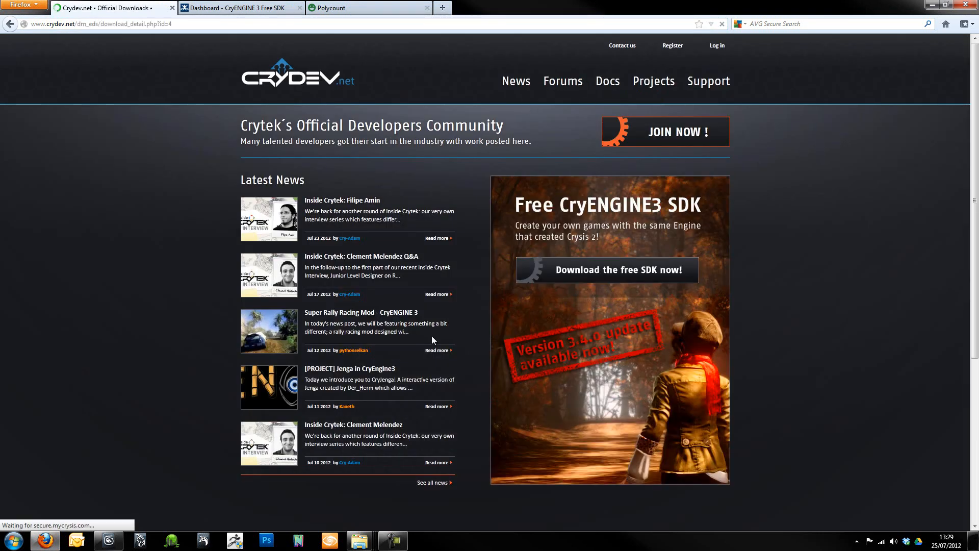
{"action": "scroll", "scroll_direction": "down", "scroll_amount": 3}
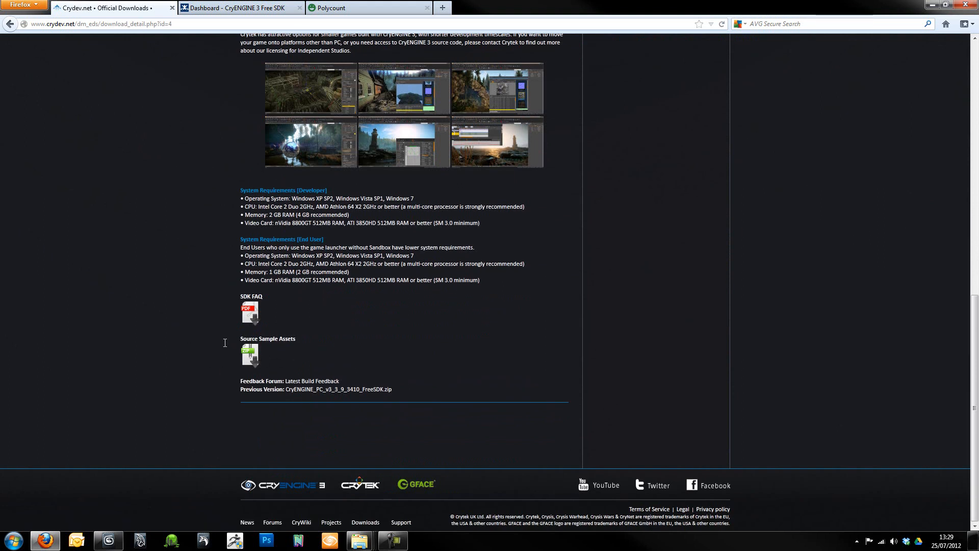
{"action": "mouse_move", "coordinate": [222, 341]}
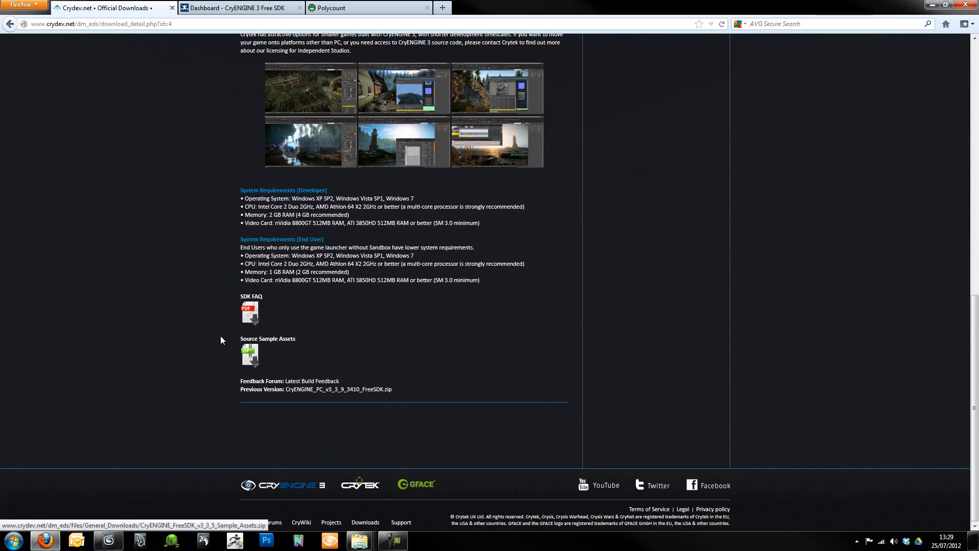
{"action": "mouse_move", "coordinate": [621, 31]}
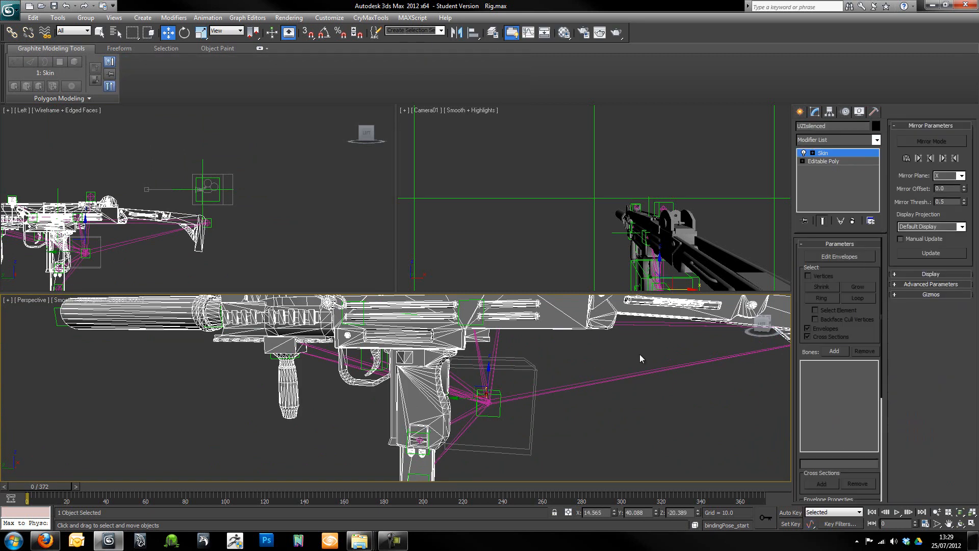
{"action": "mouse_move", "coordinate": [715, 408]}
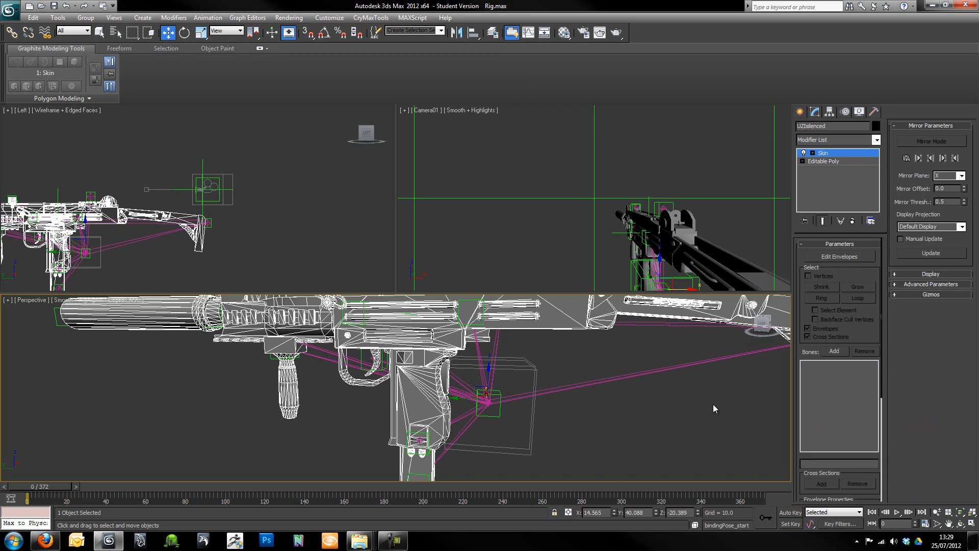
{"action": "mouse_move", "coordinate": [834, 276]}
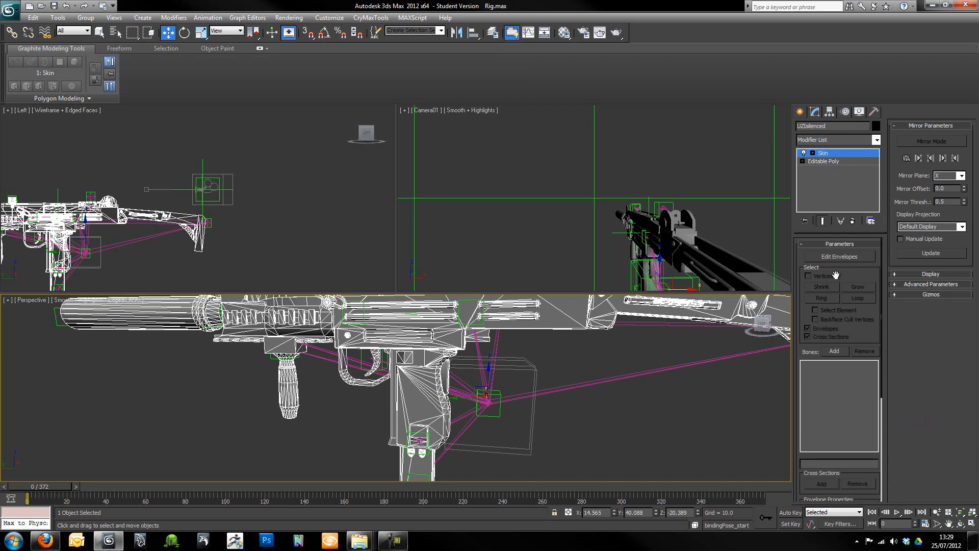
In the Skin modifier's Add Bones list, expand root and choose the weapon bone.
{"action": "left_click", "coordinate": [834, 350]}
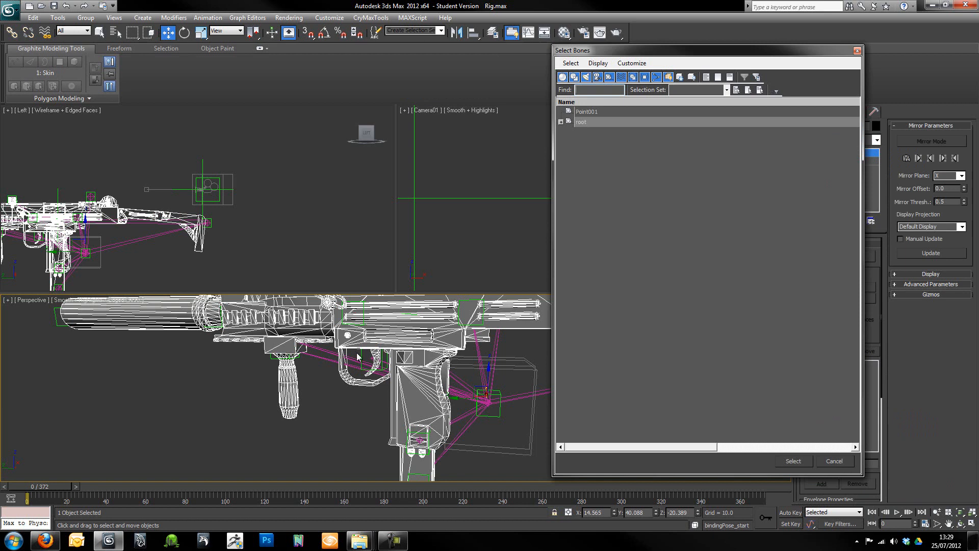
{"action": "mouse_move", "coordinate": [424, 373]}
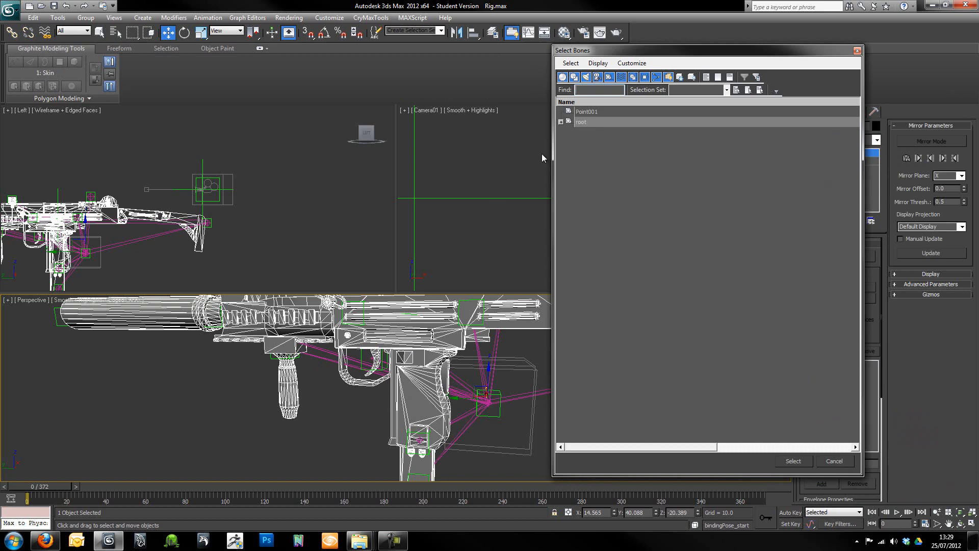
{"action": "left_click", "coordinate": [561, 121]}
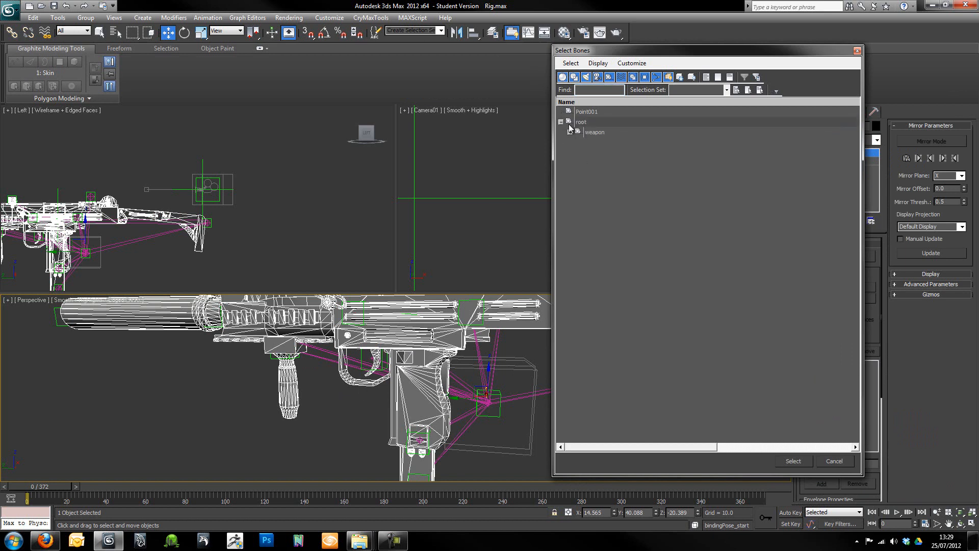
{"action": "left_click", "coordinate": [571, 131]}
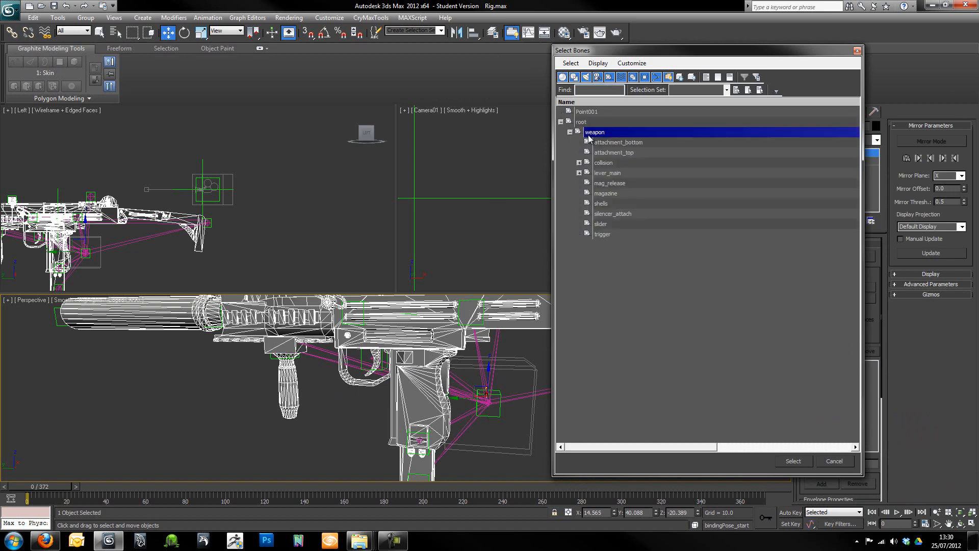
{"action": "mouse_move", "coordinate": [618, 177]}
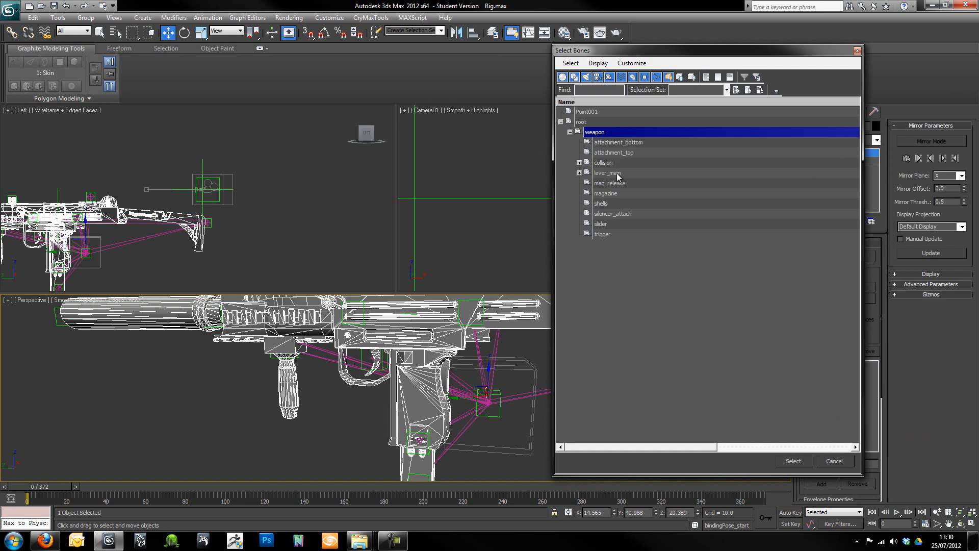
Add magazine, slider, trigger and mag_release as well and confirm the bones into the skin.
{"action": "left_click", "coordinate": [606, 194]}
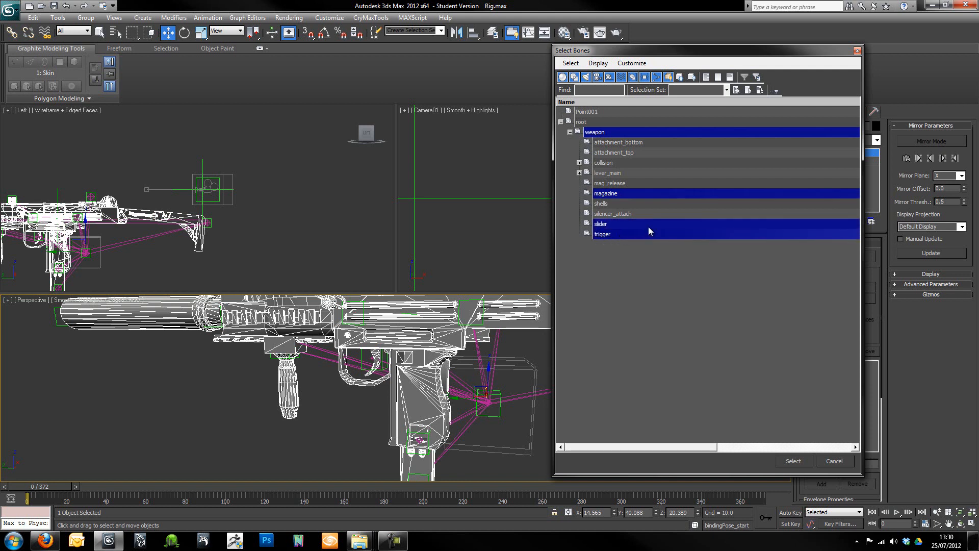
{"action": "left_click", "coordinate": [609, 182]}
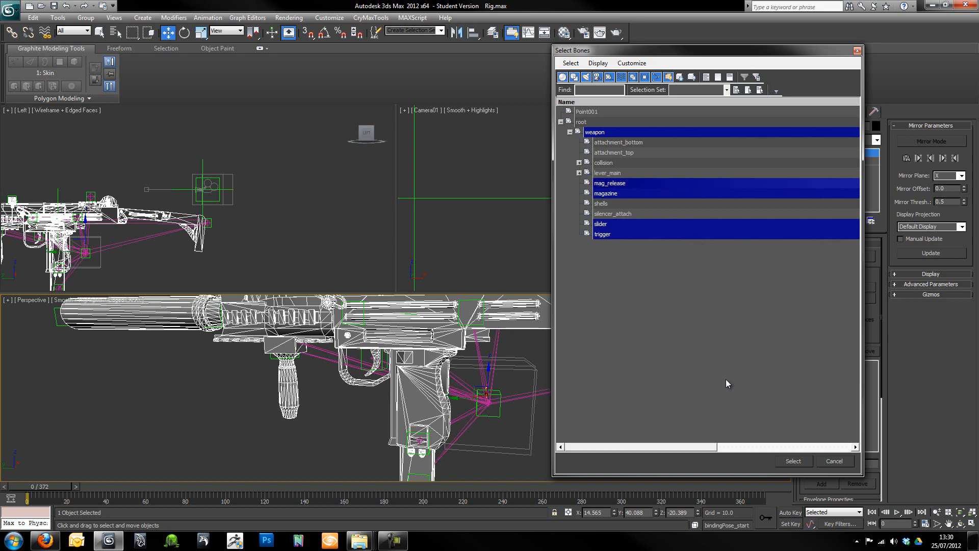
{"action": "left_click", "coordinate": [793, 460]}
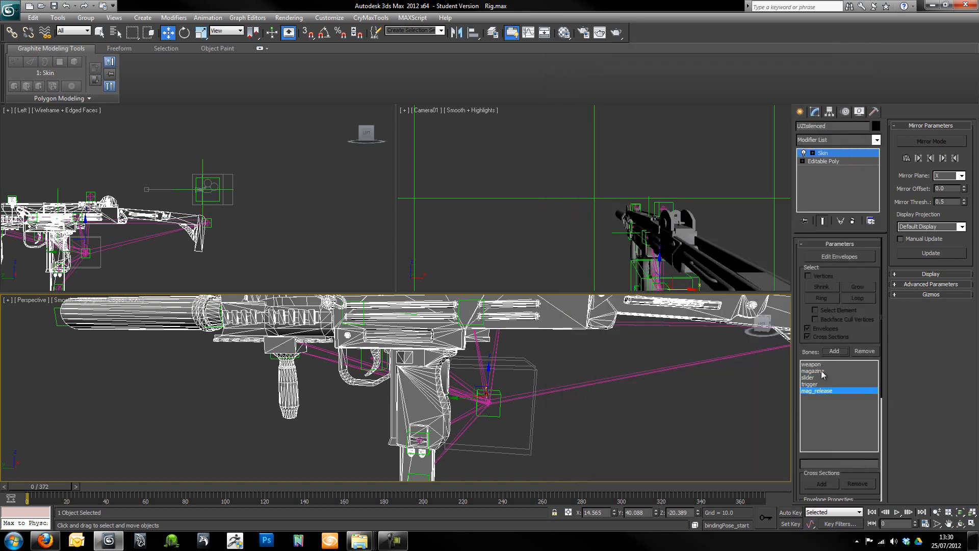
With Edit Envelopes on, weight the mesh to the weapon bone, then move to the magazine bone.
{"action": "left_click", "coordinate": [811, 364]}
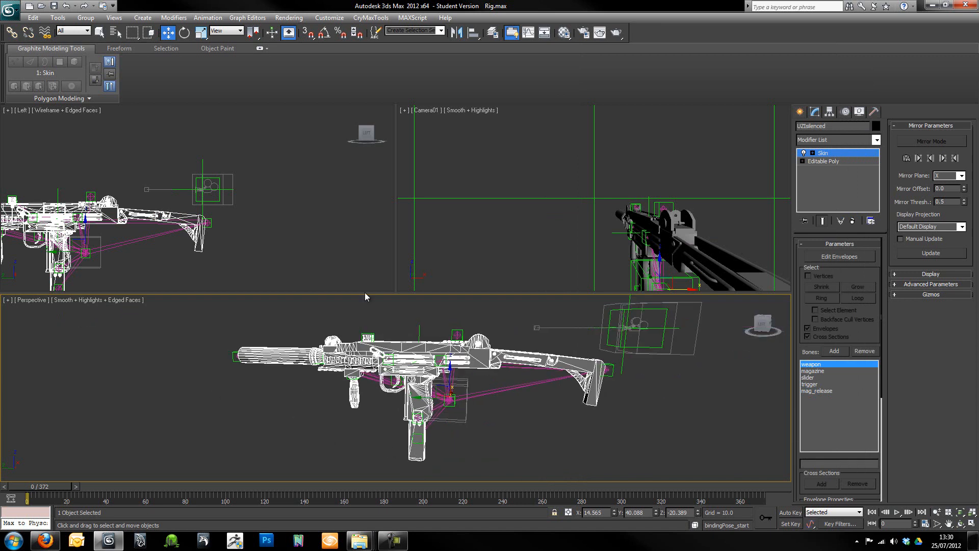
{"action": "mouse_move", "coordinate": [606, 293]}
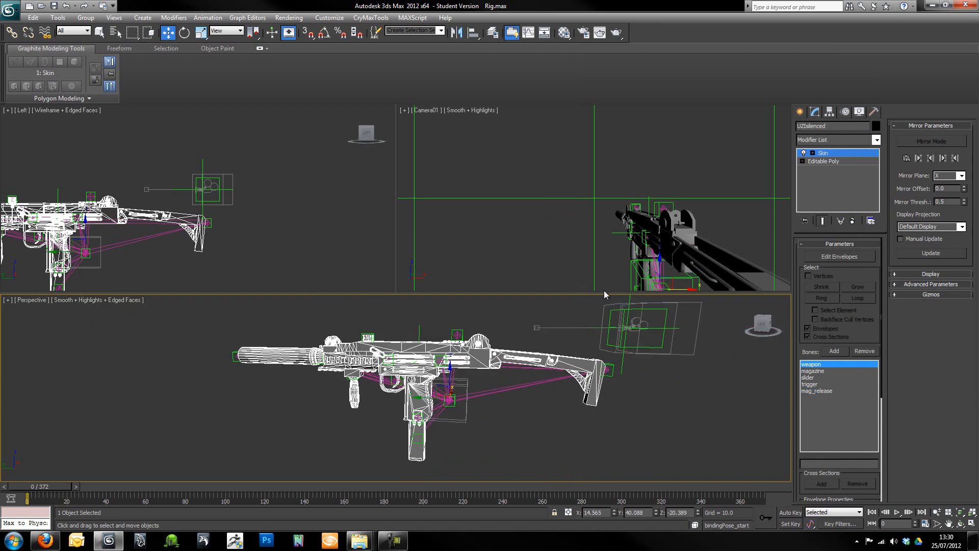
{"action": "left_click", "coordinate": [838, 257]}
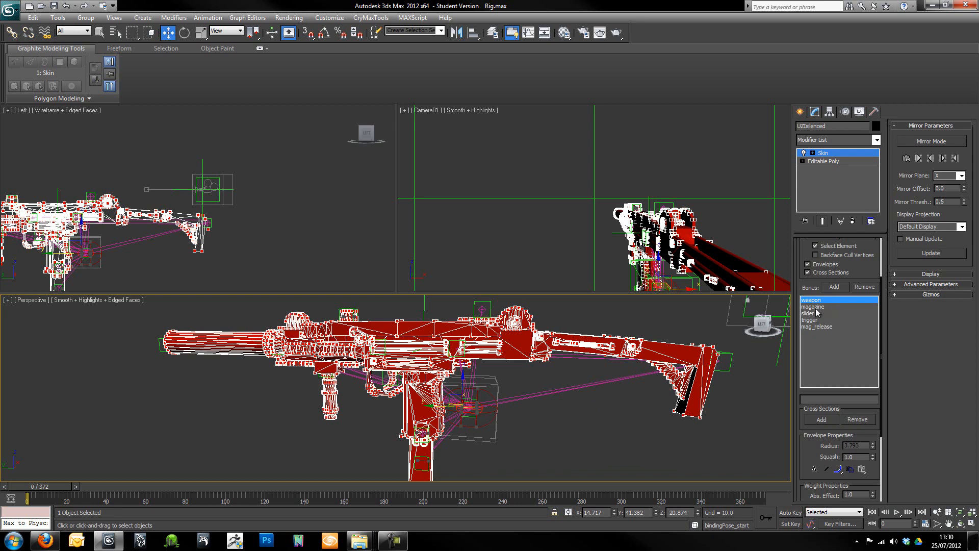
{"action": "left_click", "coordinate": [812, 306]}
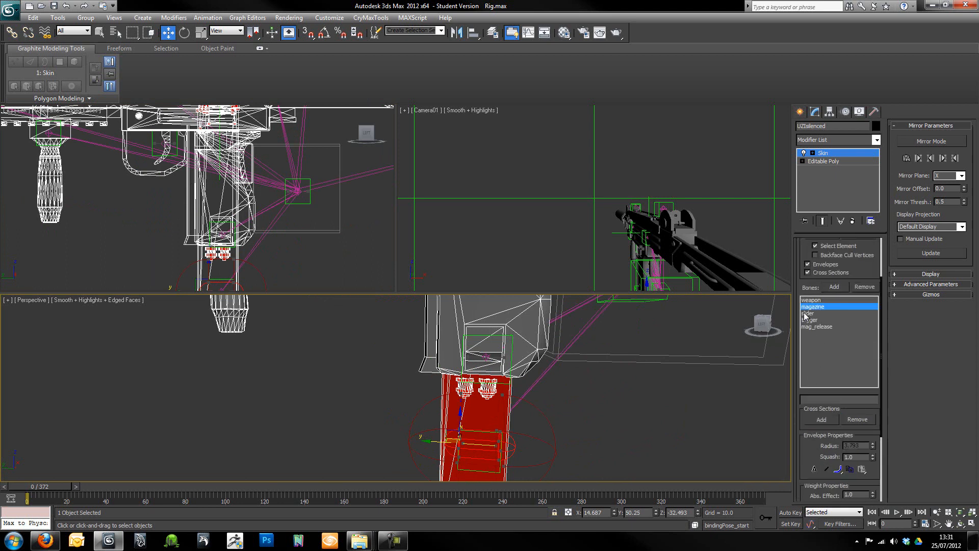
Weight the slider and mag_release parts to their bones, checking back against weapon and slider.
{"action": "left_click", "coordinate": [808, 313]}
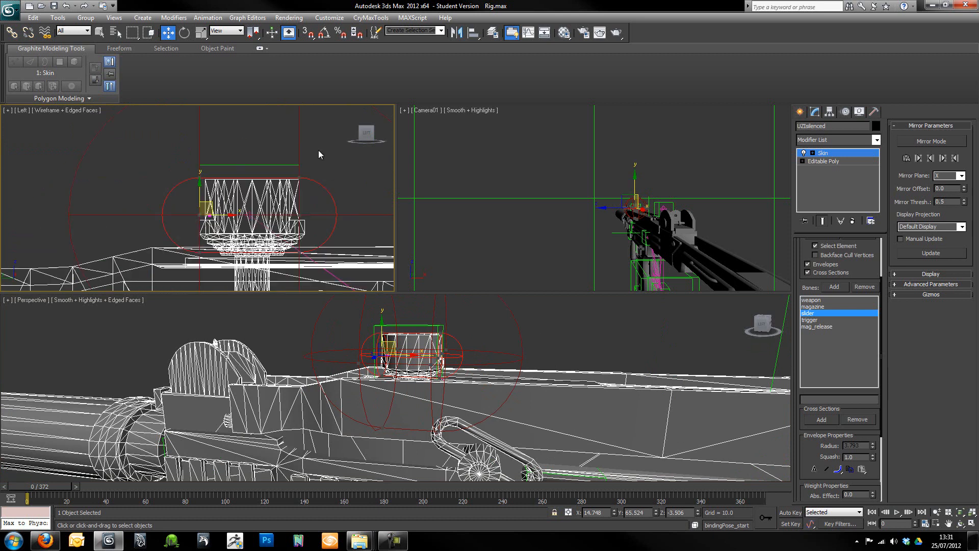
{"action": "mouse_move", "coordinate": [287, 179]}
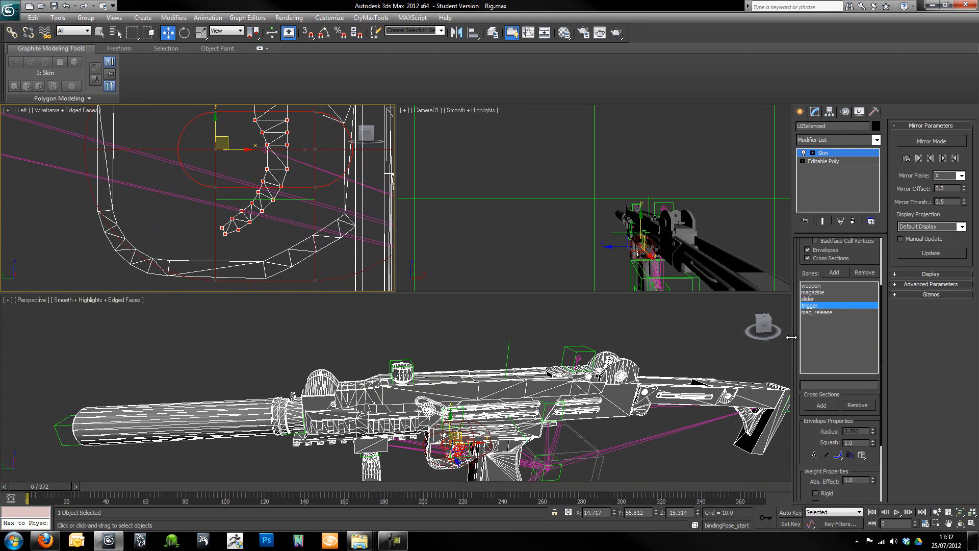
{"action": "left_click", "coordinate": [815, 312]}
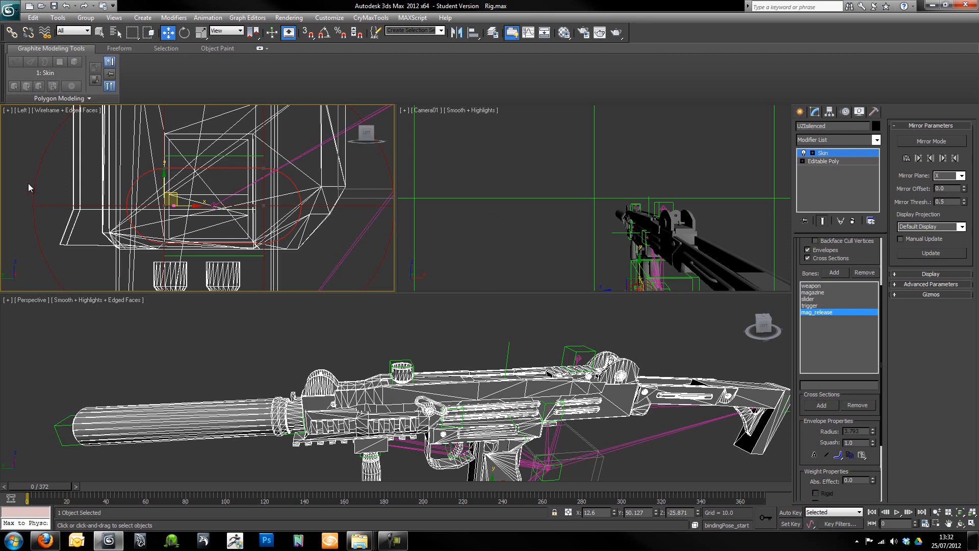
{"action": "mouse_move", "coordinate": [169, 141]}
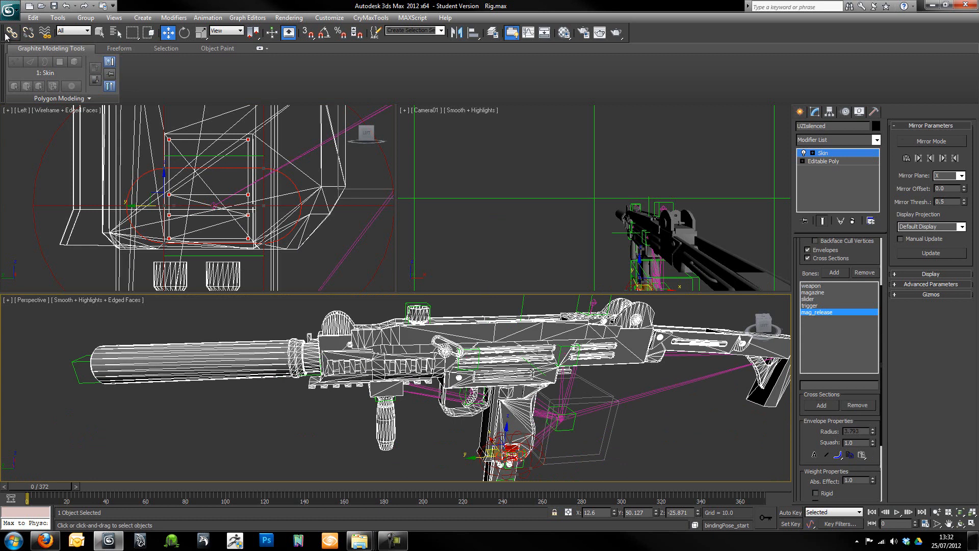
{"action": "left_click", "coordinate": [810, 286]}
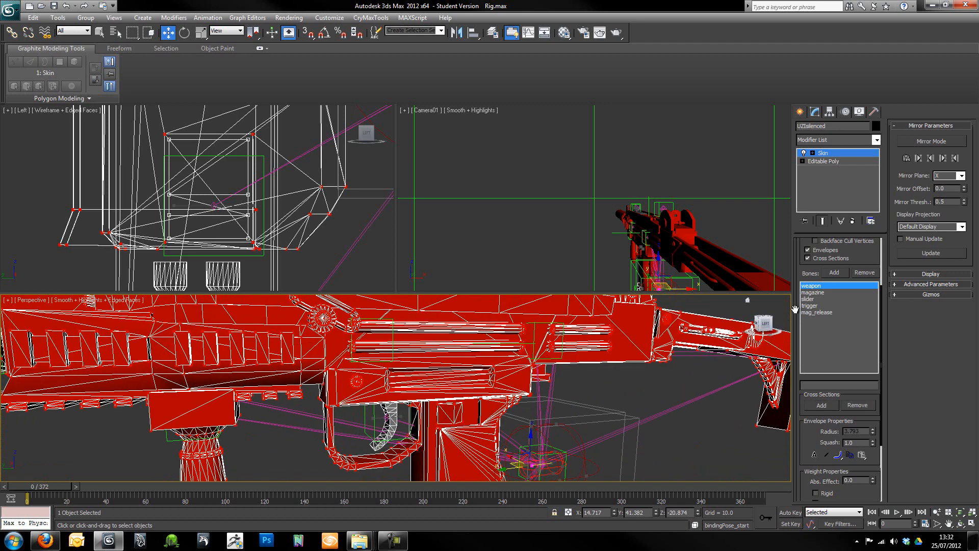
{"action": "left_click", "coordinate": [807, 298]}
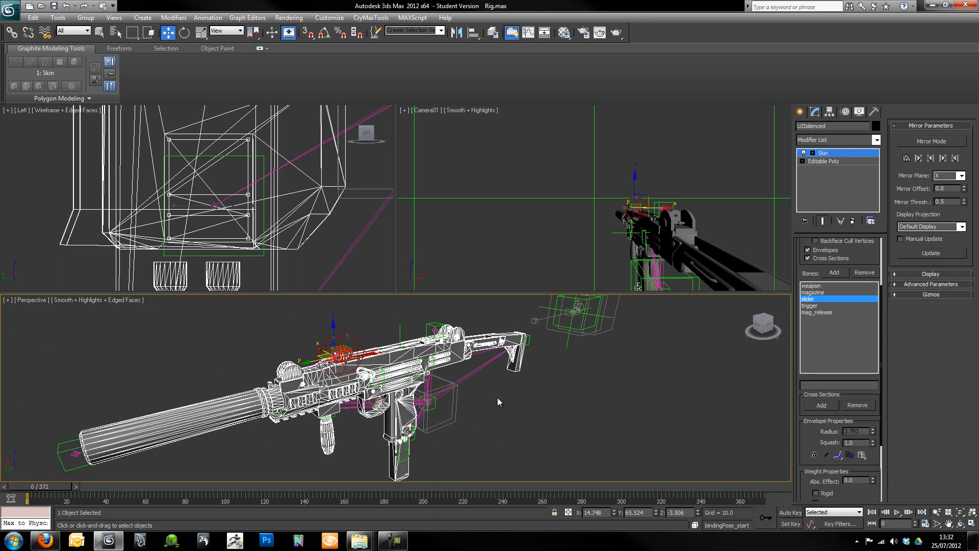
Leave the Skin modifier and drag the slider helper along its axis to test the skinning.
{"action": "left_click", "coordinate": [816, 312]}
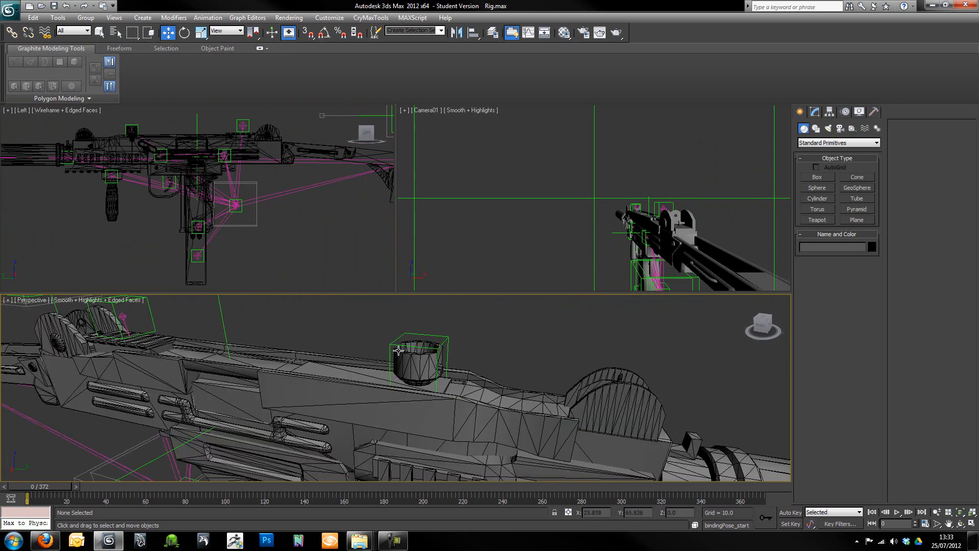
{"action": "left_click", "coordinate": [413, 365]}
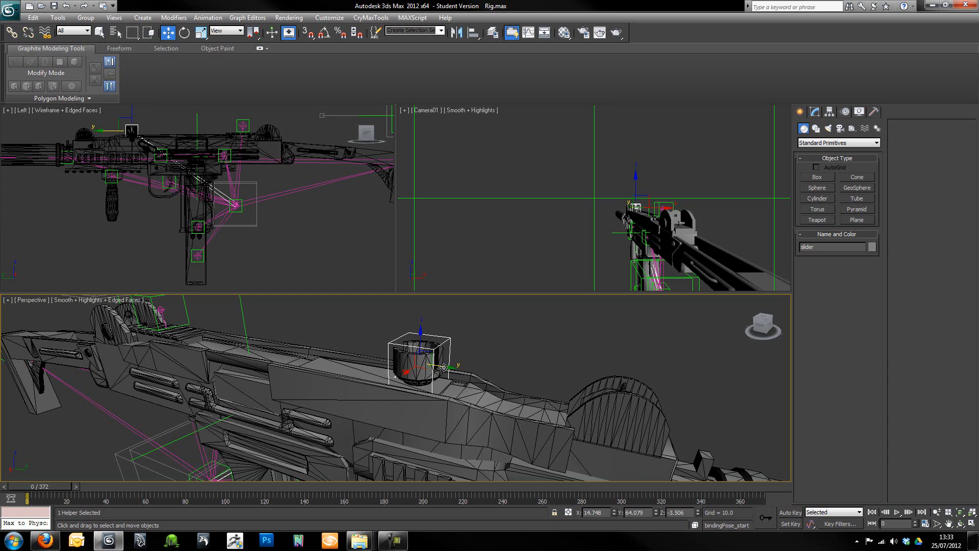
{"action": "left_click_drag", "start_coordinate": [421, 362], "coordinate": [344, 368]}
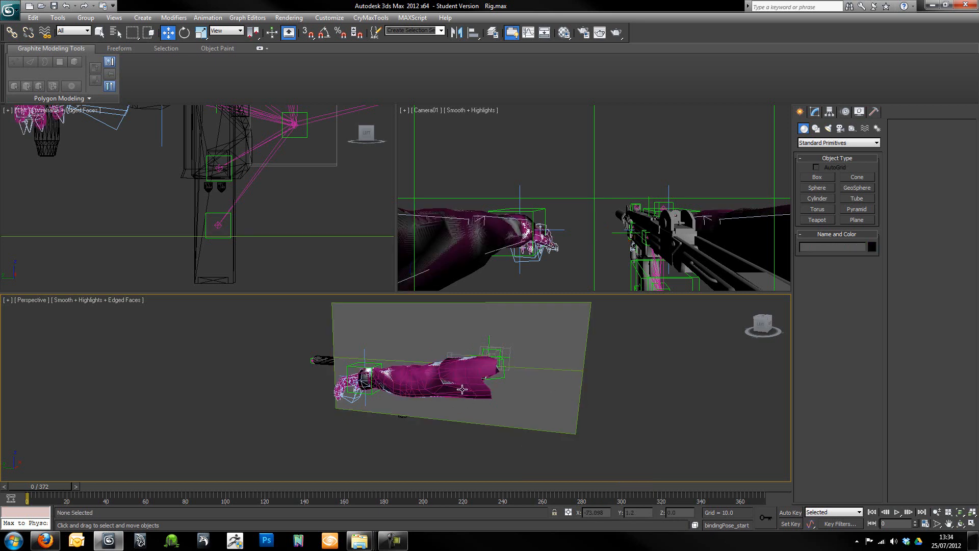
Hide the grey plane via Hide Selection and show the Skin bone list of Agent_fp_global.
{"action": "right_click", "coordinate": [462, 390]}
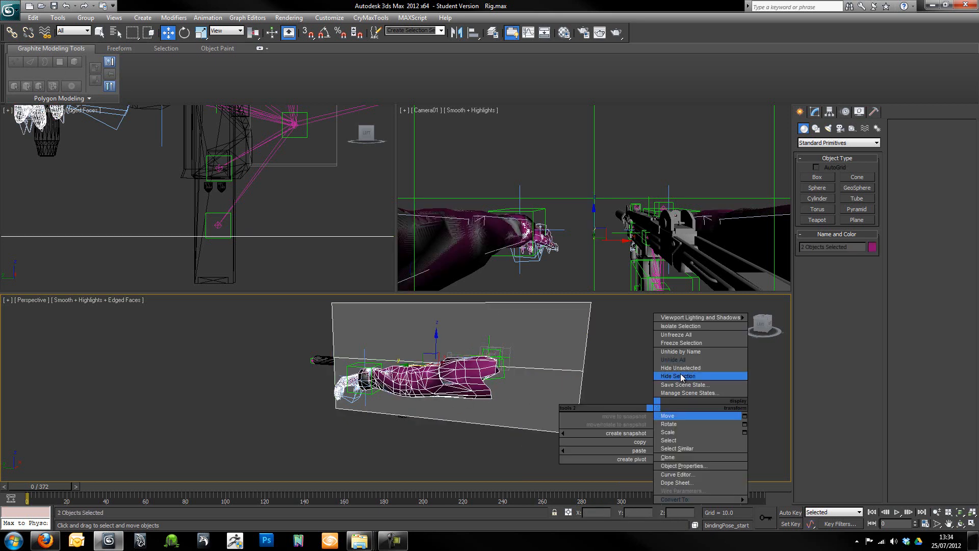
{"action": "left_click", "coordinate": [676, 359]}
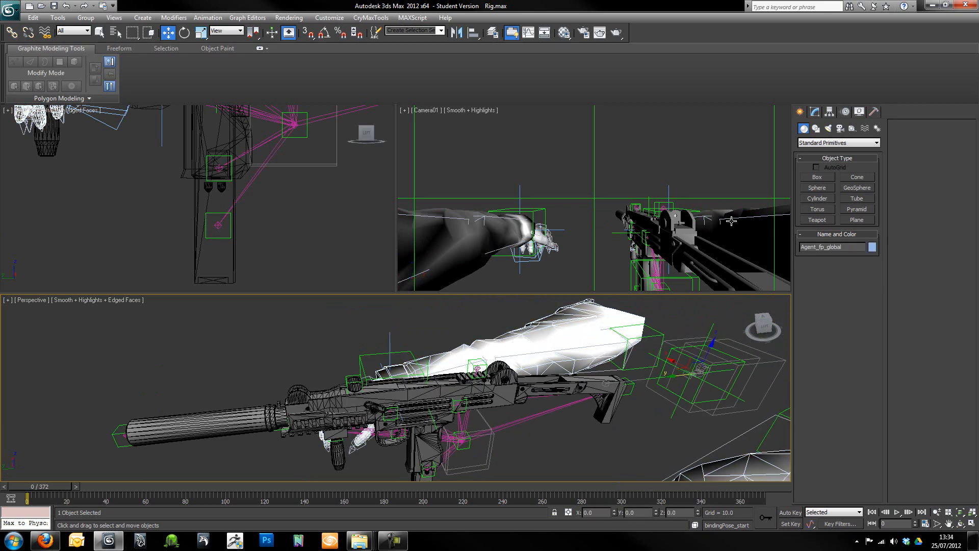
{"action": "left_click", "coordinate": [814, 113]}
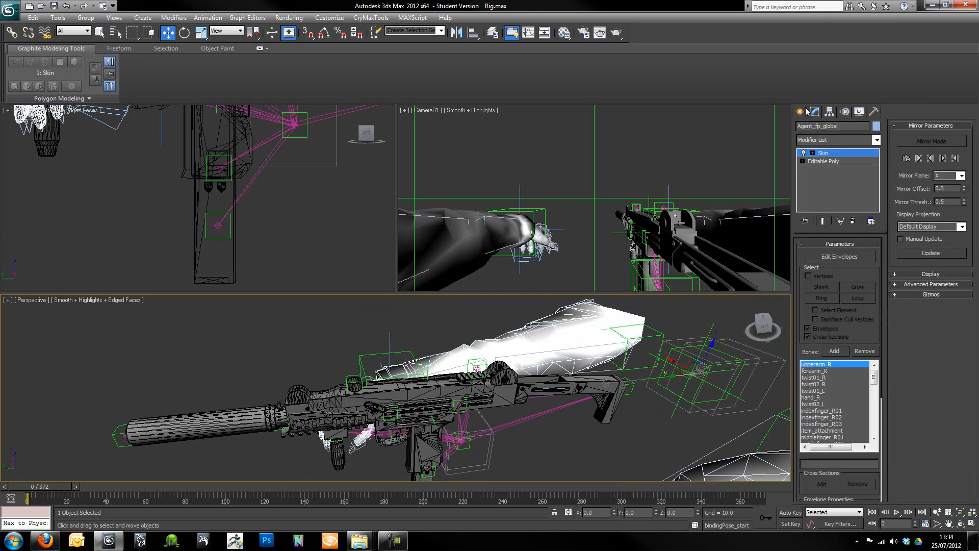